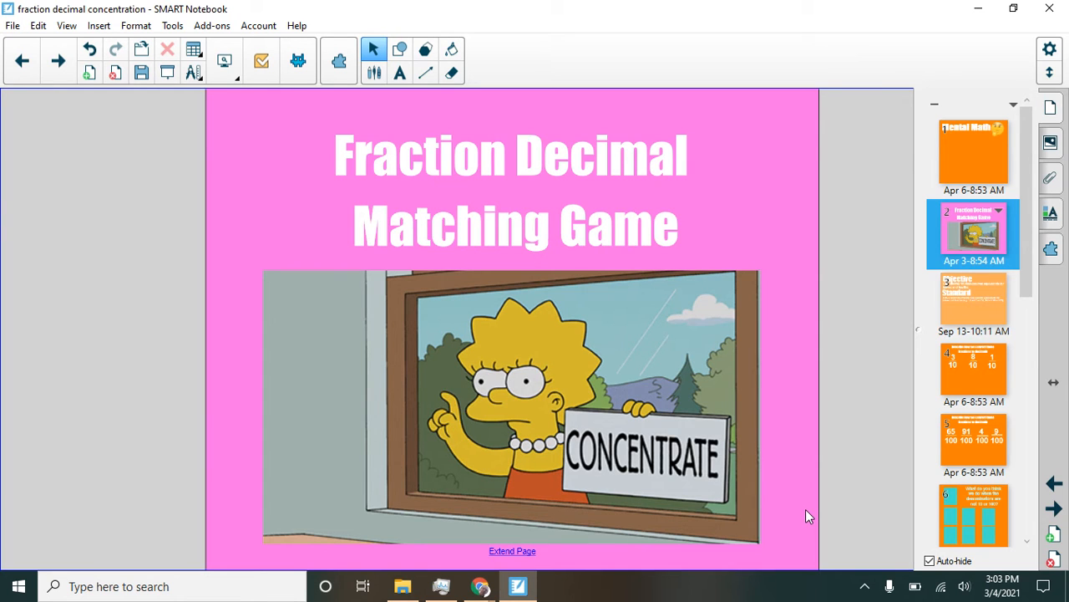
# Advance to slide 3 and underline the example fraction-decimal equivalents in black ink
pyautogui.click(973, 303)
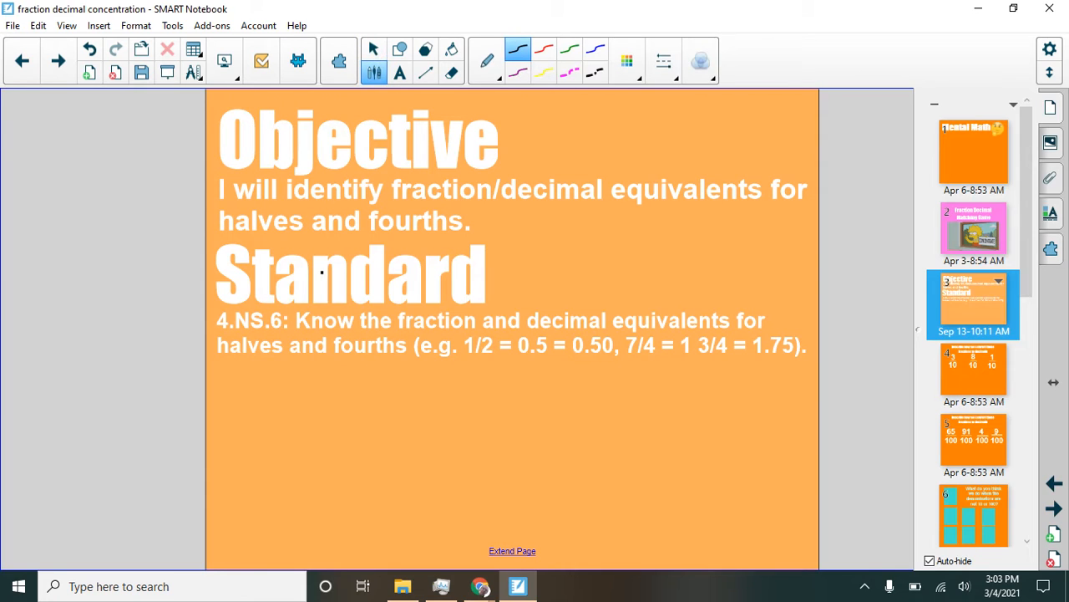
pyautogui.moveTo(414, 375); pyautogui.dragTo(747, 374)
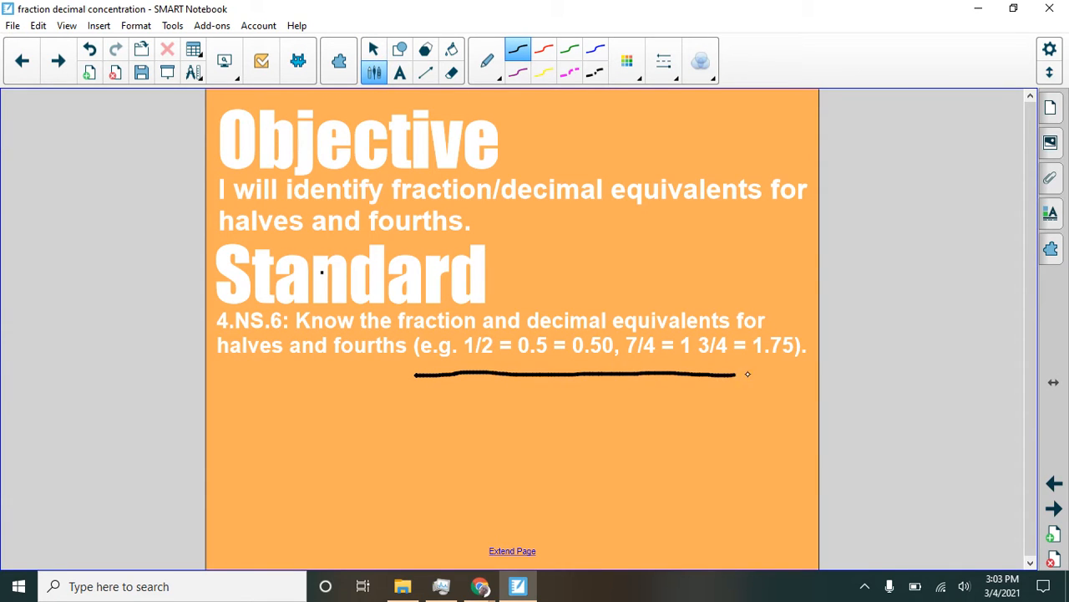
pyautogui.moveTo(736, 374); pyautogui.dragTo(794, 374)
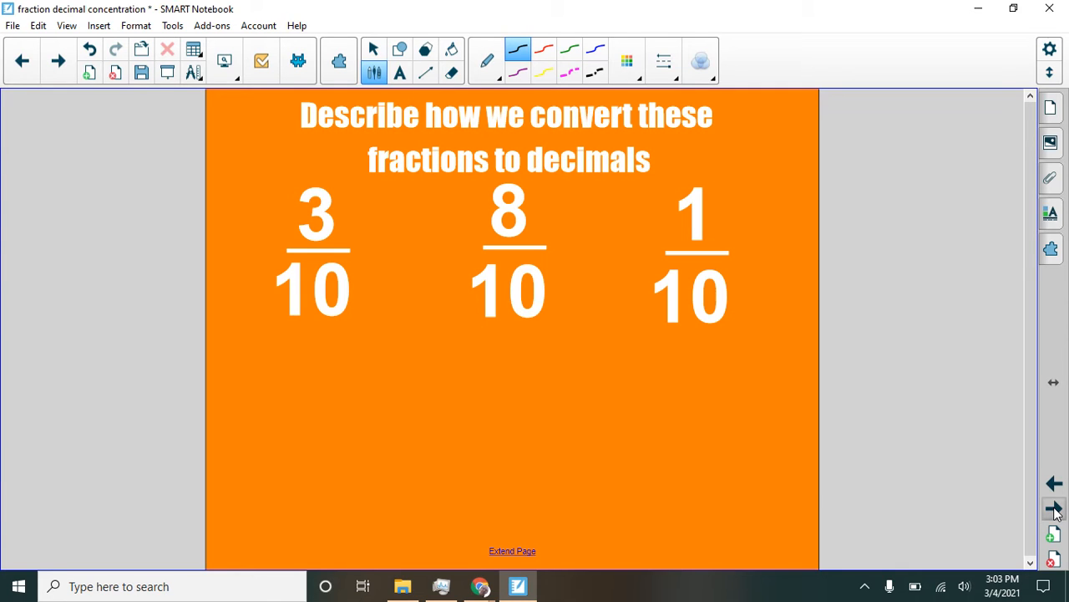
pyautogui.moveTo(376, 328)
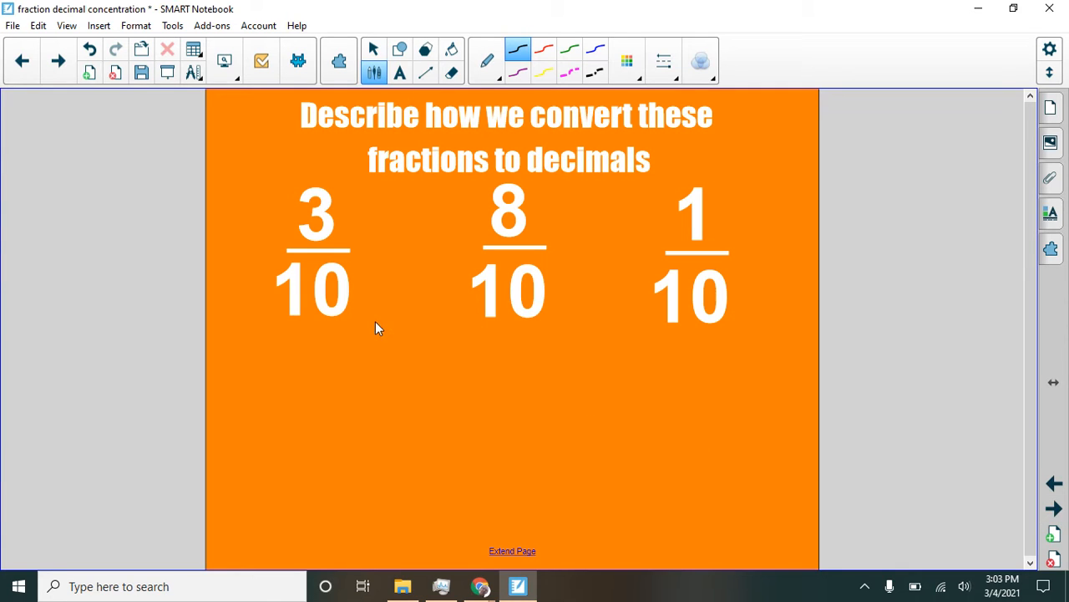
pyautogui.moveTo(333, 317)
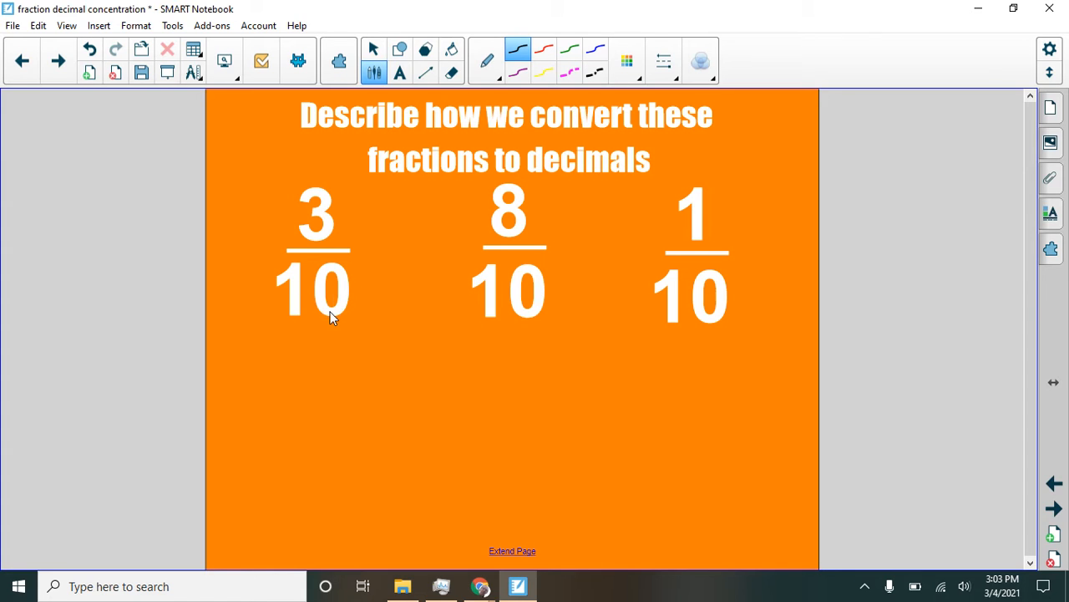
pyautogui.moveTo(648, 321)
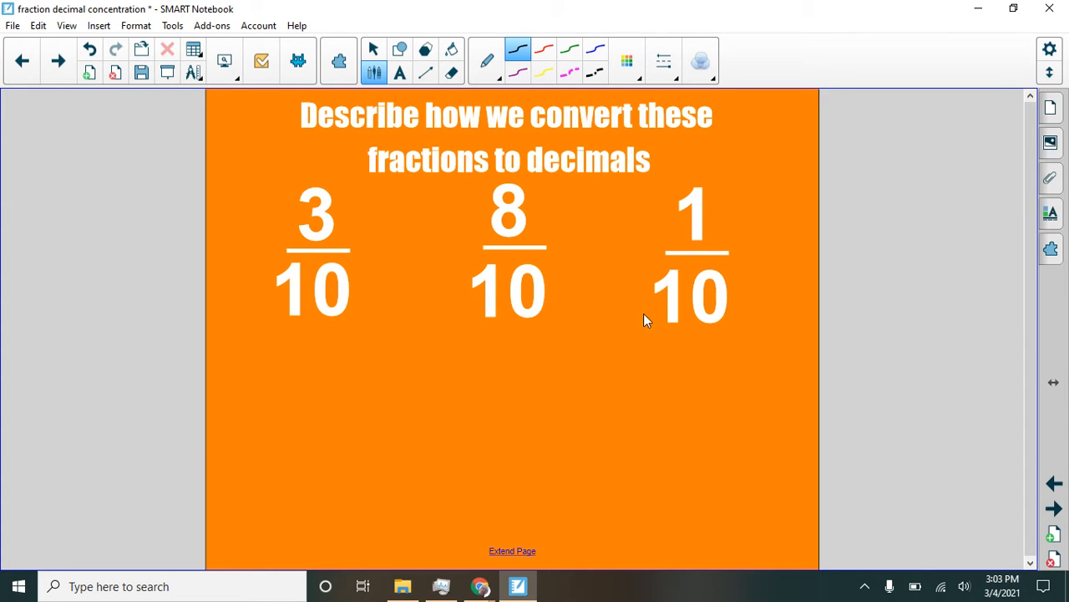
pyautogui.moveTo(702, 324)
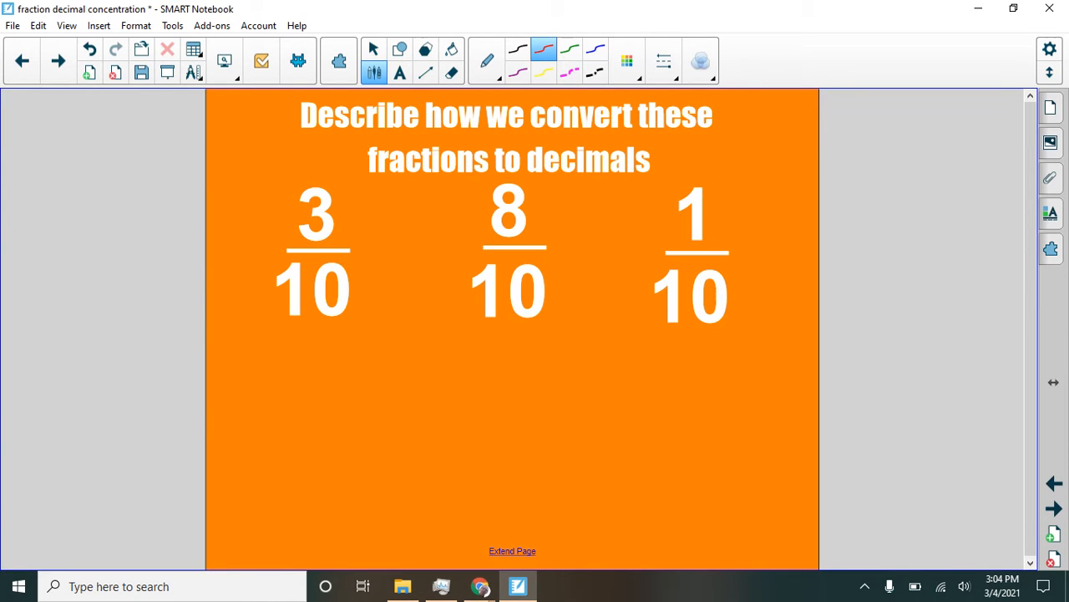
# Handwrite 0.3, 0.8 and 0.1 in red under 3/10, 8/10 and 1/10, circling the first 10
pyautogui.moveTo(255, 385); pyautogui.dragTo(255, 443)
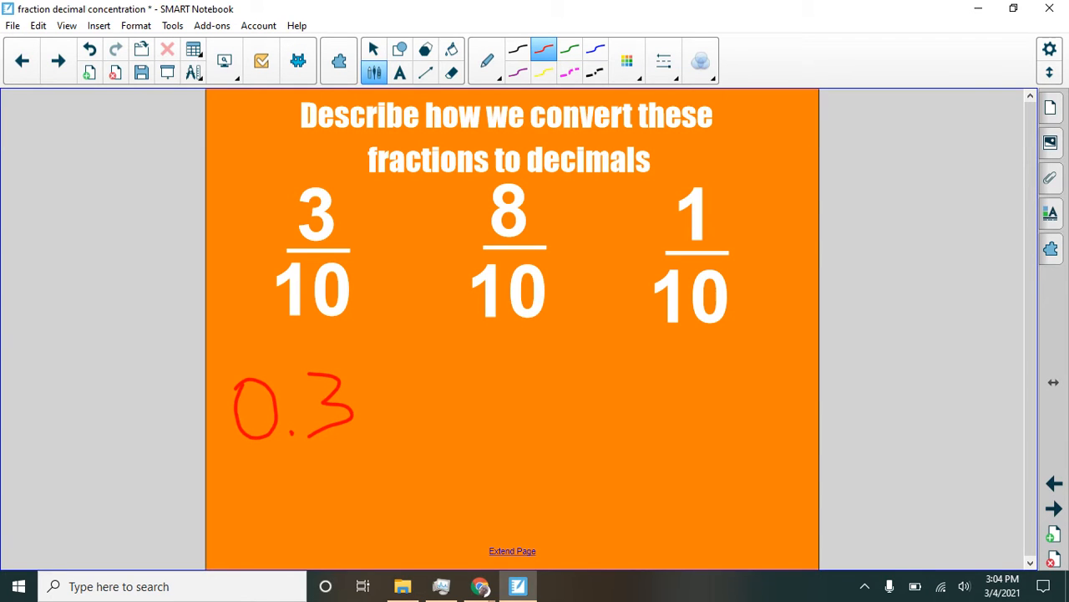
pyautogui.moveTo(455, 385); pyautogui.dragTo(514, 426)
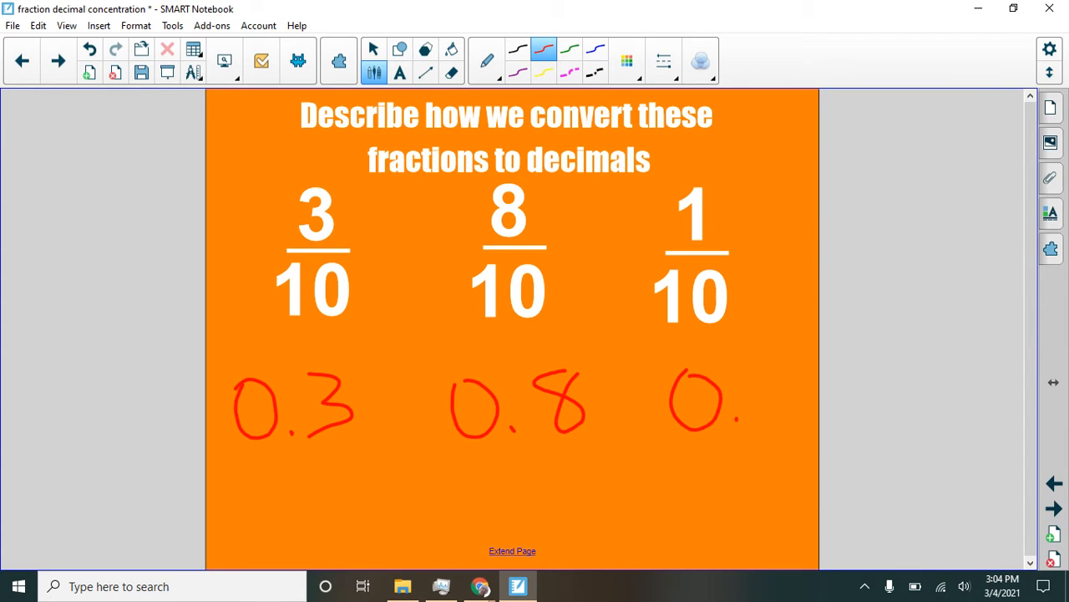
pyautogui.moveTo(757, 368); pyautogui.dragTo(752, 422)
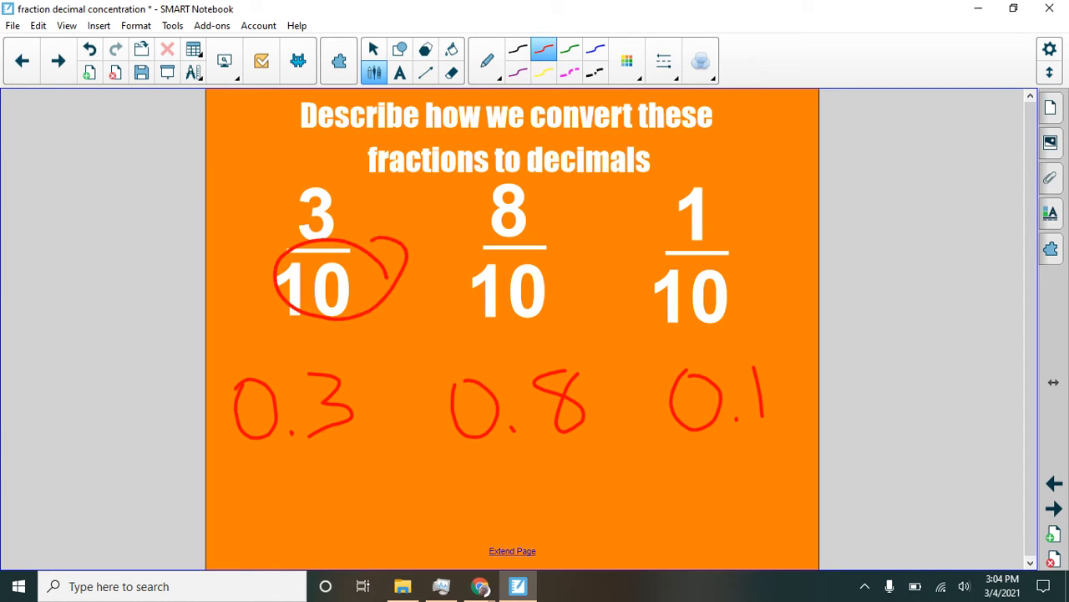
pyautogui.moveTo(384, 300); pyautogui.dragTo(334, 359)
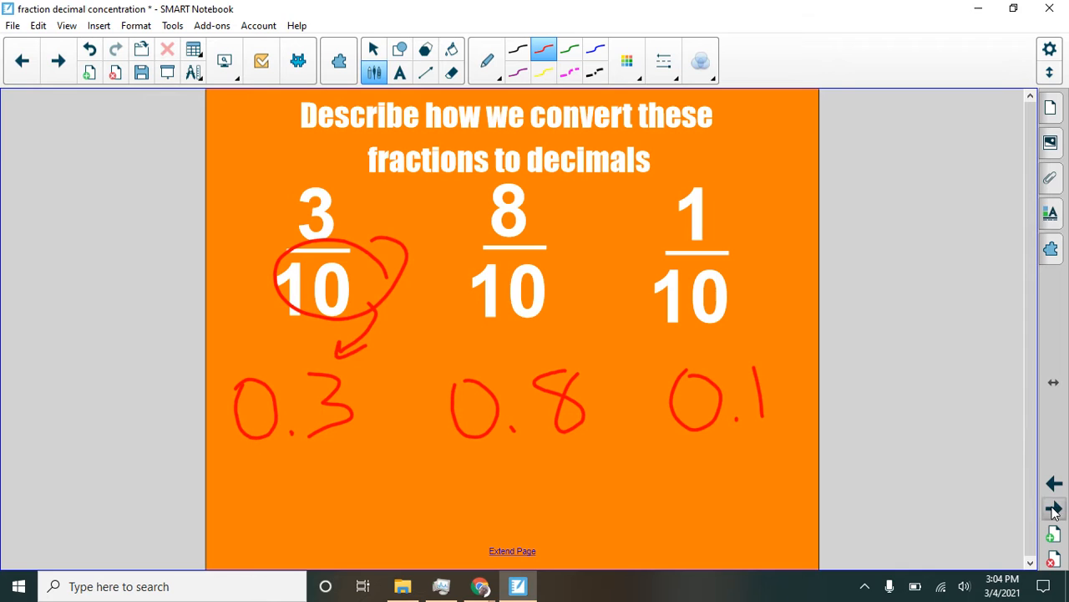
# On the hundredths slide, write 0.65 and 0.91 under 65/100 and 91/100
pyautogui.click(1054, 510)
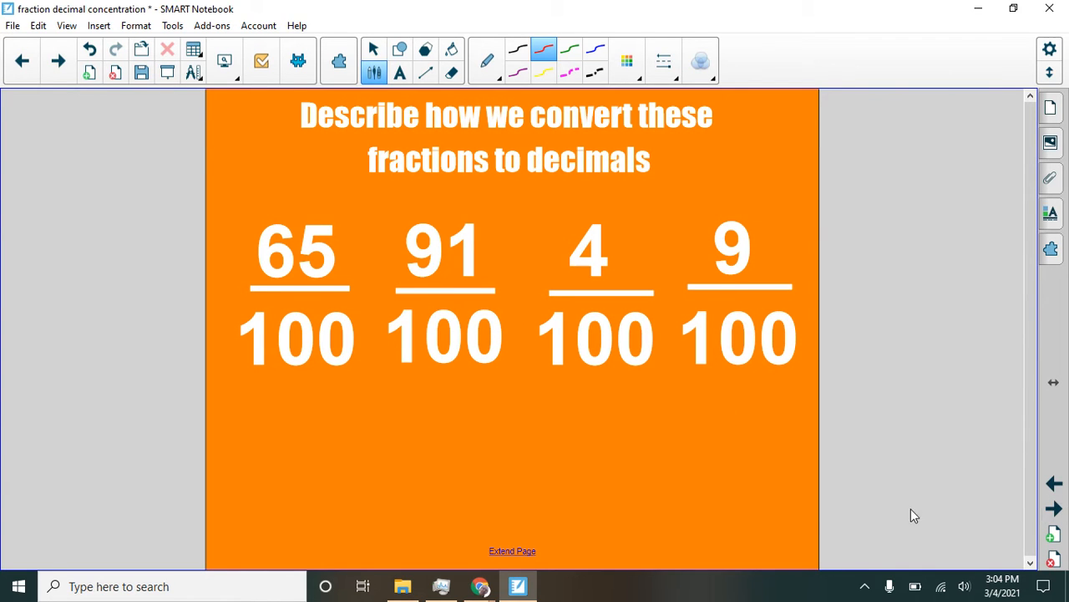
pyautogui.moveTo(597, 498)
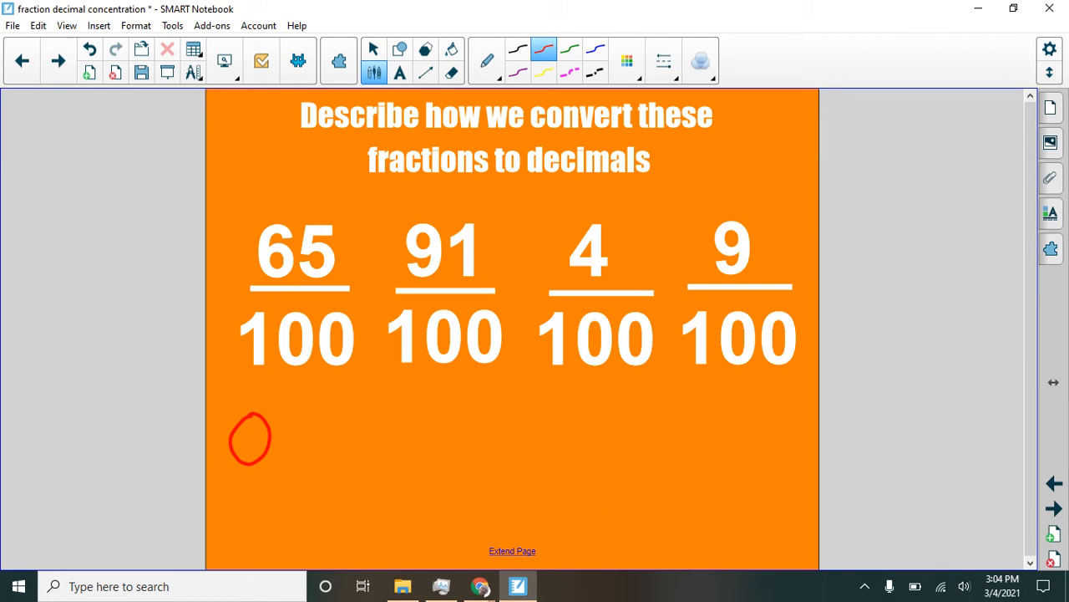
pyautogui.click(276, 462)
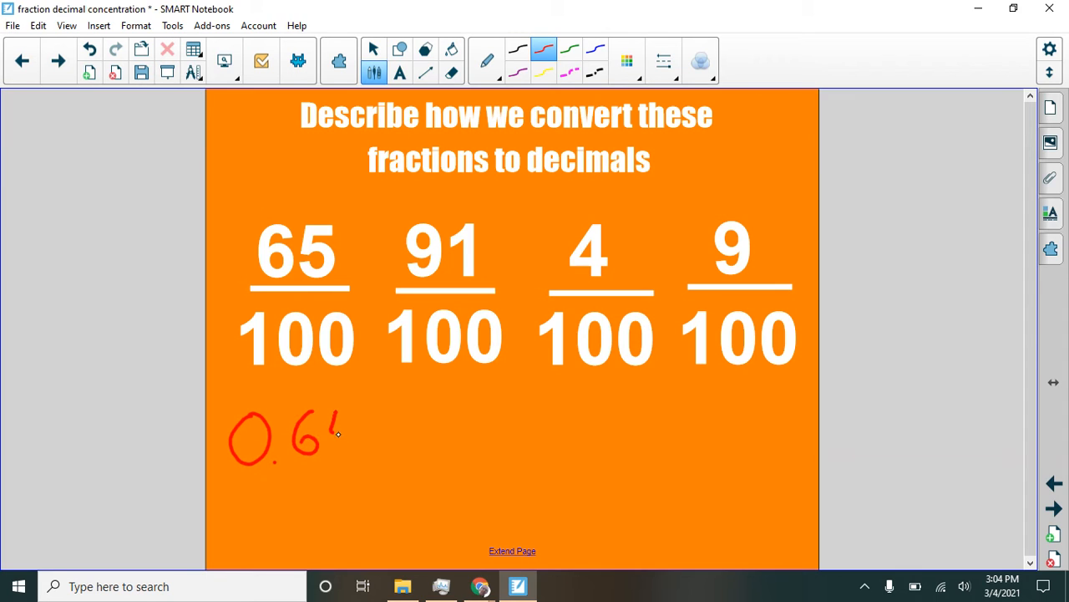
pyautogui.moveTo(326, 417); pyautogui.dragTo(346, 451)
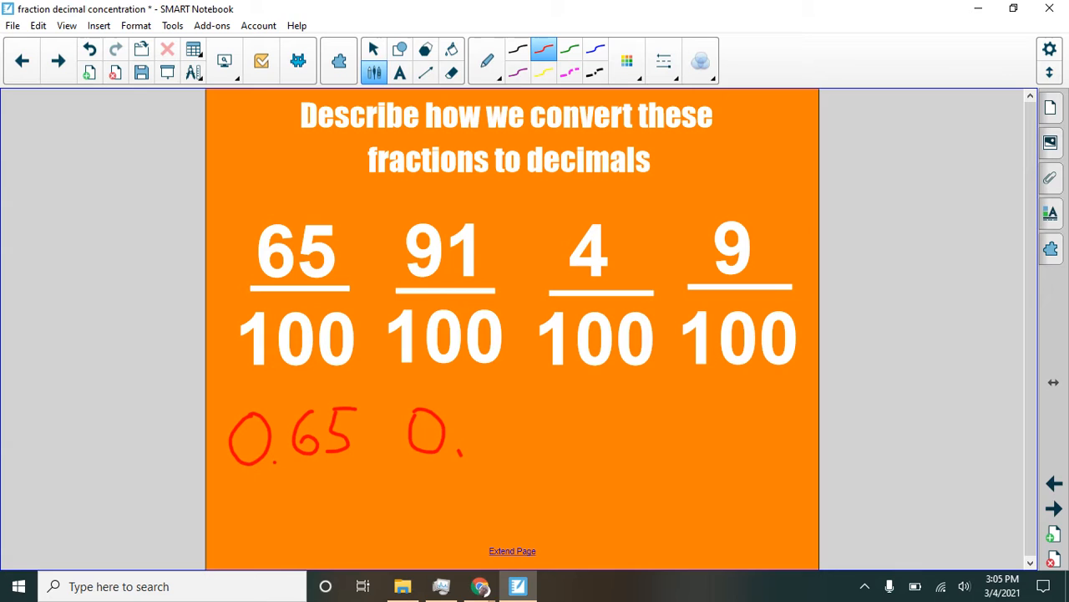
pyautogui.moveTo(472, 422); pyautogui.dragTo(534, 451)
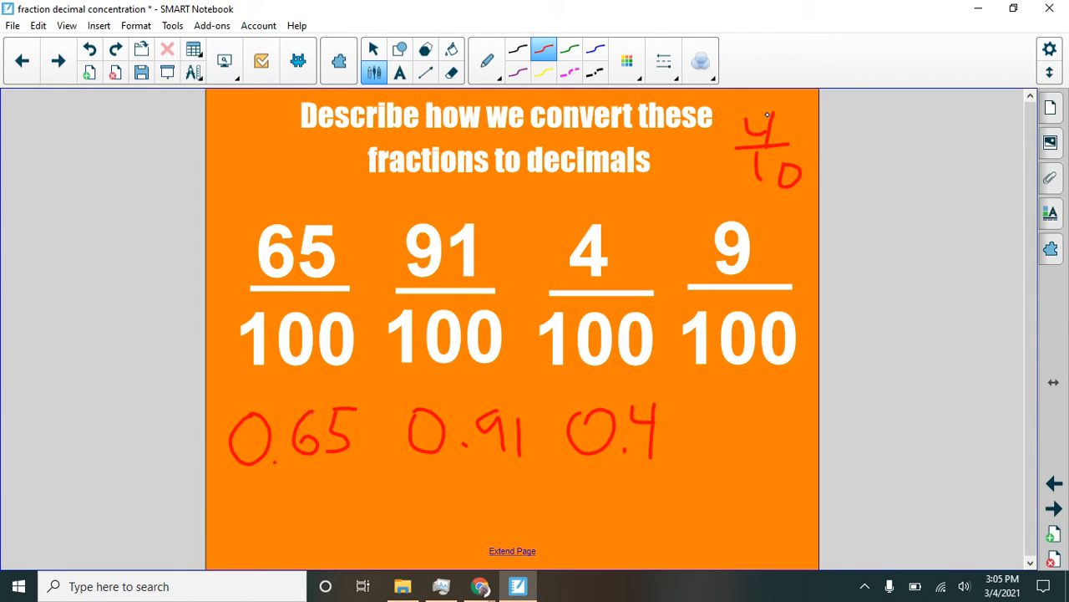
# Cross out the mistaken 0.4 and write 0.04 for 4/100
pyautogui.moveTo(681, 180); pyautogui.dragTo(639, 250)
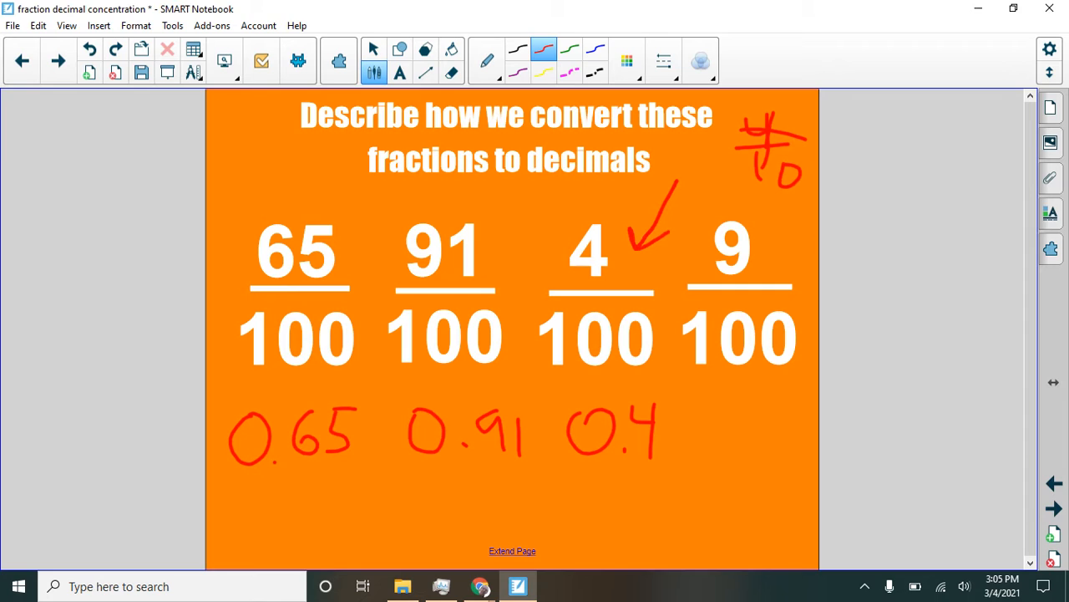
pyautogui.moveTo(580, 435); pyautogui.dragTo(656, 420)
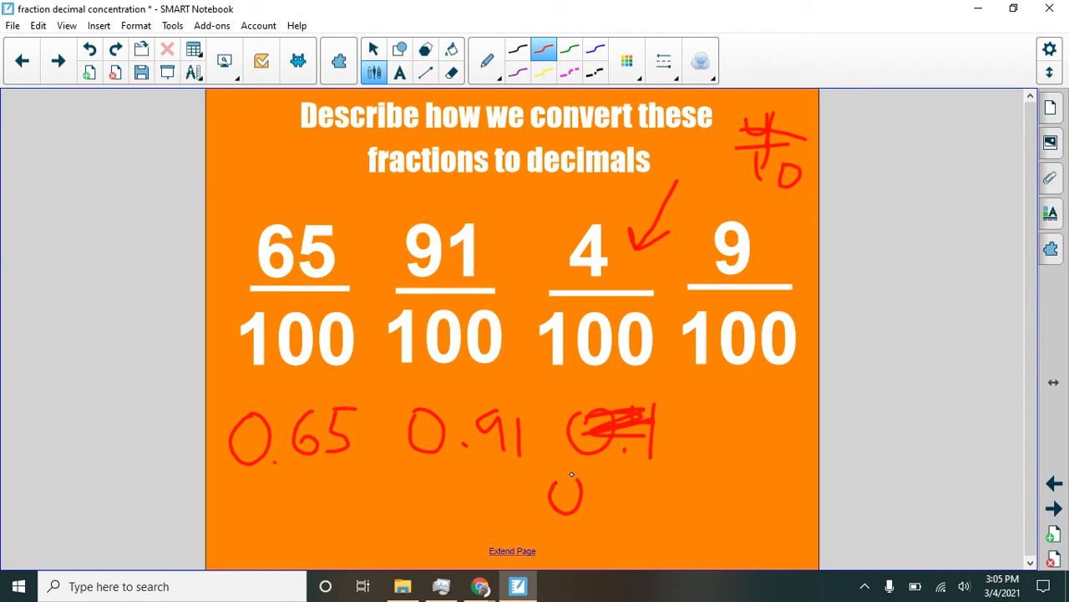
pyautogui.moveTo(560, 493); pyautogui.dragTo(631, 493)
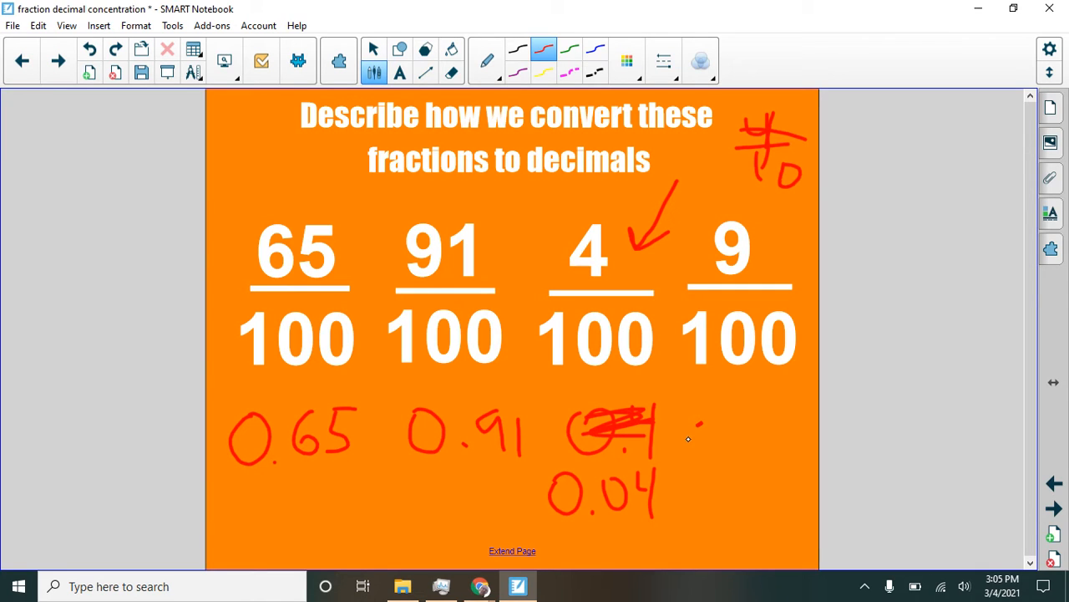
pyautogui.moveTo(686, 434); pyautogui.dragTo(793, 439)
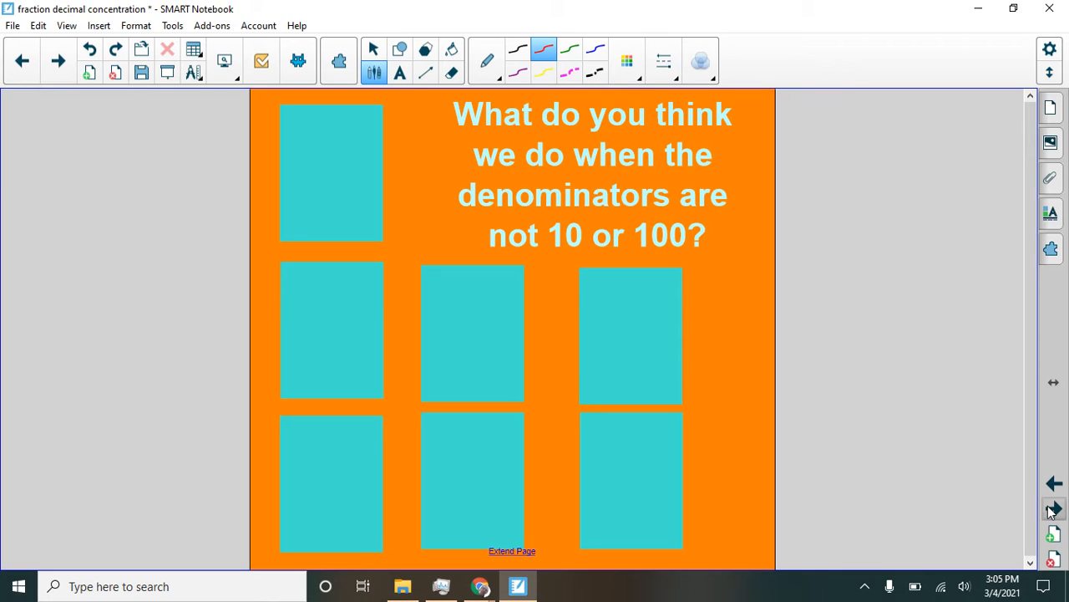
pyautogui.moveTo(806, 418)
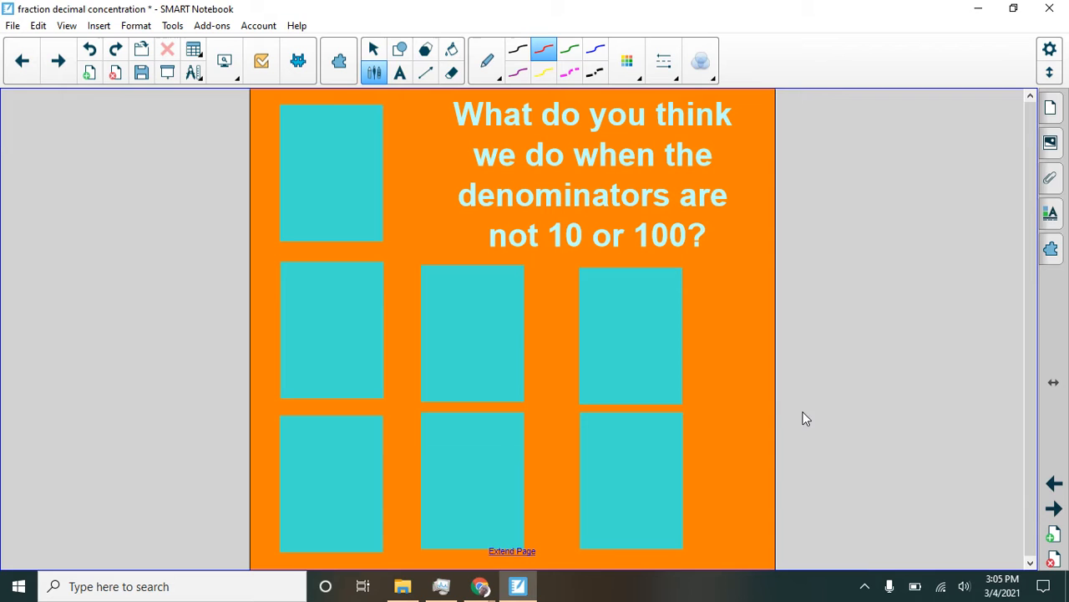
pyautogui.moveTo(342, 182)
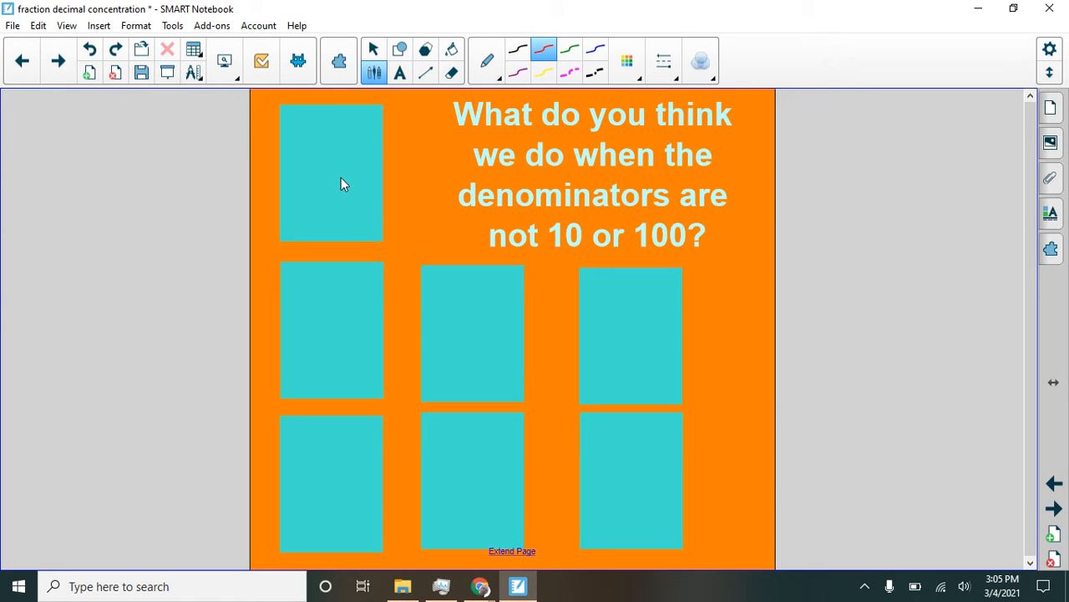
# Advance to slide 6, which asks about denominators other than 10 or 100
pyautogui.click(331, 173)
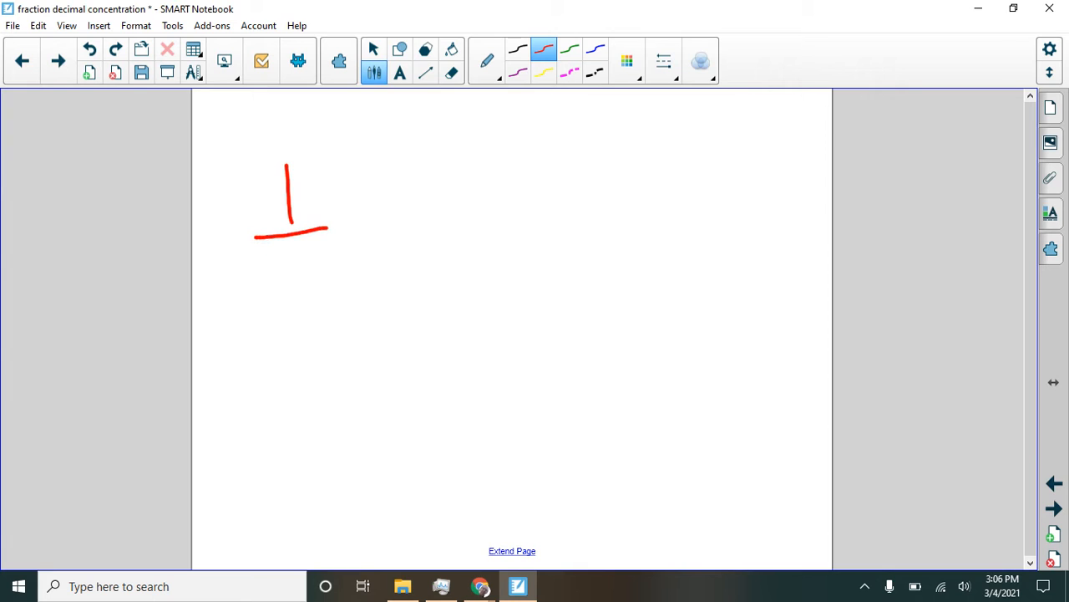
# Write 1/2 and 0.12 = 12/100 in red, strike out that line, and add = after 1/2
pyautogui.moveTo(263, 267); pyautogui.dragTo(301, 309)
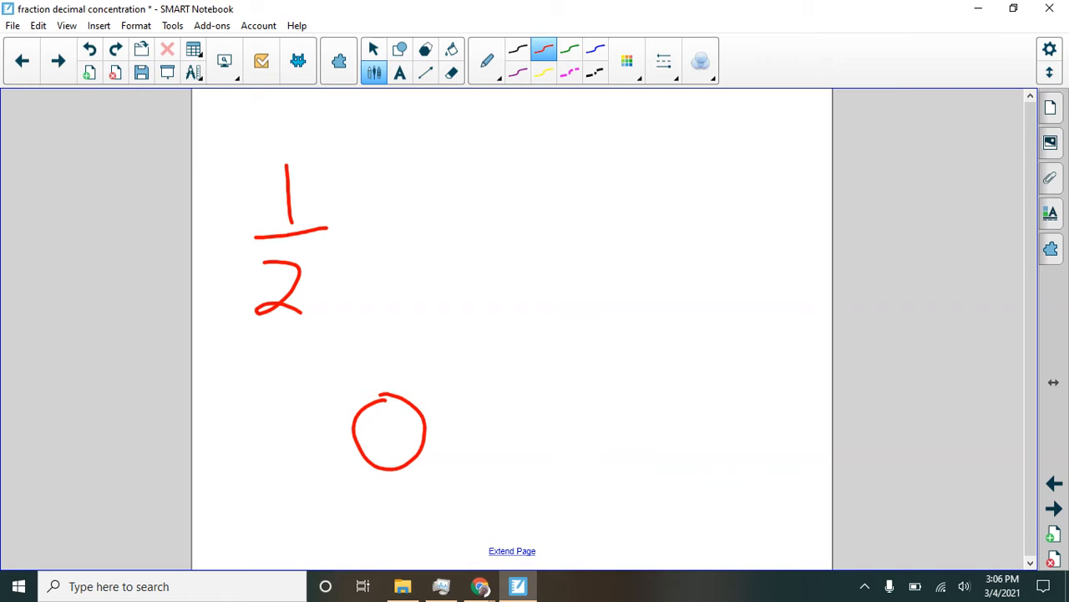
pyautogui.moveTo(443, 455); pyautogui.dragTo(535, 409)
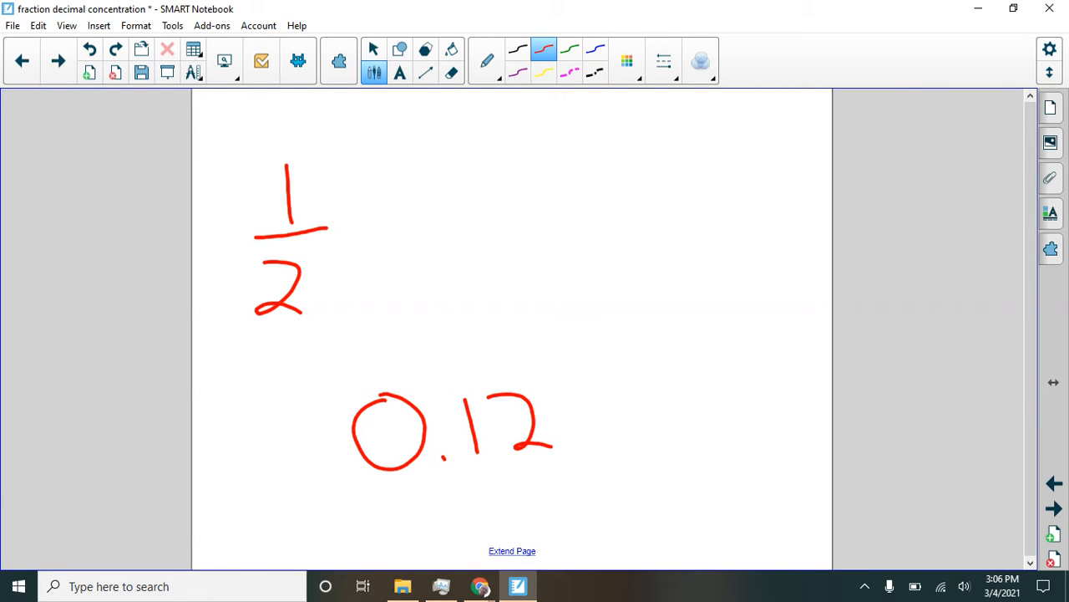
pyautogui.moveTo(585, 418); pyautogui.dragTo(605, 432)
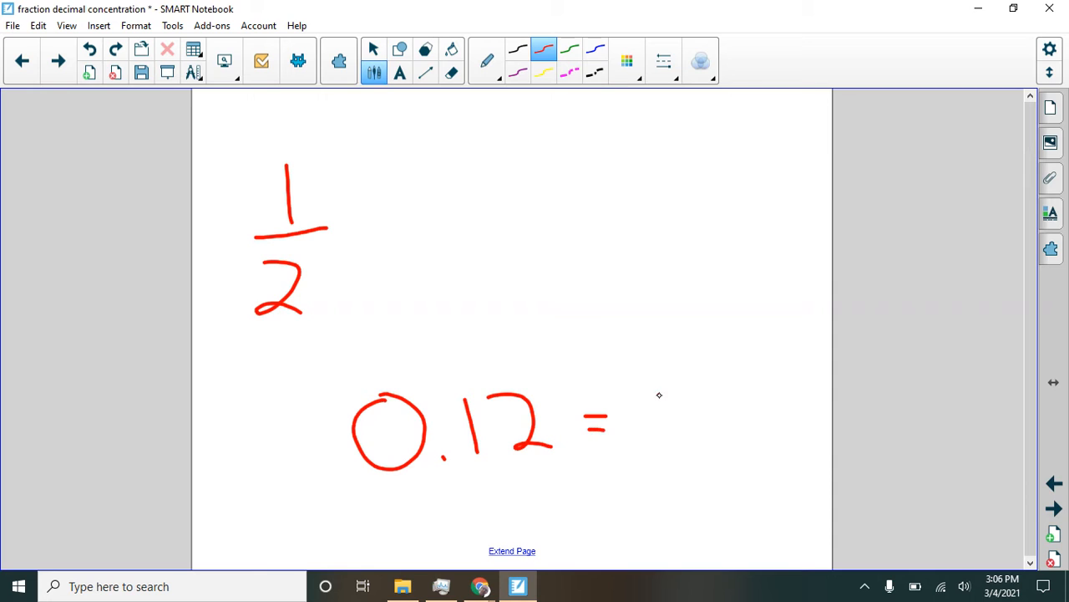
pyautogui.moveTo(660, 397); pyautogui.dragTo(669, 468)
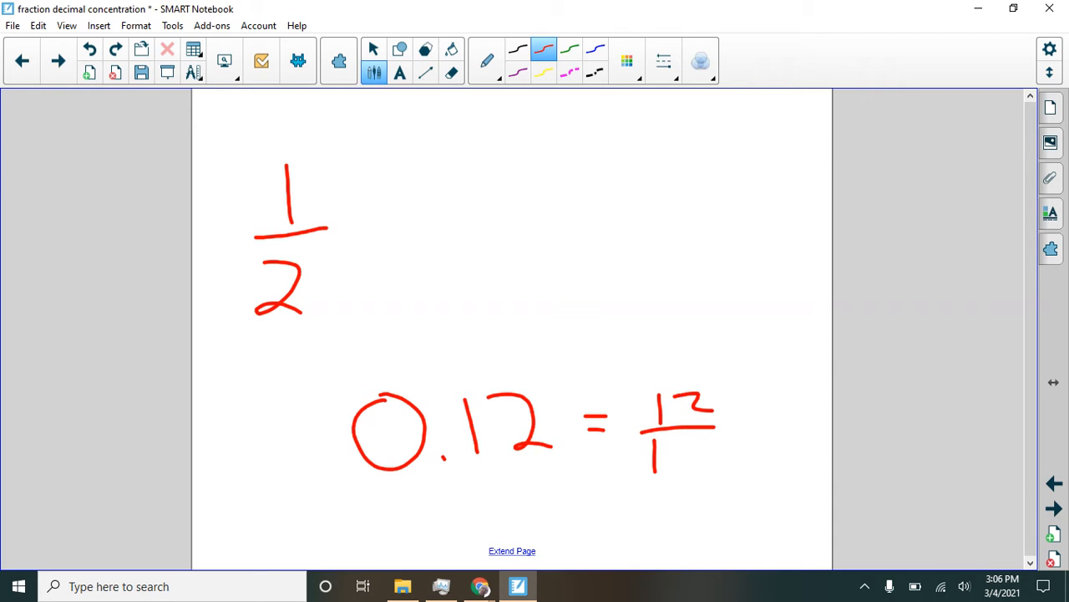
pyautogui.moveTo(660, 456); pyautogui.dragTo(719, 468)
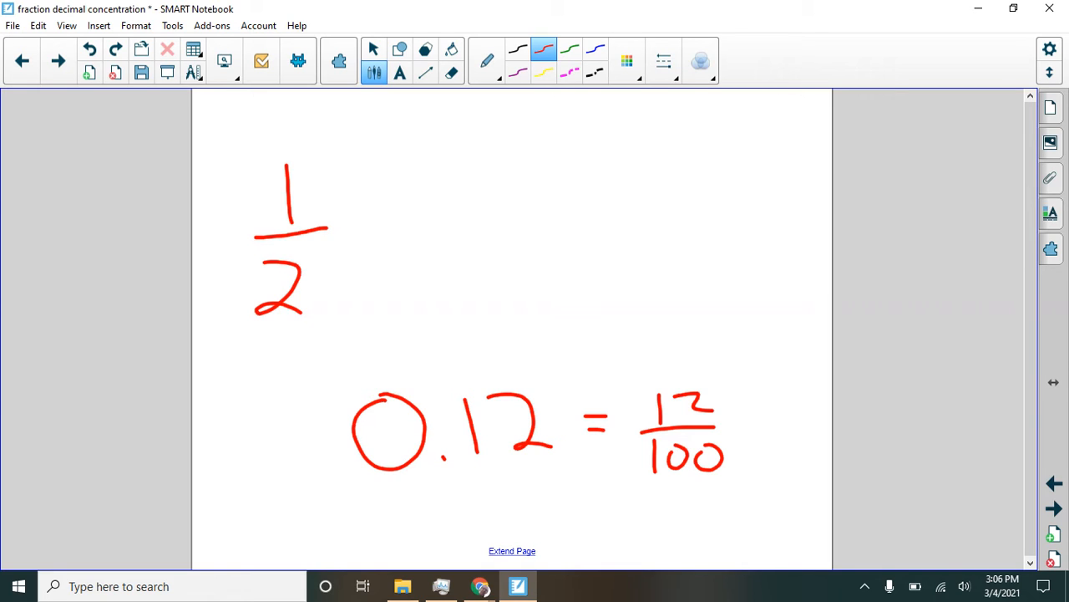
pyautogui.moveTo(719, 410); pyautogui.dragTo(744, 435)
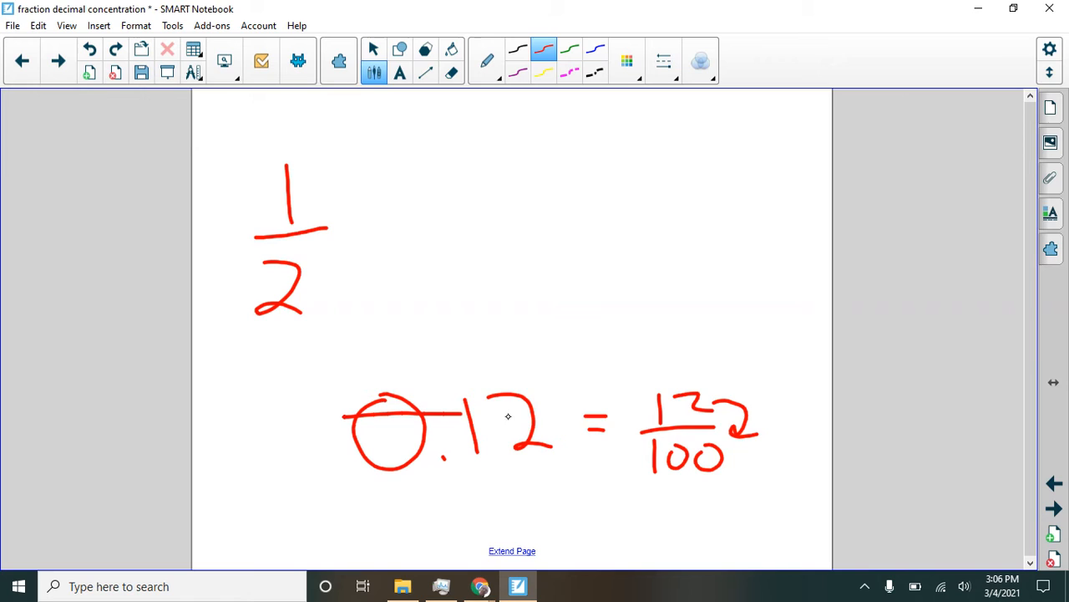
pyautogui.moveTo(343, 434); pyautogui.dragTo(735, 435)
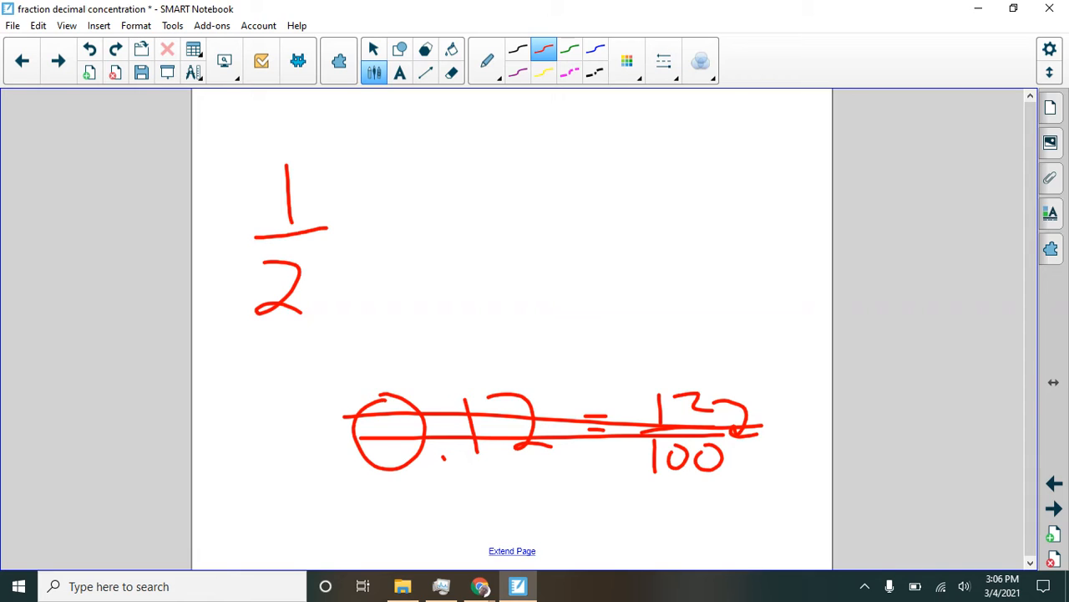
pyautogui.moveTo(342, 219); pyautogui.dragTo(361, 209)
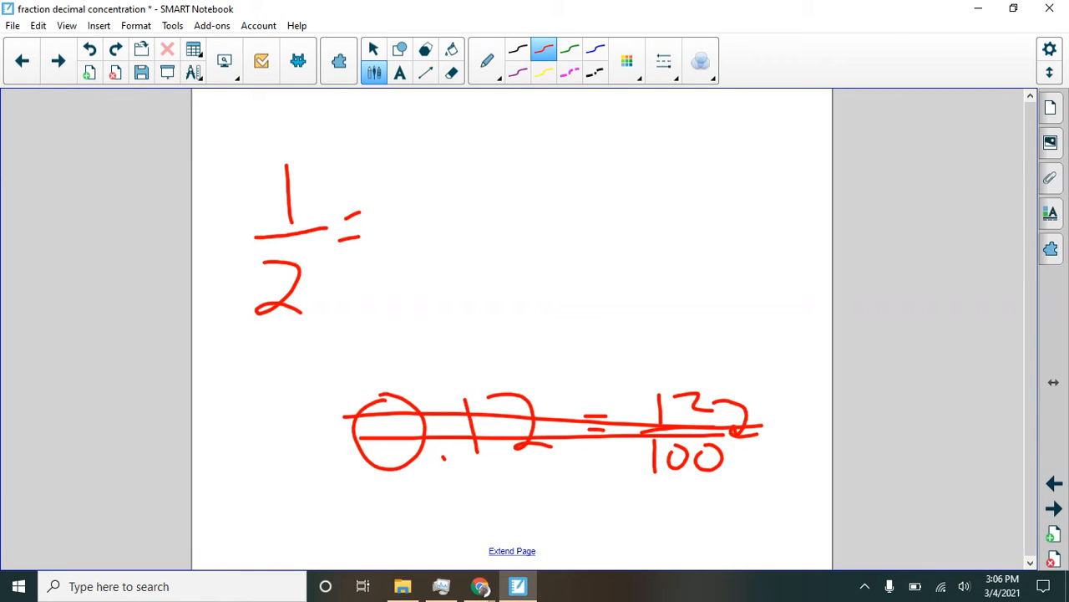
# Multiply 1/2 by 5 over 5 in red, writing ×5 beside numerator and denominator
pyautogui.moveTo(393, 231); pyautogui.dragTo(451, 231)
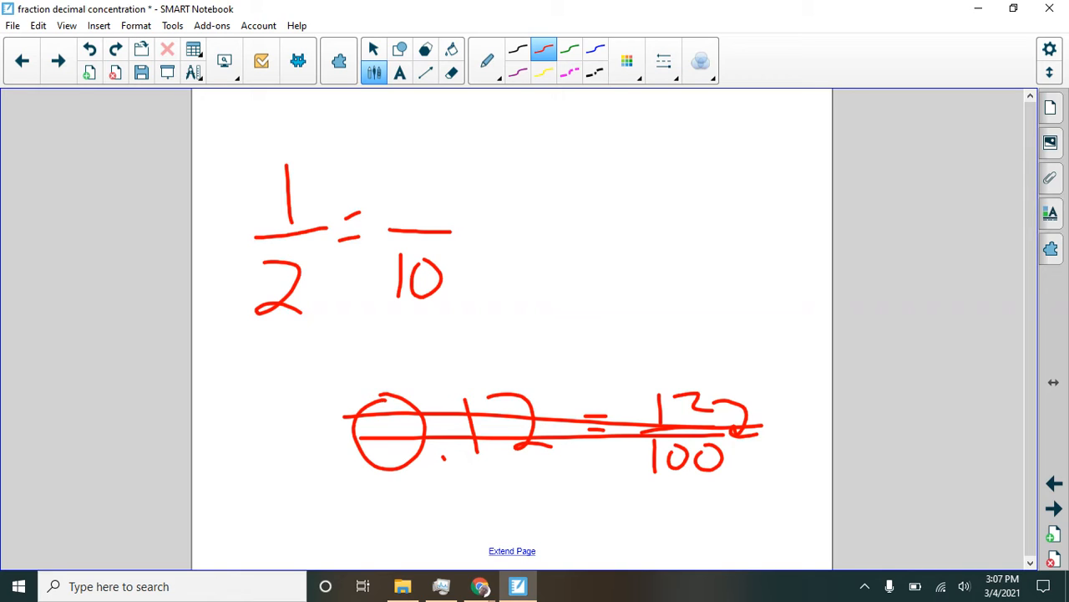
pyautogui.moveTo(326, 280)
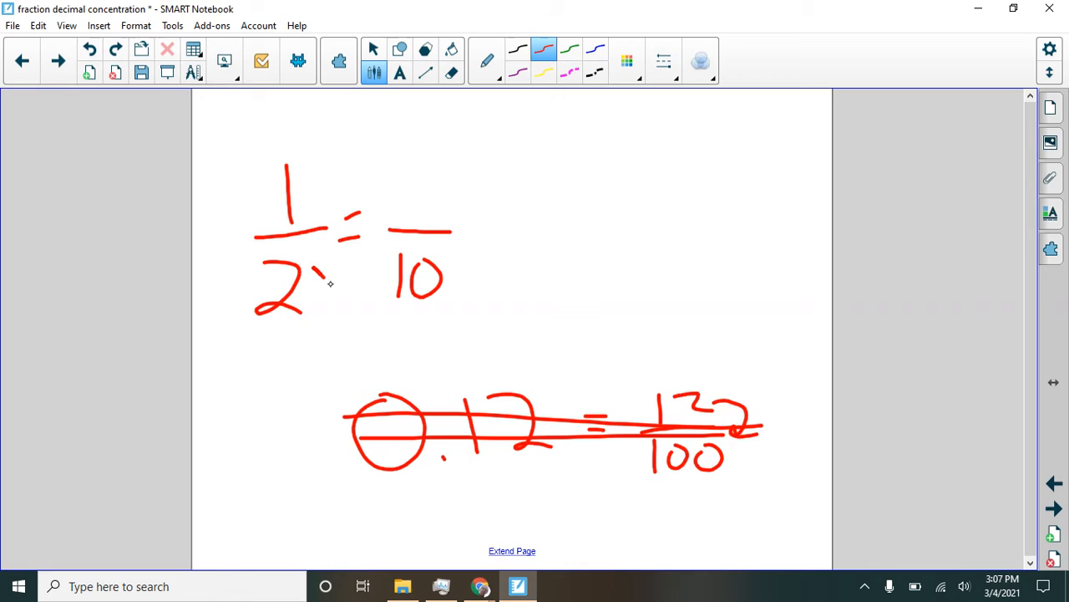
pyautogui.moveTo(317, 268); pyautogui.dragTo(363, 288)
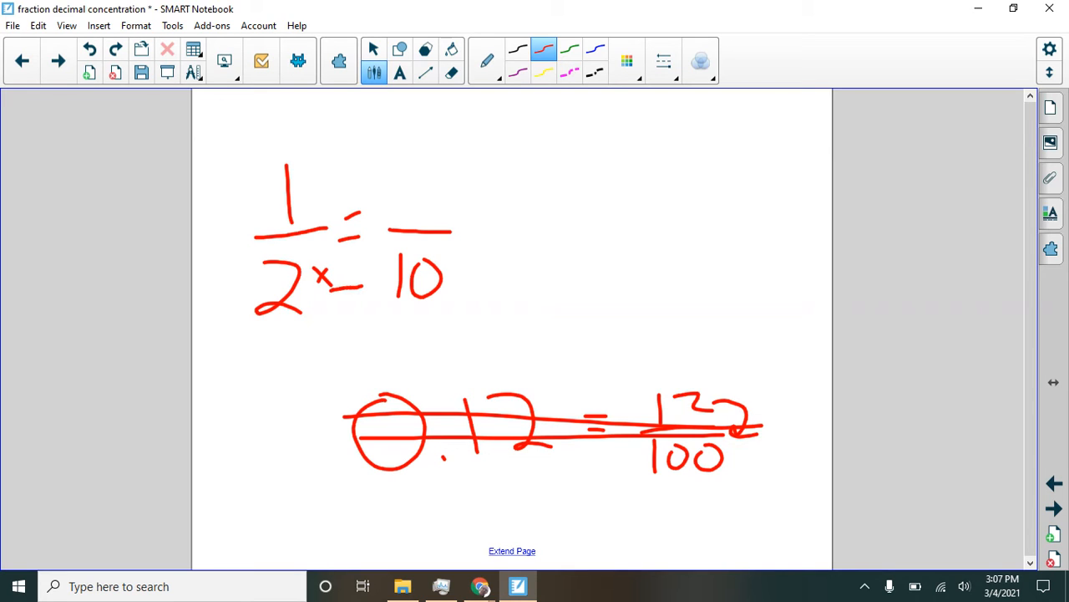
pyautogui.moveTo(335, 284); pyautogui.dragTo(347, 264)
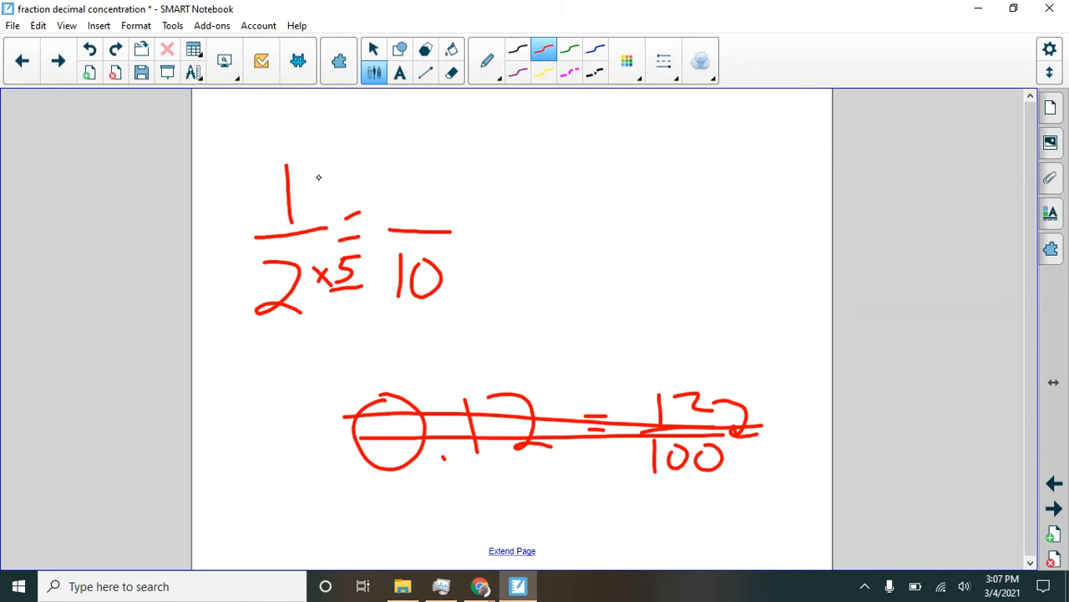
pyautogui.moveTo(313, 192); pyautogui.dragTo(355, 171)
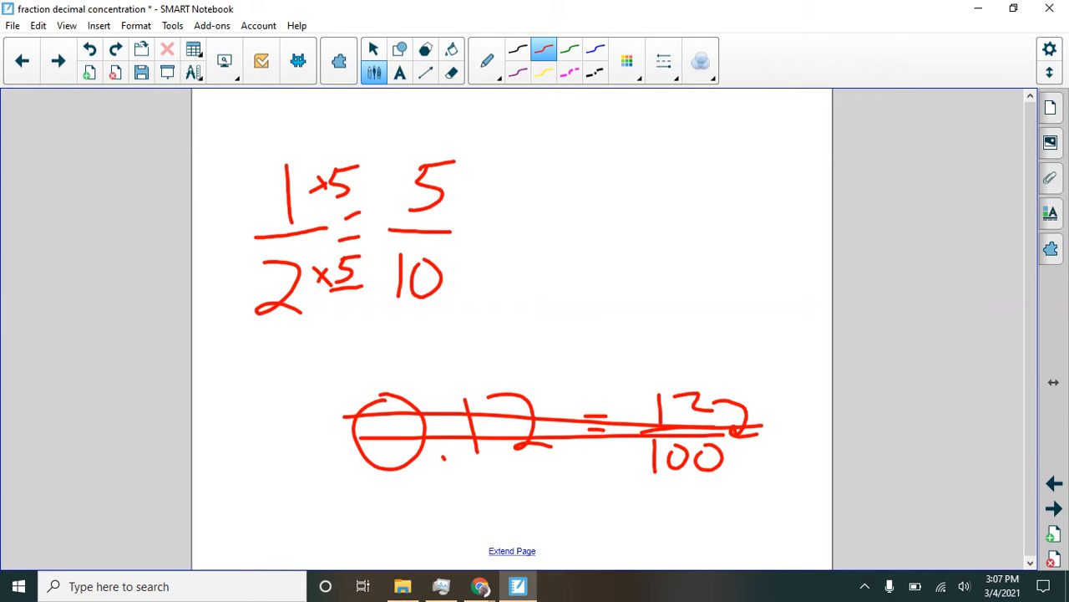
# Box 5/10 and draw arrows to 0.5 and 0.50
pyautogui.moveTo(376, 126); pyautogui.dragTo(484, 326)
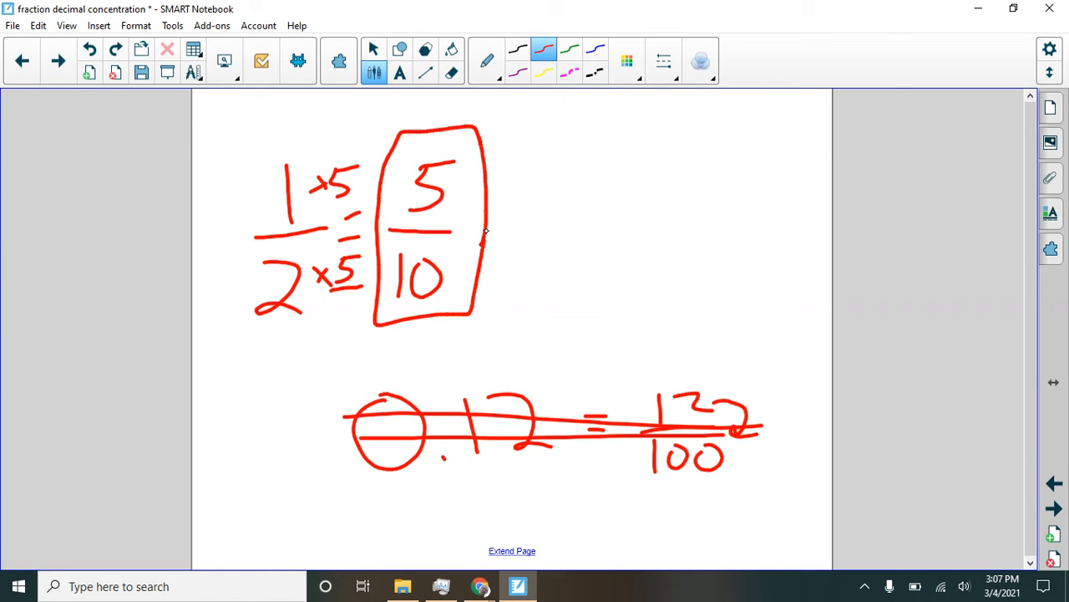
pyautogui.moveTo(518, 251); pyautogui.dragTo(577, 243)
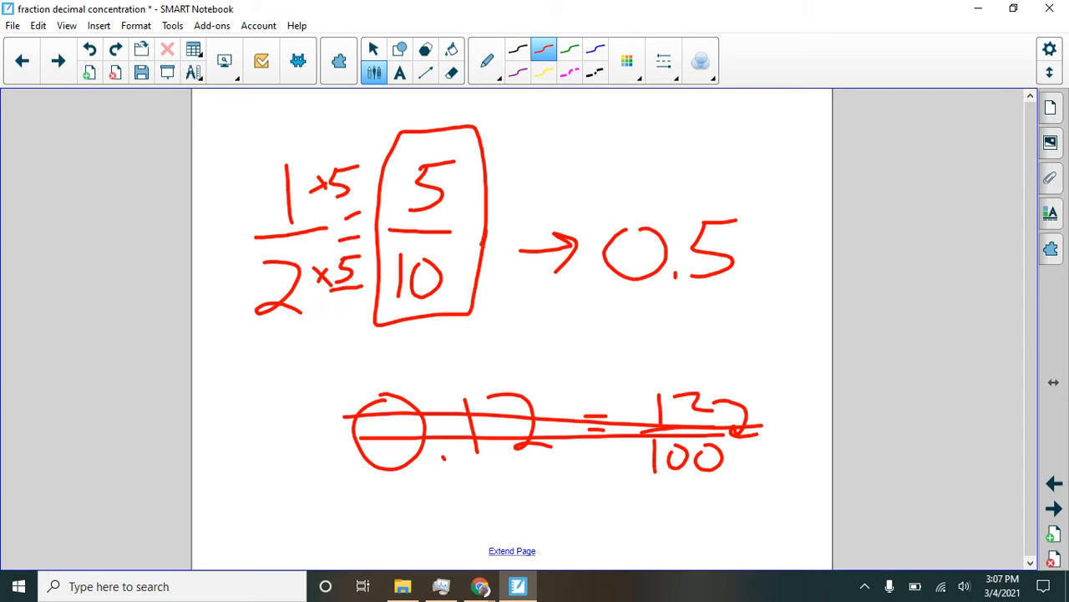
pyautogui.moveTo(614, 328); pyautogui.dragTo(652, 328)
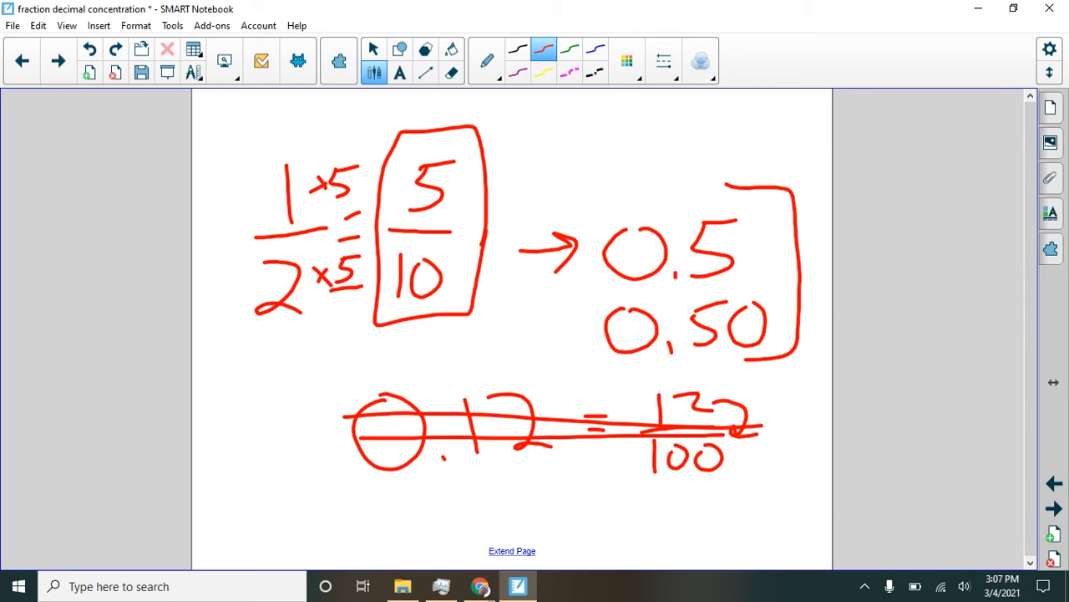
pyautogui.moveTo(786, 171); pyautogui.dragTo(756, 214)
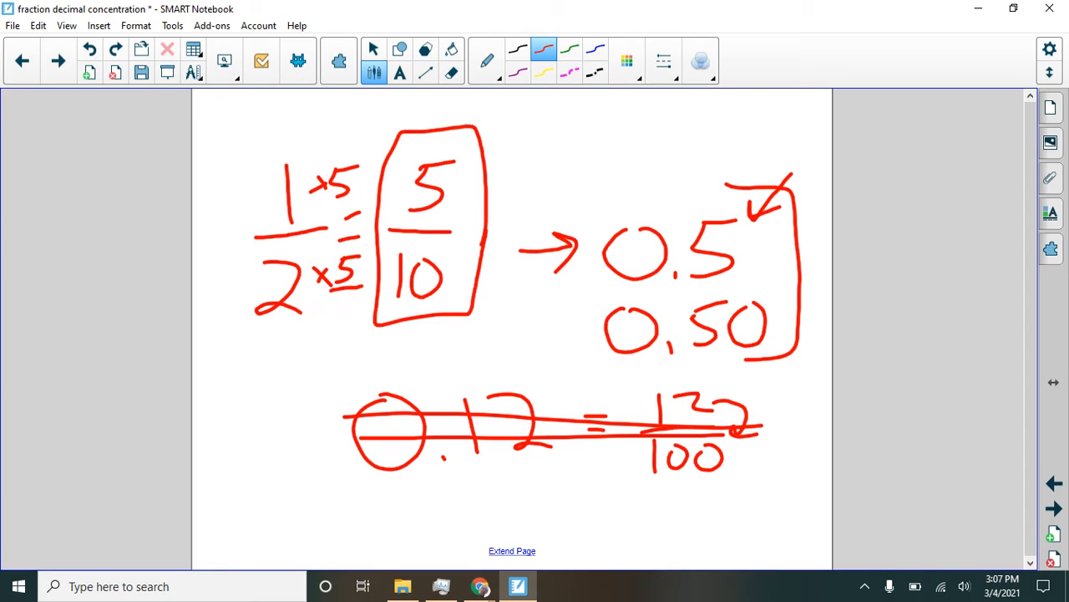
pyautogui.moveTo(802, 259); pyautogui.dragTo(777, 300)
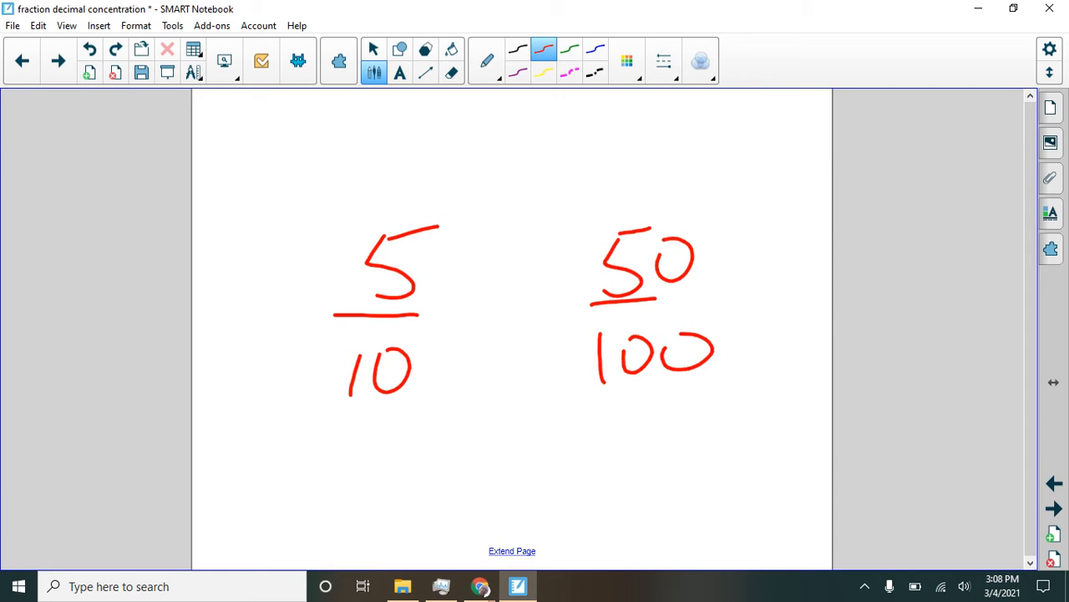
# Write ×10 between 5/10 and 50/100 and show the Page Sorter thumbnails
pyautogui.moveTo(455, 268); pyautogui.dragTo(526, 267)
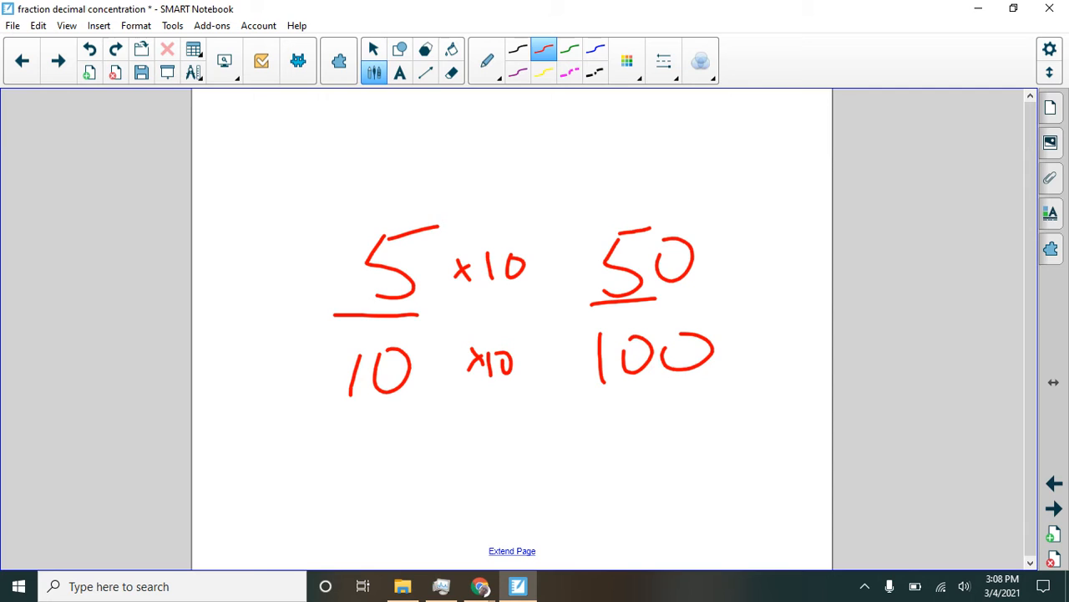
pyautogui.moveTo(661, 301)
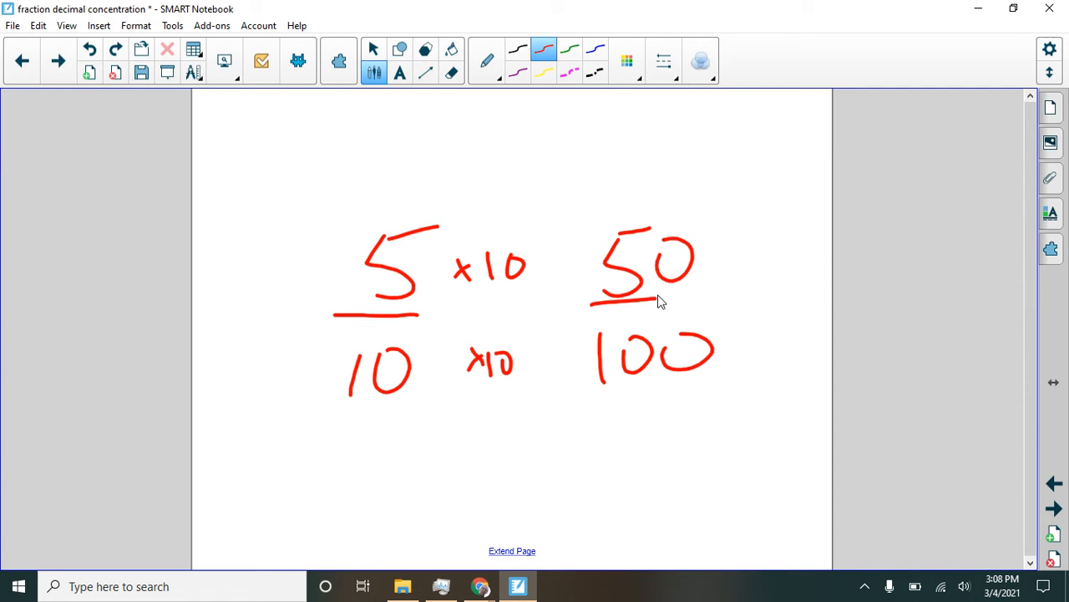
pyautogui.moveTo(1048, 167)
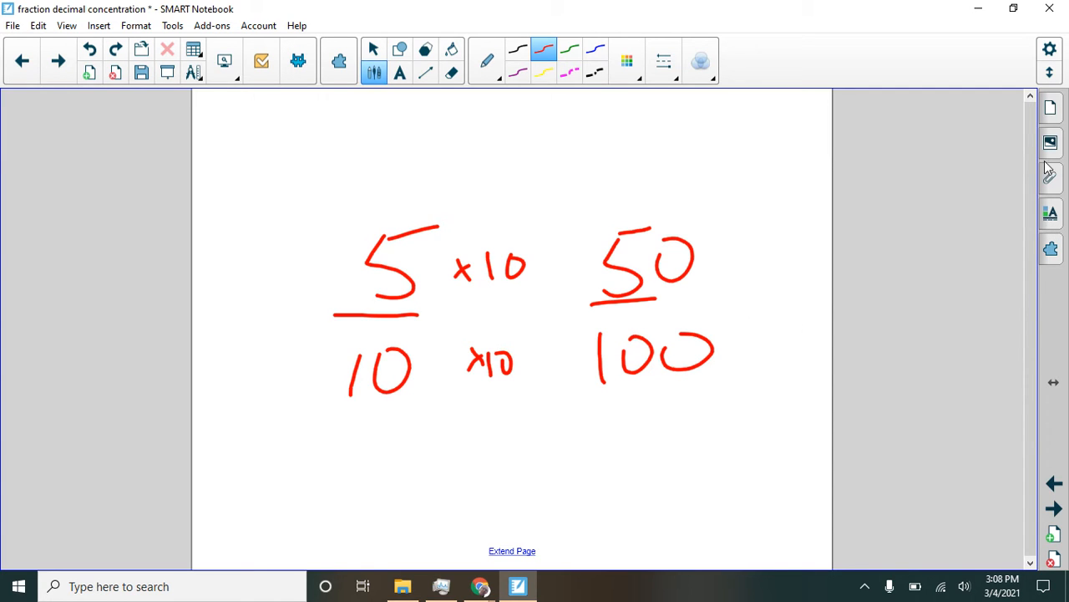
pyautogui.click(1050, 142)
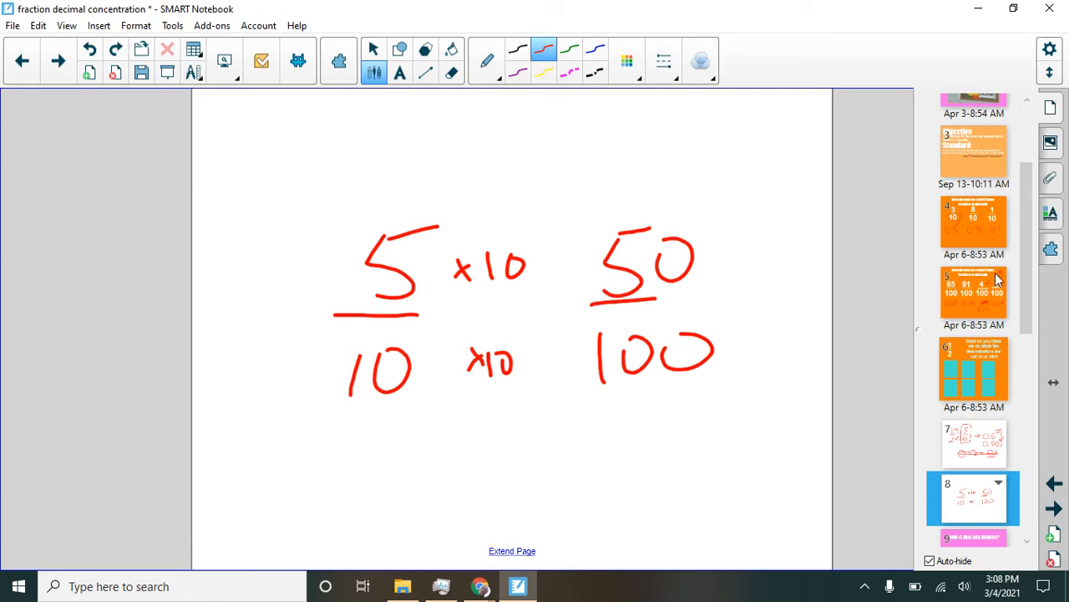
# Jump to slide 6, reveal the hidden 2/5, and add a new blank page
pyautogui.click(974, 373)
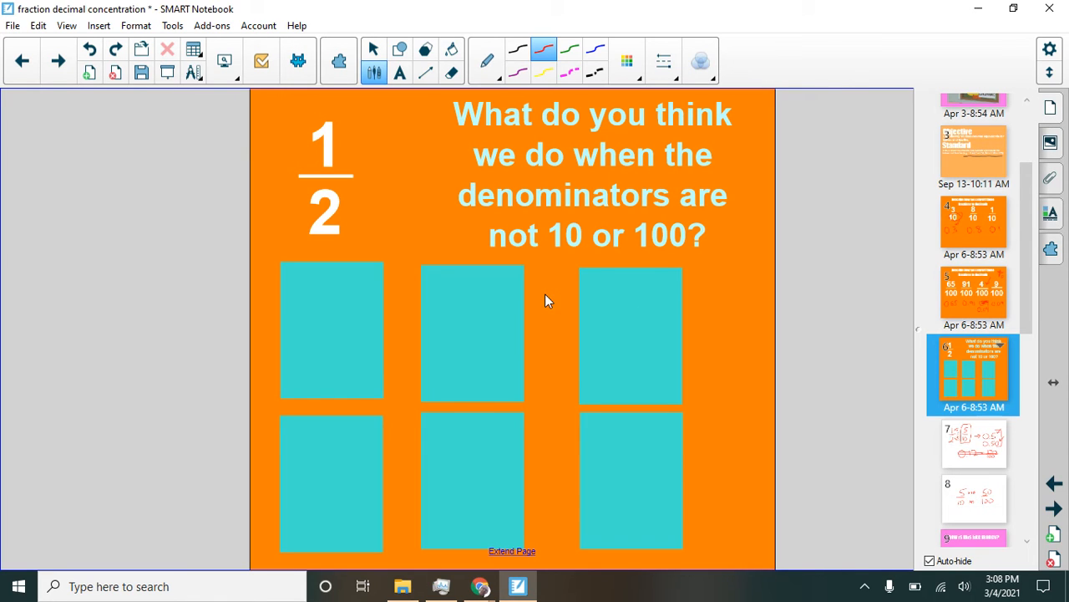
pyautogui.click(332, 330)
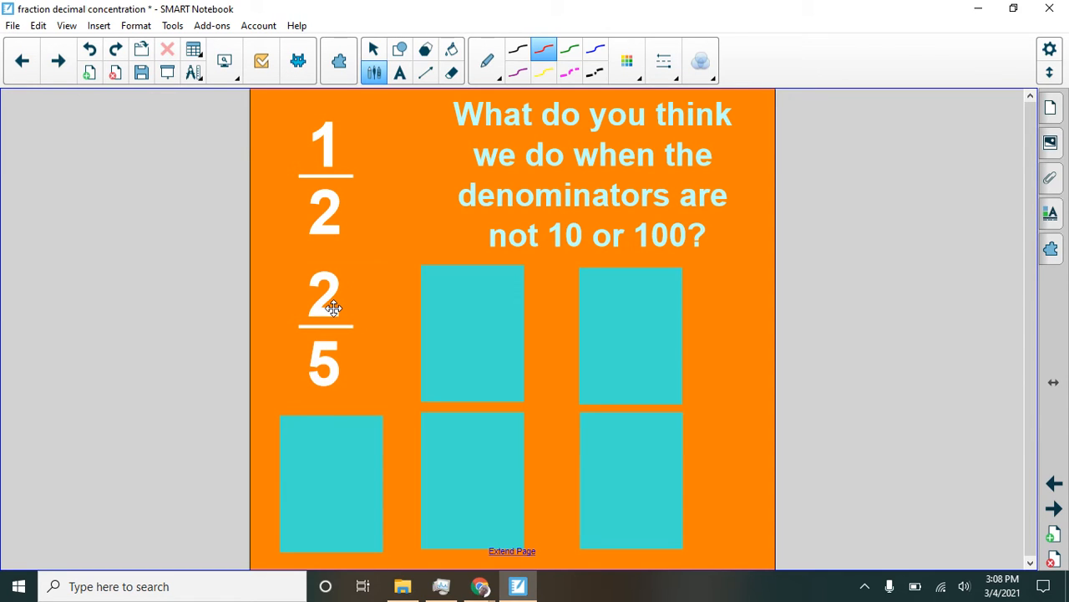
pyautogui.moveTo(544, 310)
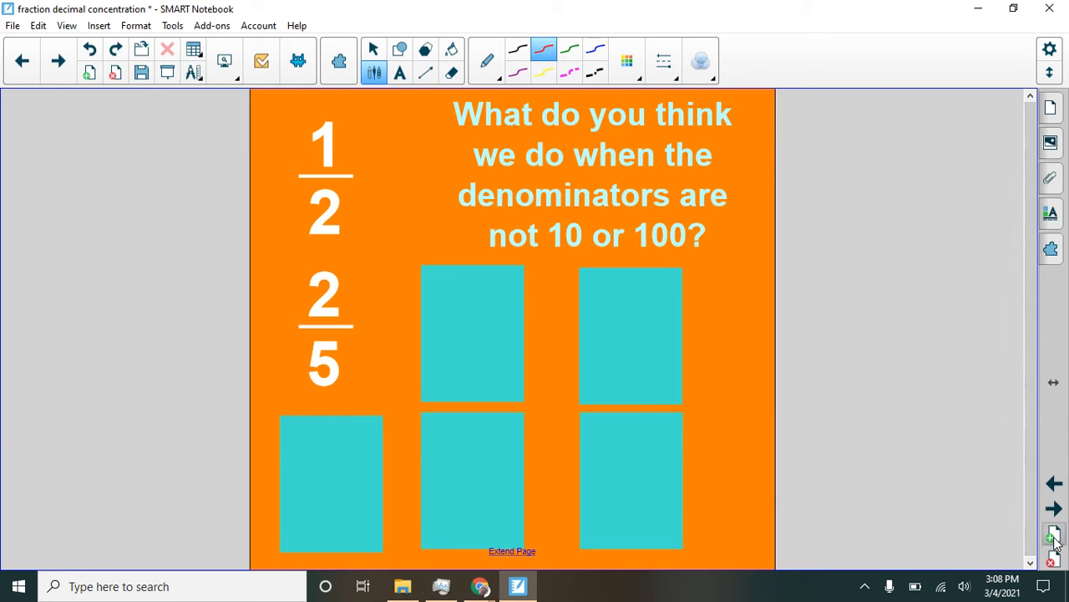
pyautogui.click(1053, 509)
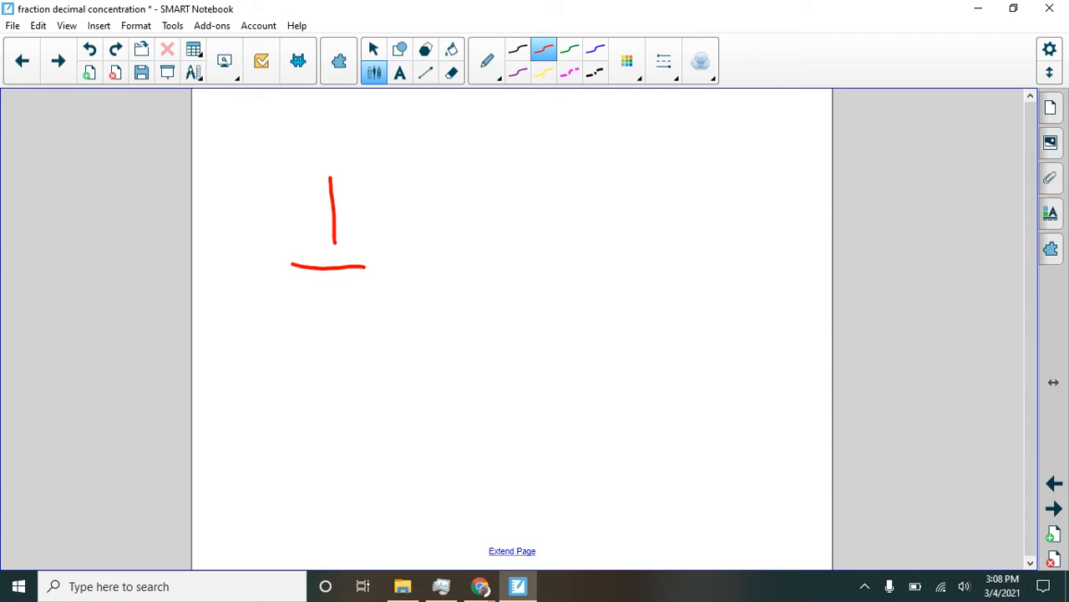
# Clear the page and write 2/5 = over a new fraction with denominator 10
pyautogui.click(89, 49)
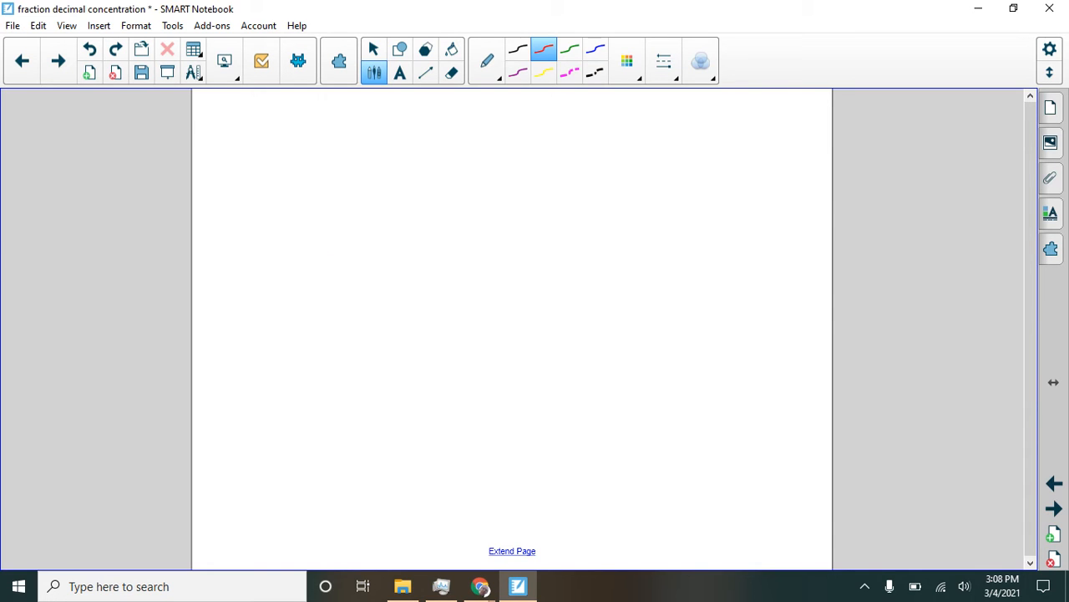
pyautogui.moveTo(314, 180); pyautogui.dragTo(351, 322)
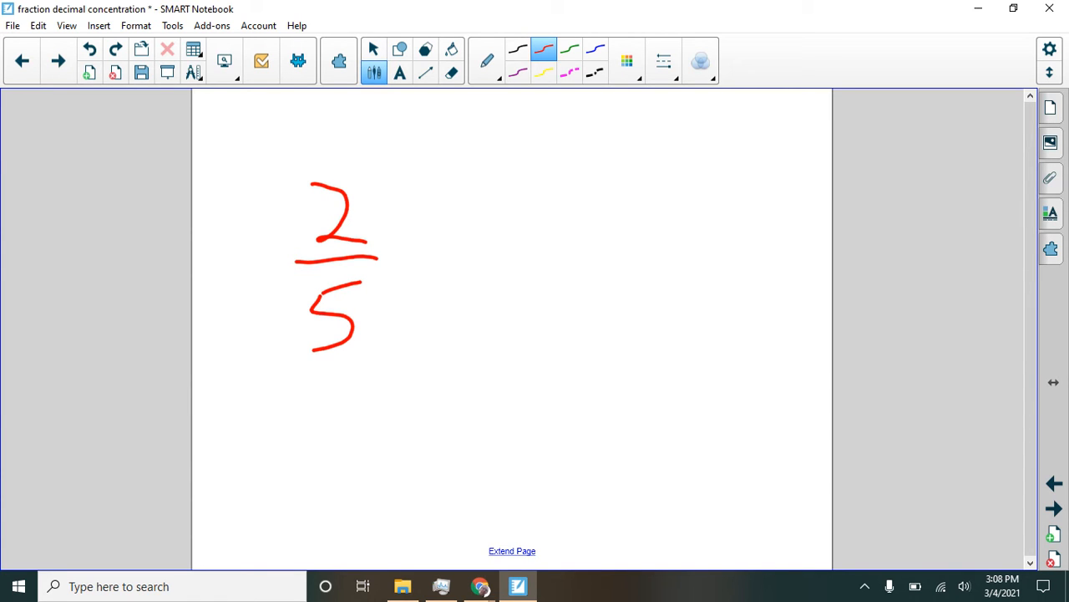
pyautogui.moveTo(409, 251); pyautogui.dragTo(468, 266)
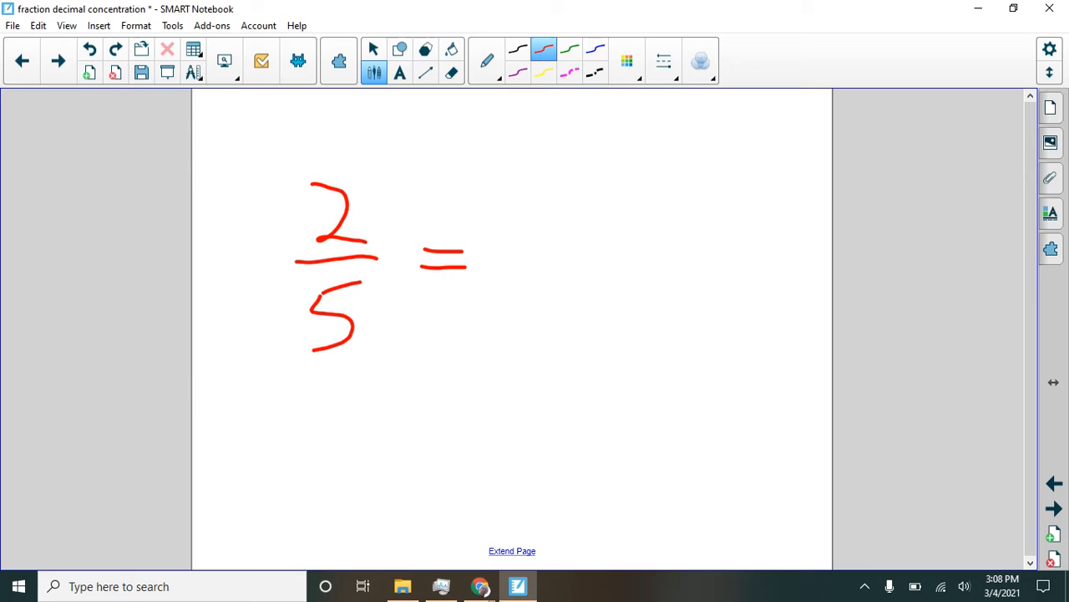
pyautogui.moveTo(505, 253); pyautogui.dragTo(613, 253)
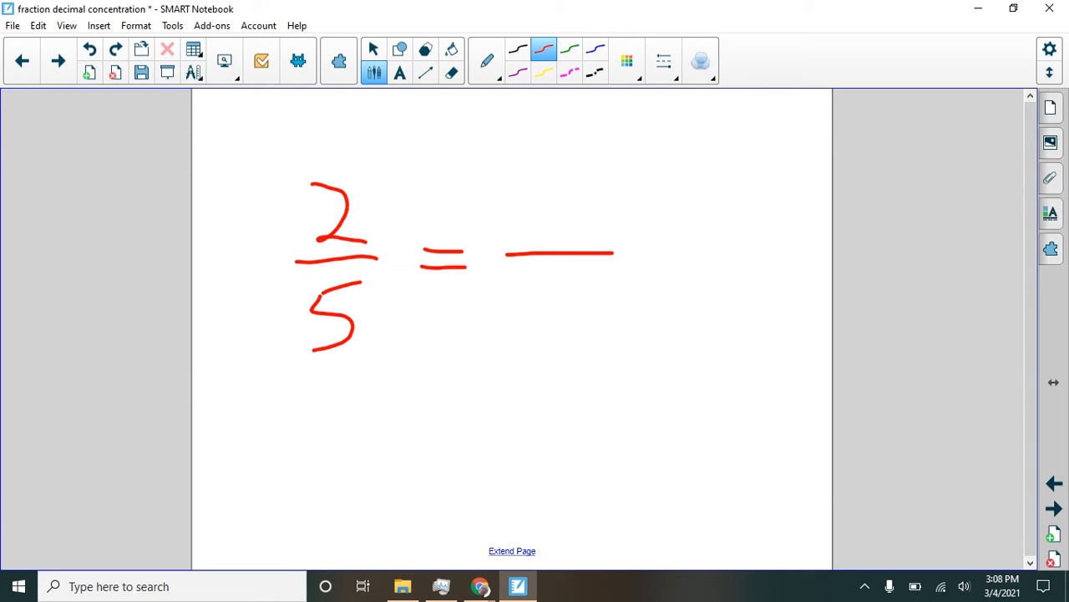
pyautogui.moveTo(539, 288); pyautogui.dragTo(602, 330)
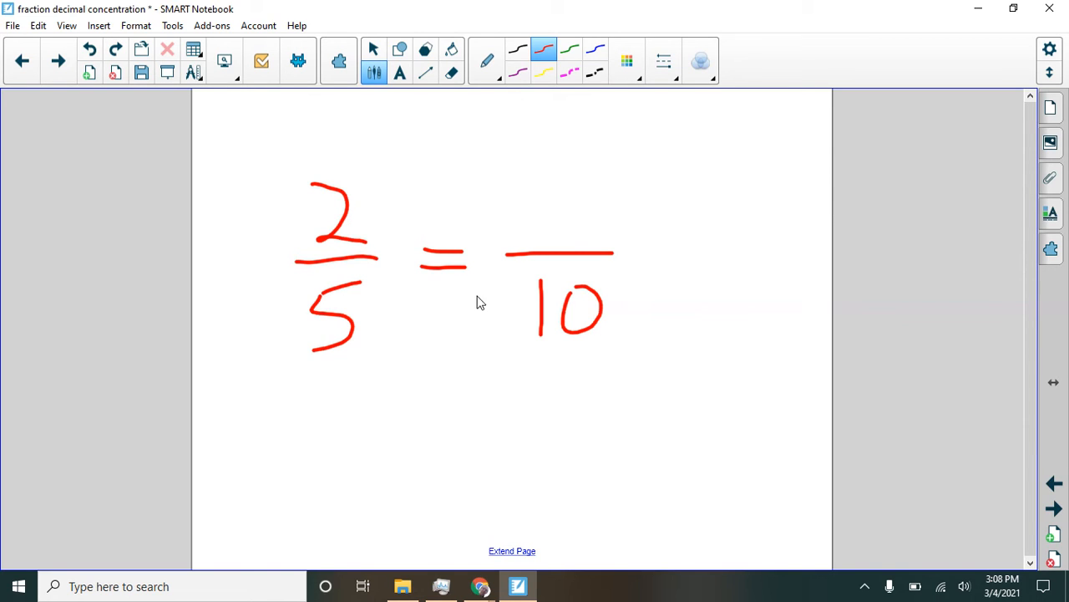
pyautogui.moveTo(426, 244)
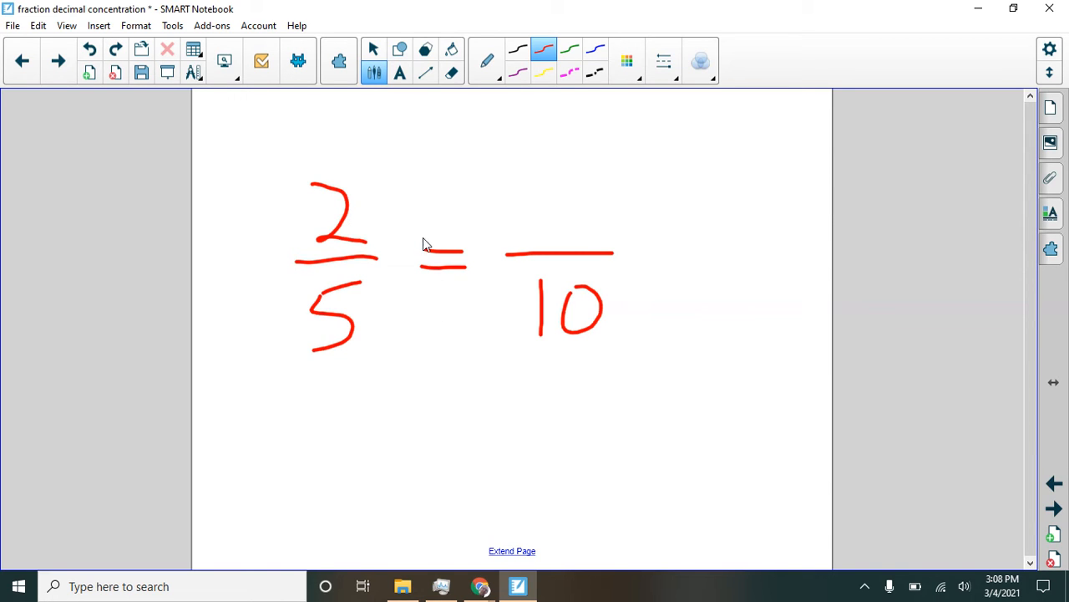
pyautogui.moveTo(488, 351)
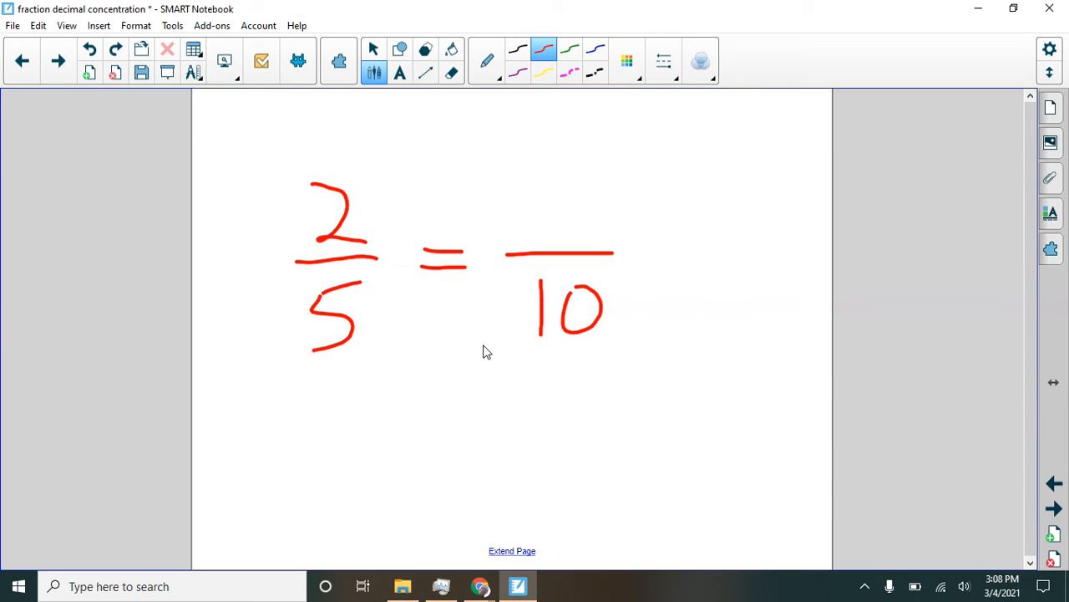
# Fill in numerator 4 with ×2 multipliers and write 4/10 = 0.4
pyautogui.moveTo(597, 192); pyautogui.dragTo(702, 134)
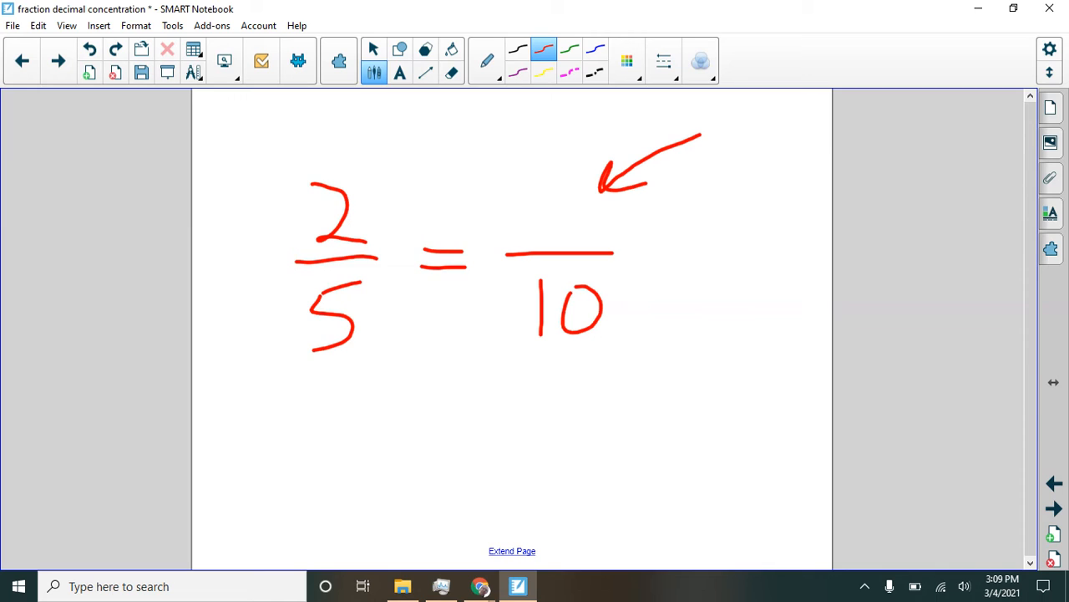
pyautogui.moveTo(551, 175); pyautogui.dragTo(569, 242)
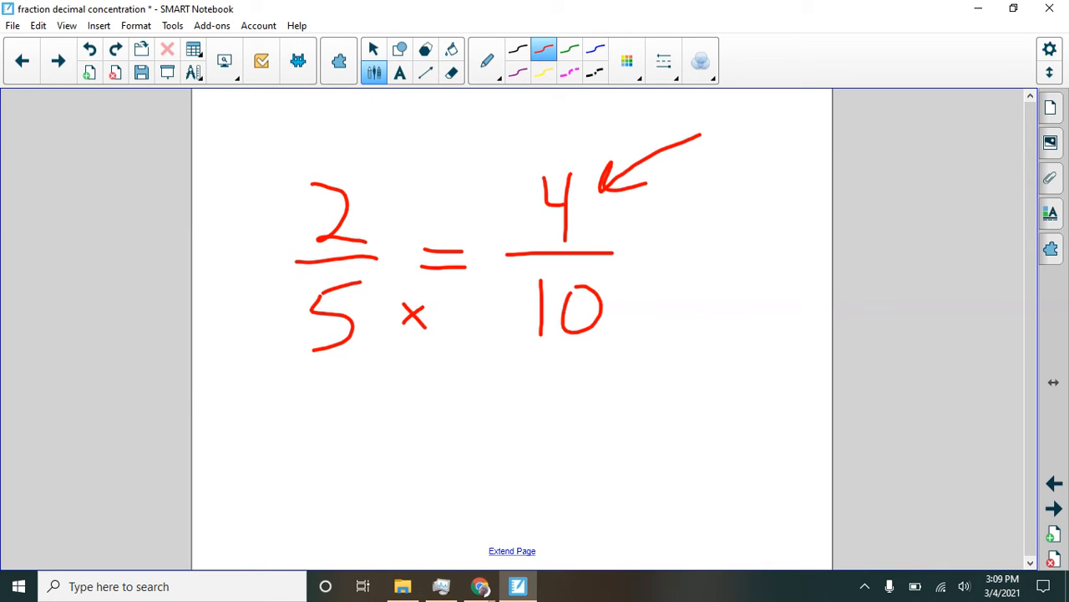
pyautogui.moveTo(443, 288); pyautogui.dragTo(456, 322)
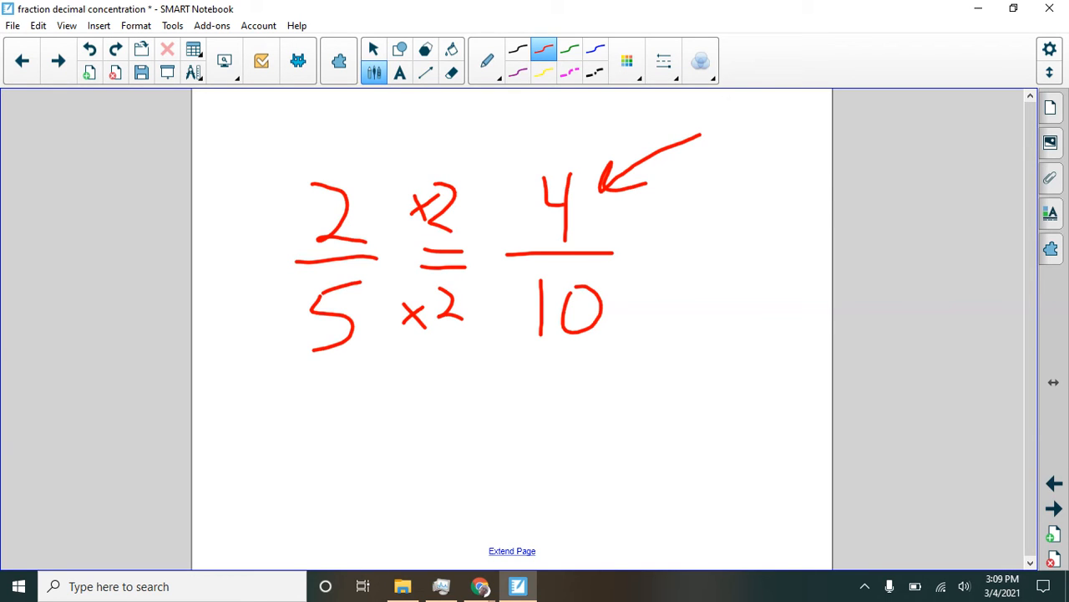
pyautogui.moveTo(656, 259); pyautogui.dragTo(723, 234)
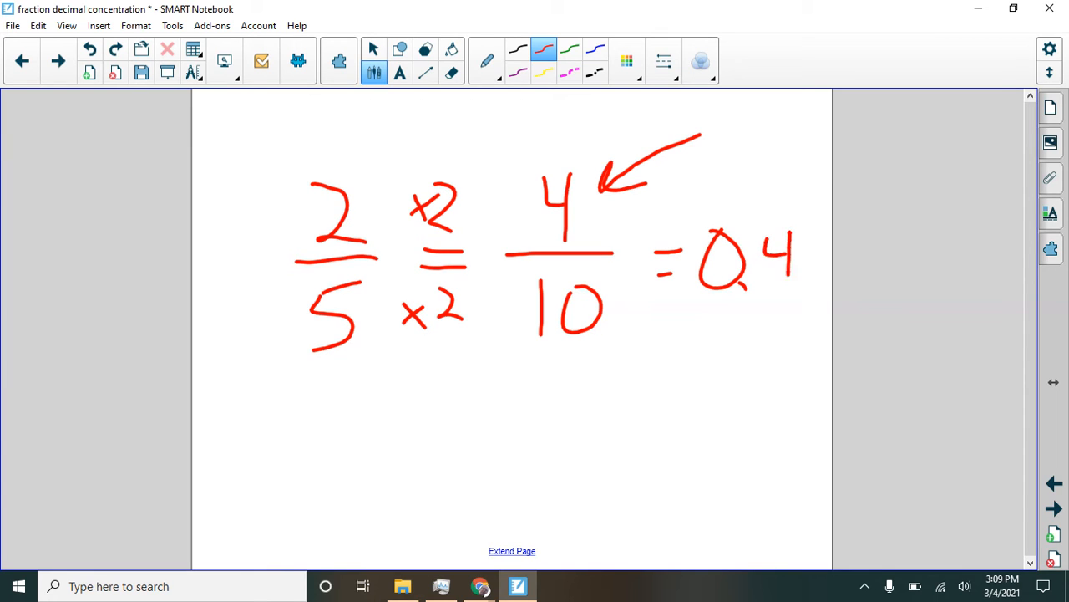
# Write 2/5 = 0.4 below, strike through 0.25, and return to the denominators slide
pyautogui.moveTo(392, 393); pyautogui.dragTo(451, 451)
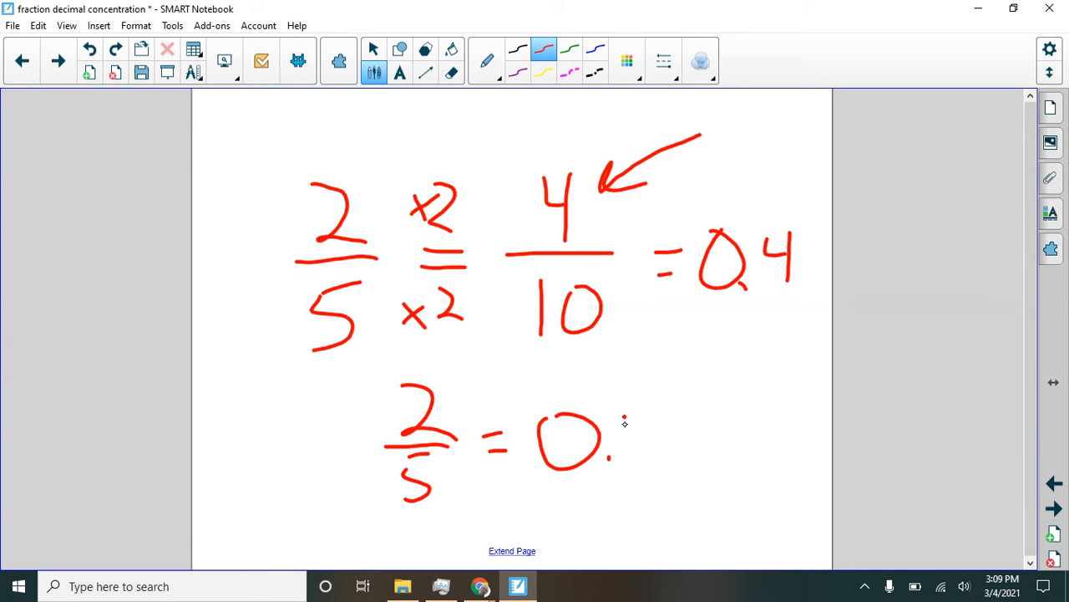
pyautogui.moveTo(622, 418); pyautogui.dragTo(648, 459)
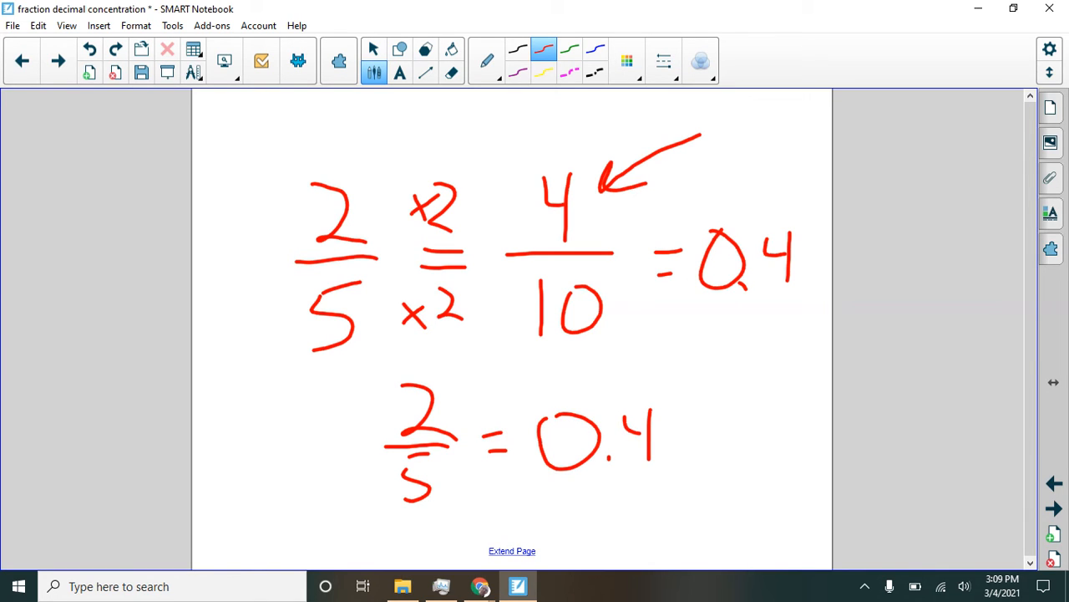
pyautogui.moveTo(594, 493); pyautogui.dragTo(668, 534)
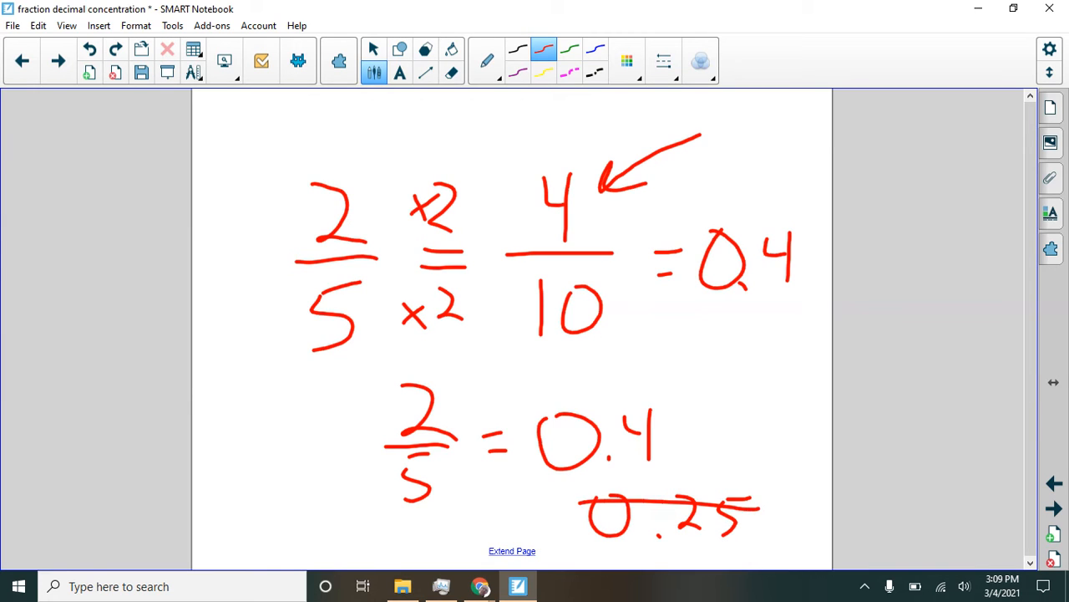
pyautogui.moveTo(594, 514); pyautogui.dragTo(760, 510)
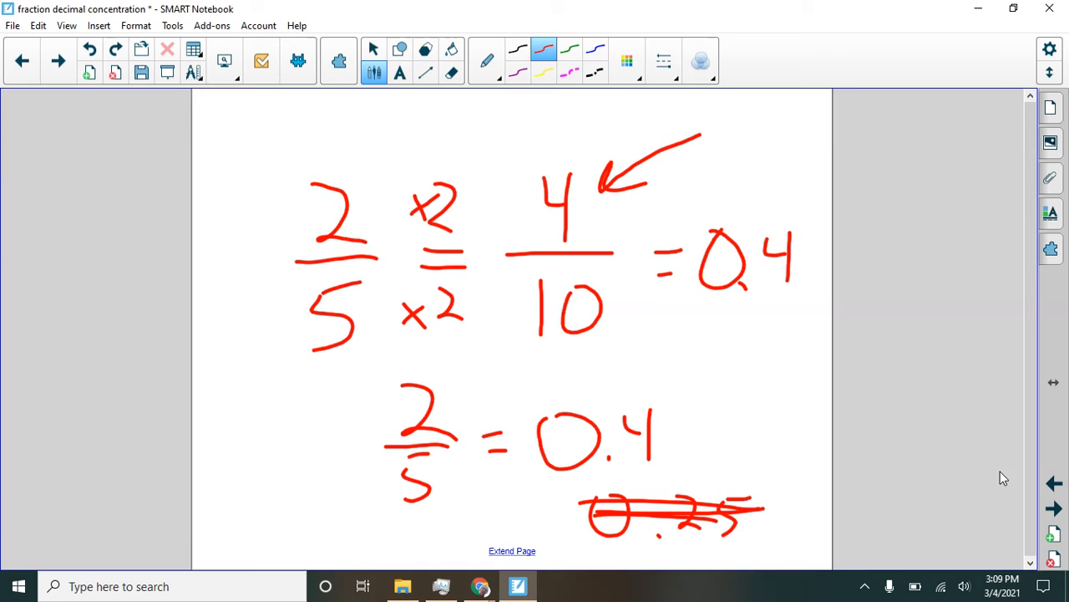
pyautogui.click(1054, 485)
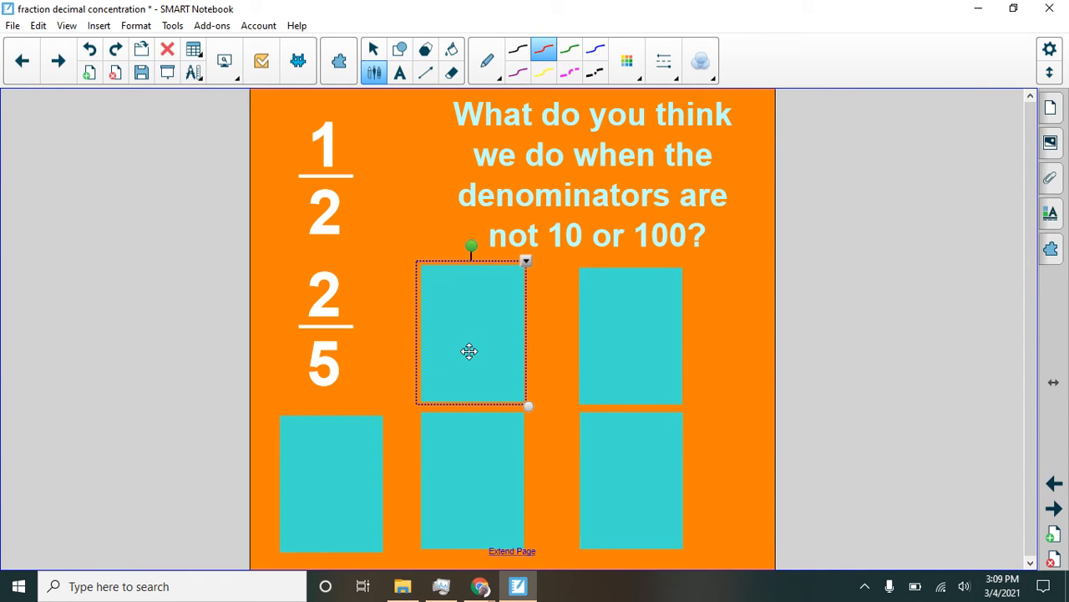
# Uncover the fraction beside 2/5 and write decimals 0.5, 0.4 and 0.6 beside the fractions
pyautogui.click(472, 334)
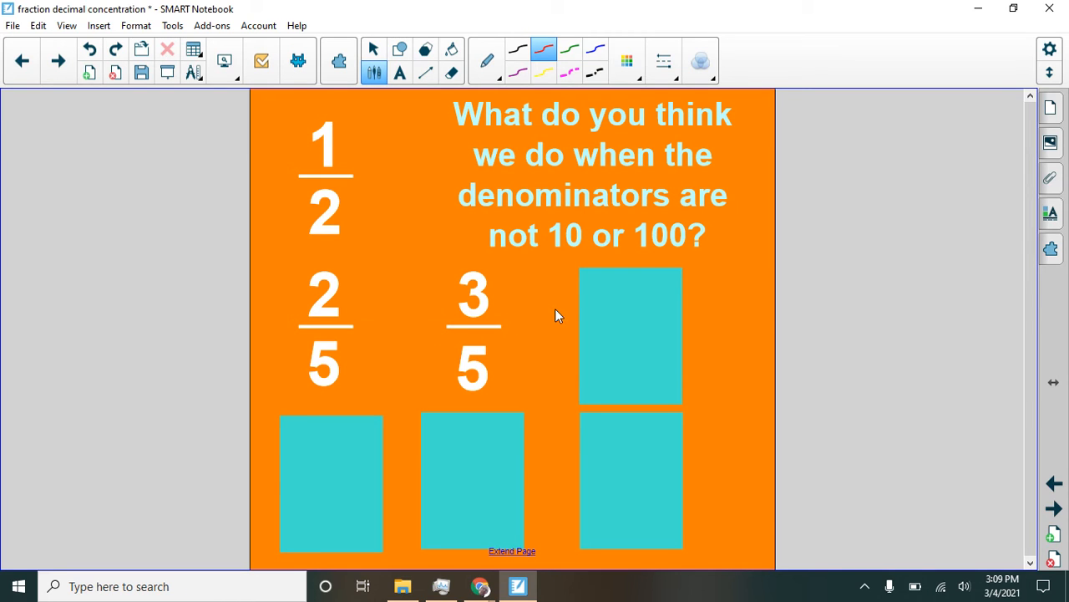
pyautogui.moveTo(372, 146); pyautogui.dragTo(365, 177)
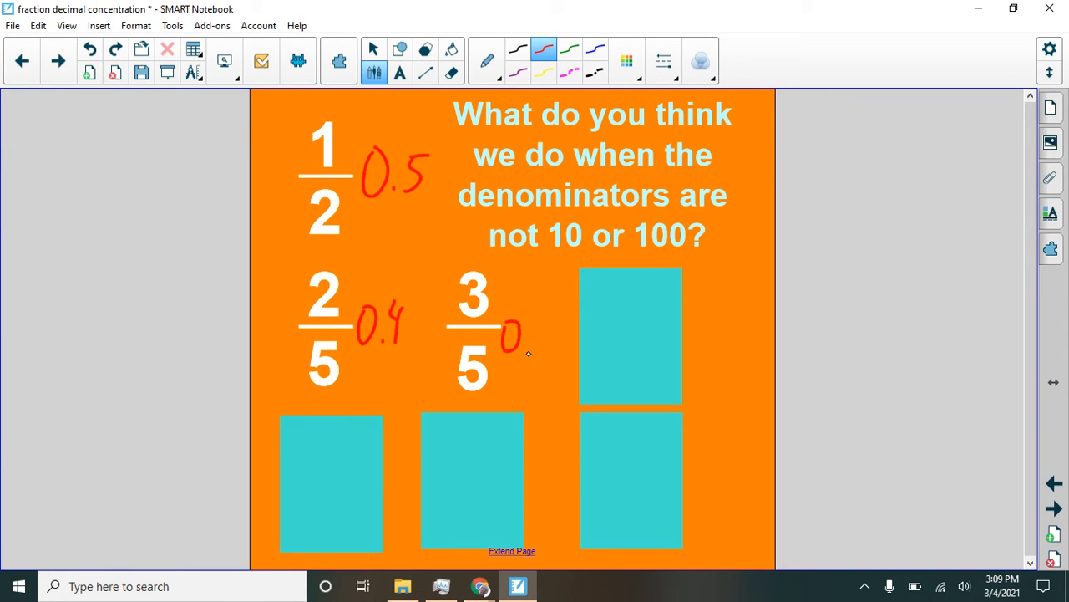
pyautogui.write('0.6')
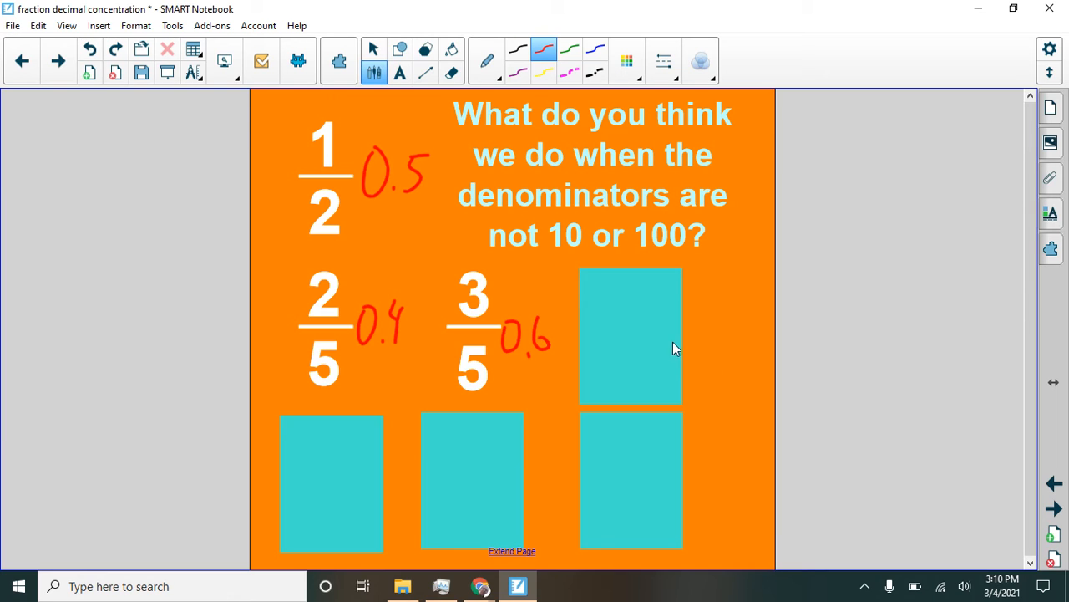
# Uncover 4/5, underline 1/2, and write 0.8 beside 4/5
pyautogui.click(631, 334)
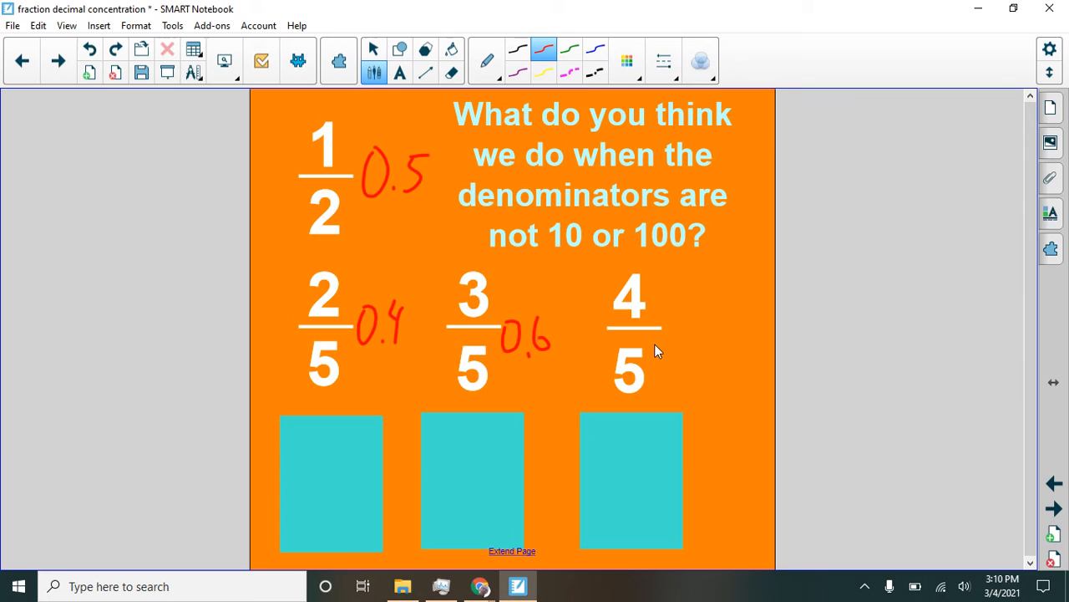
pyautogui.moveTo(394, 359)
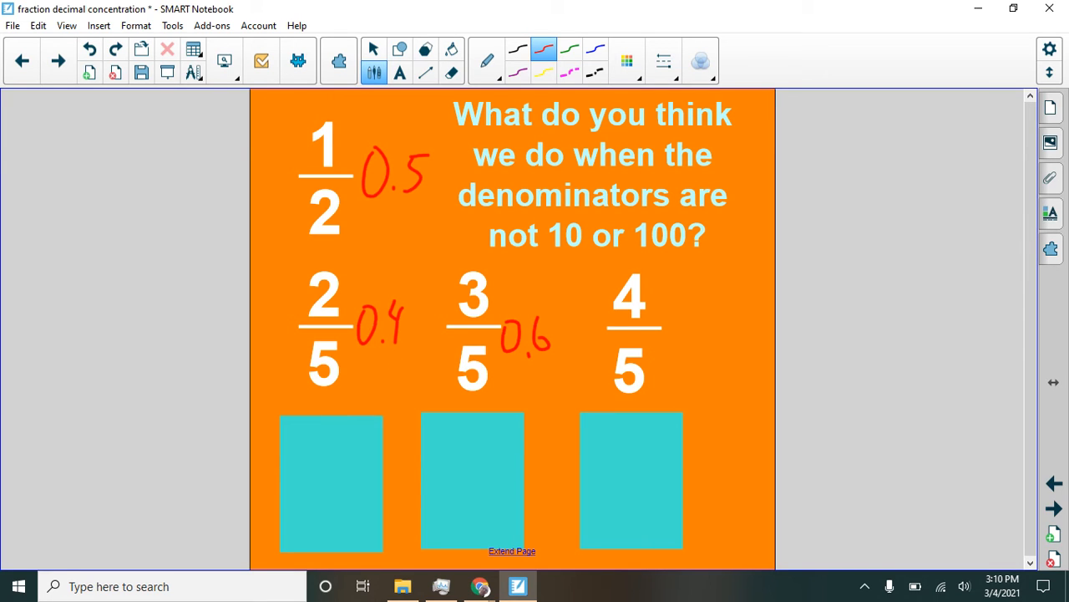
pyautogui.moveTo(264, 253); pyautogui.dragTo(458, 244)
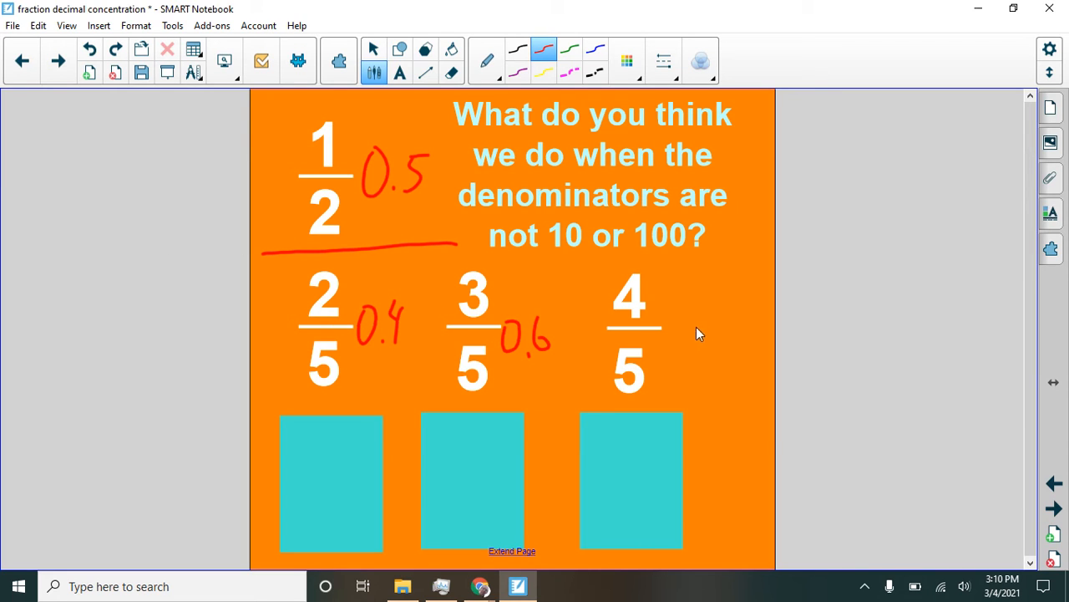
pyautogui.moveTo(666, 351)
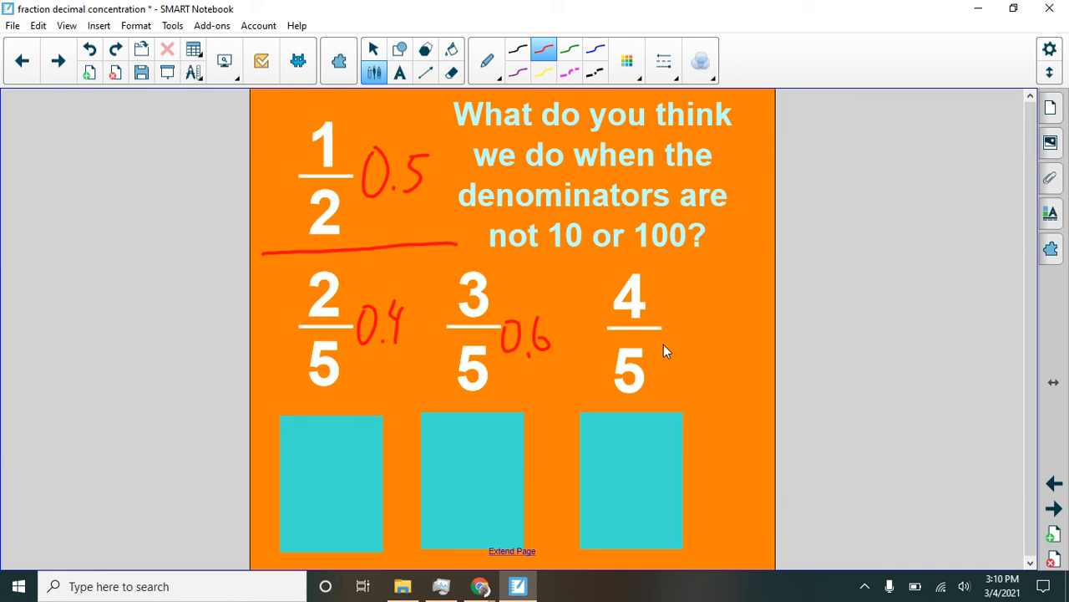
pyautogui.moveTo(685, 309); pyautogui.dragTo(711, 346)
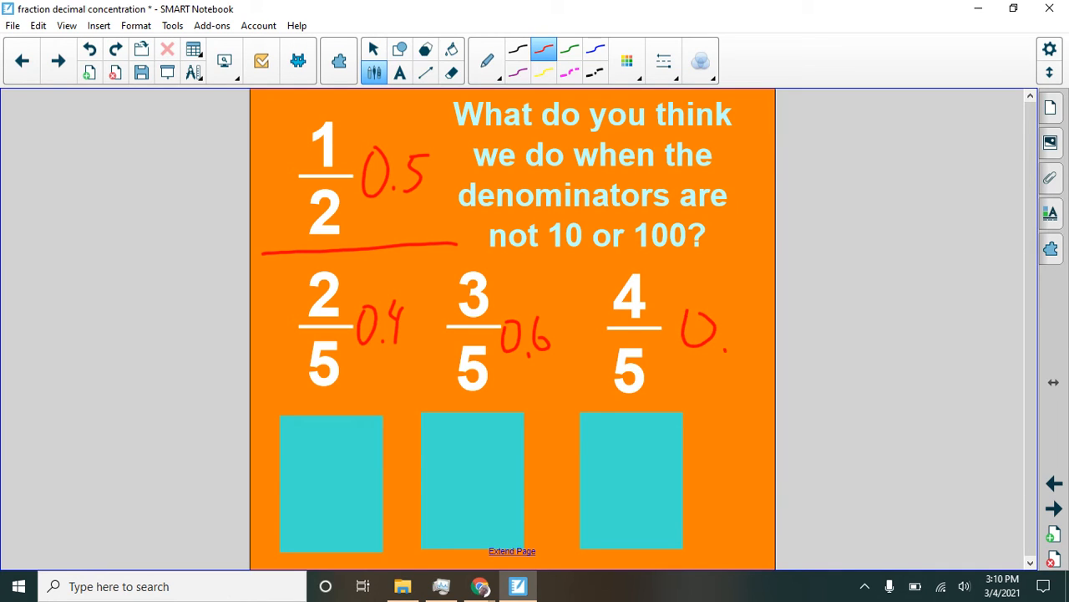
pyautogui.moveTo(731, 317); pyautogui.dragTo(752, 351)
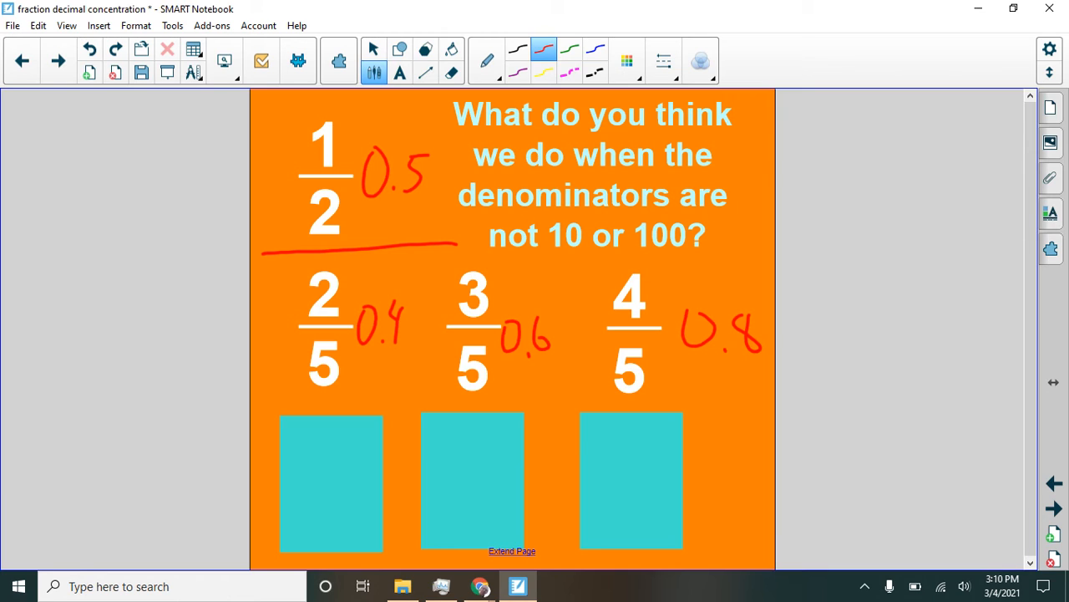
pyautogui.moveTo(350, 477)
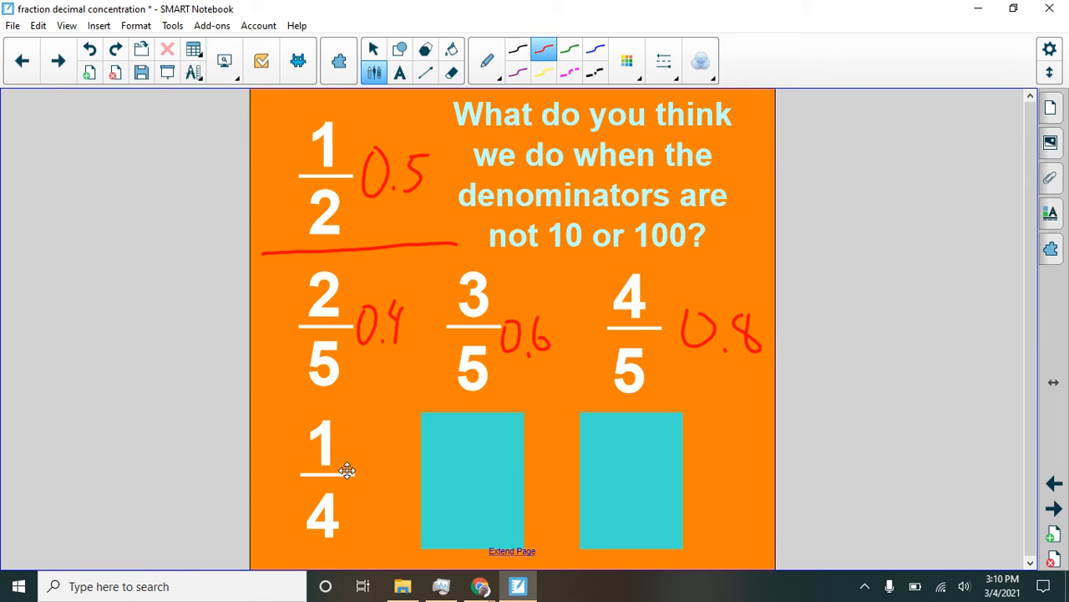
pyautogui.moveTo(785, 481)
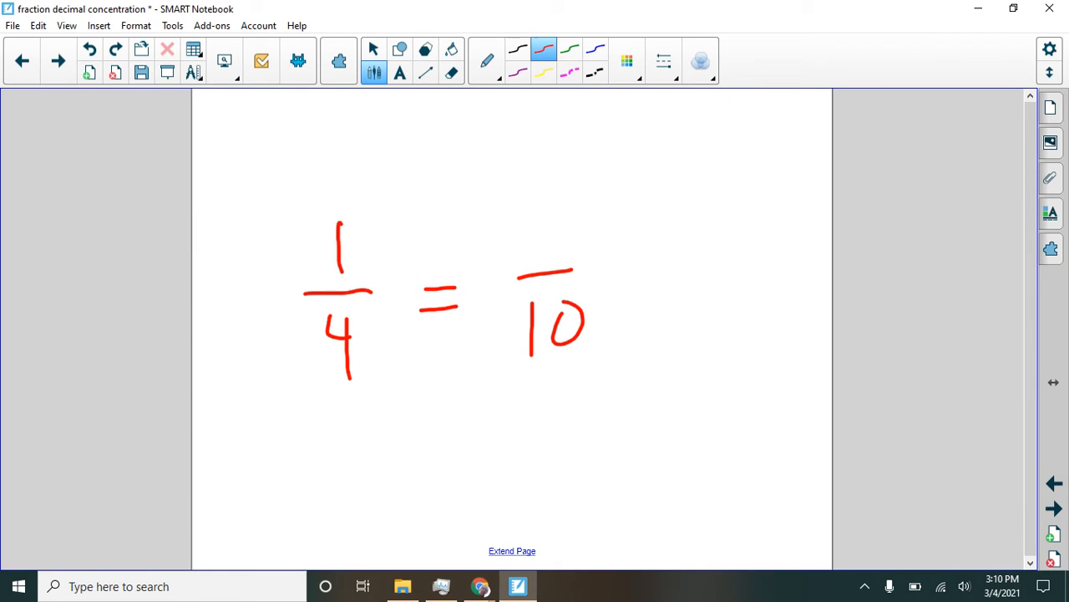
# Work out 1/4 ×25/×25 = 25/100 = 0.25 in red, boxing 1/4 and underlining 0.25
pyautogui.moveTo(602, 301); pyautogui.dragTo(622, 334)
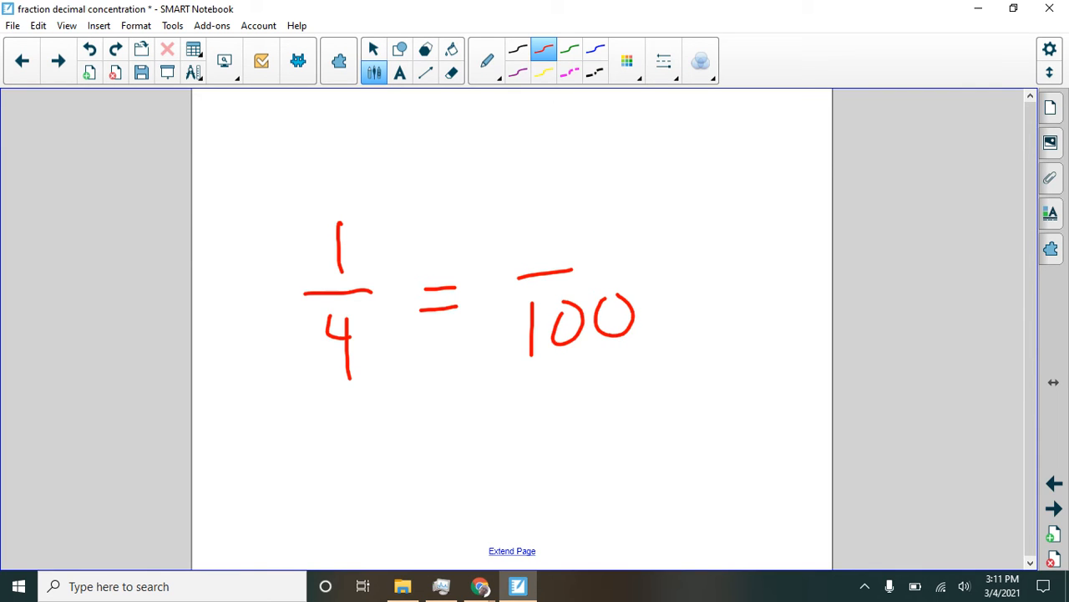
pyautogui.moveTo(526, 342)
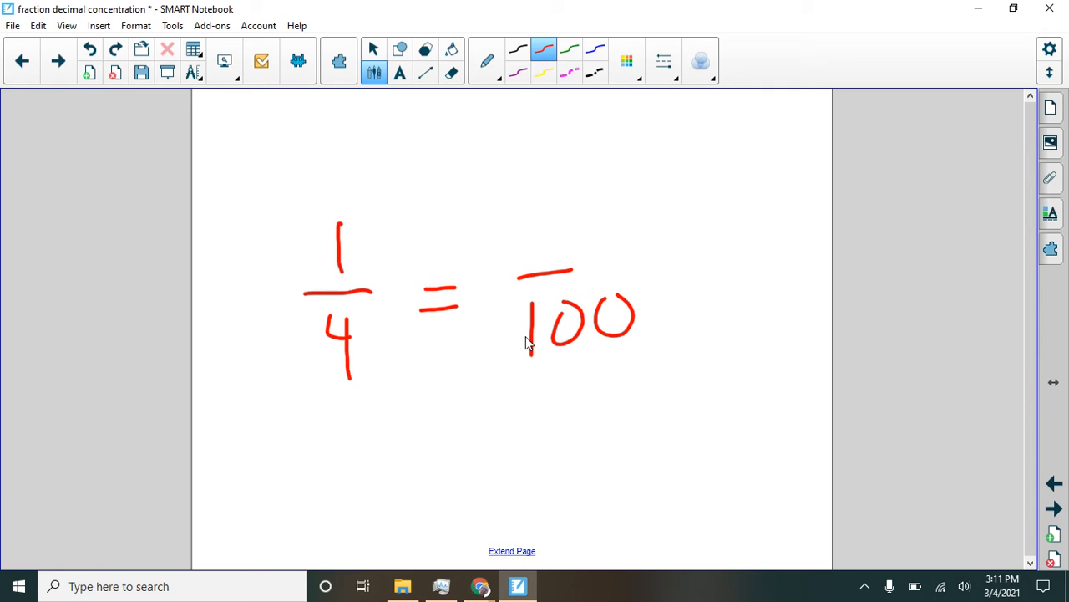
pyautogui.moveTo(489, 347)
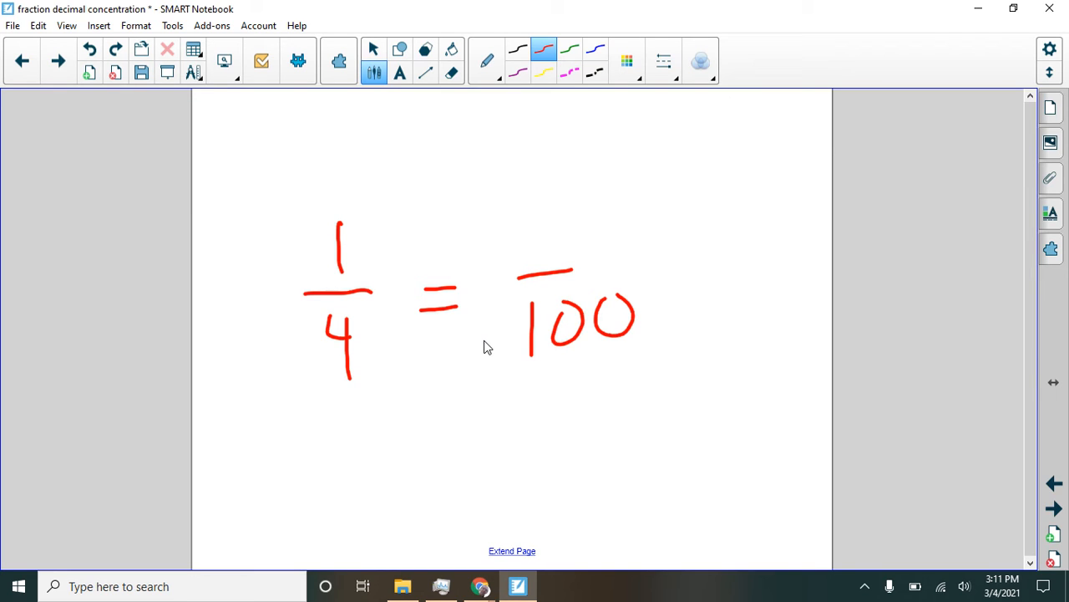
pyautogui.moveTo(381, 330); pyautogui.dragTo(401, 351)
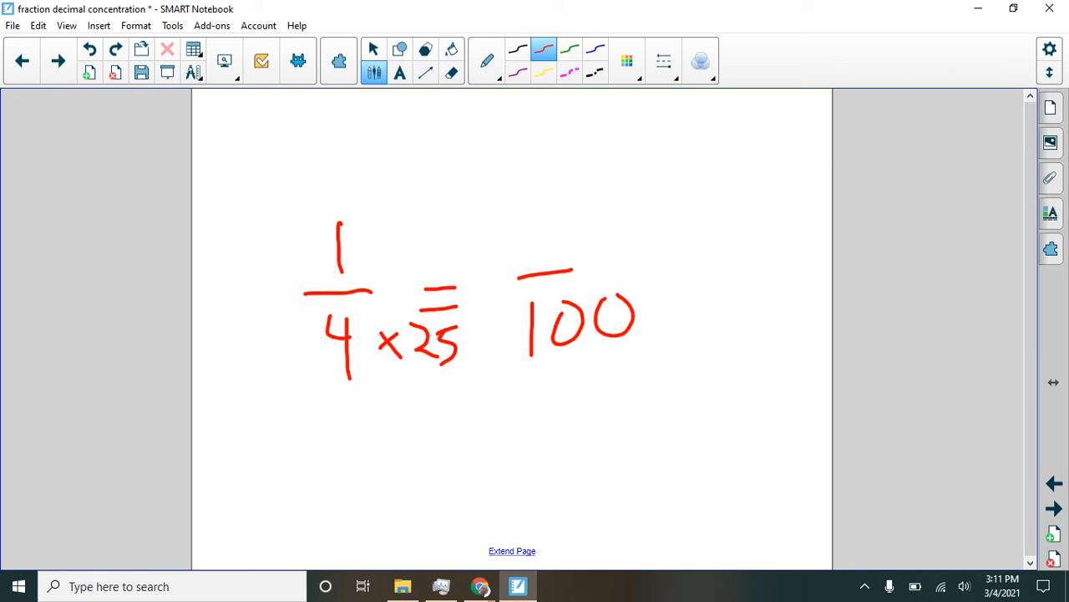
pyautogui.moveTo(418, 366); pyautogui.dragTo(459, 366)
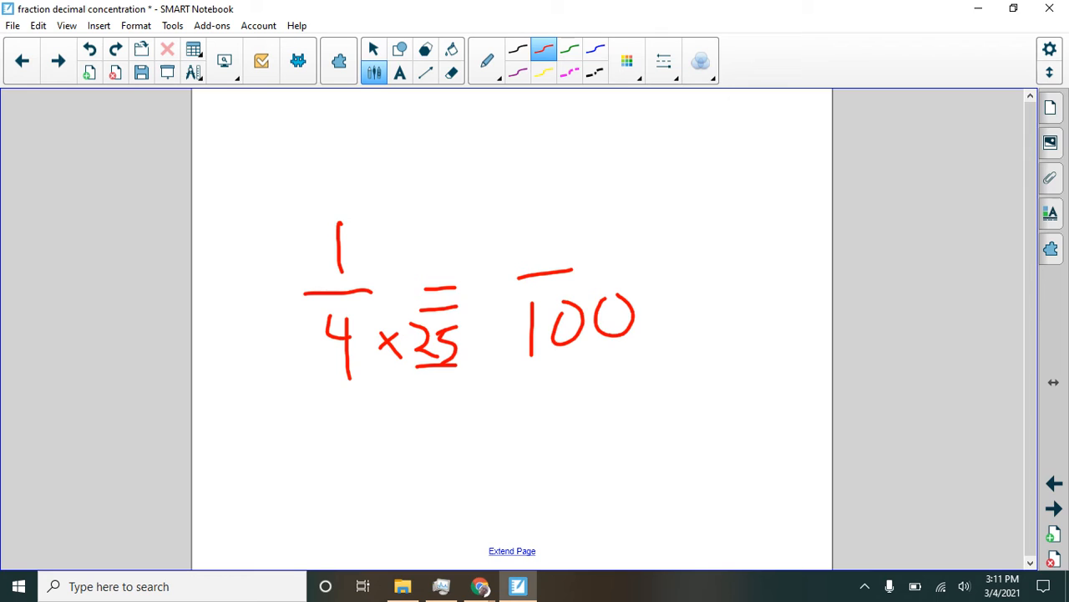
pyautogui.moveTo(384, 247); pyautogui.dragTo(431, 234)
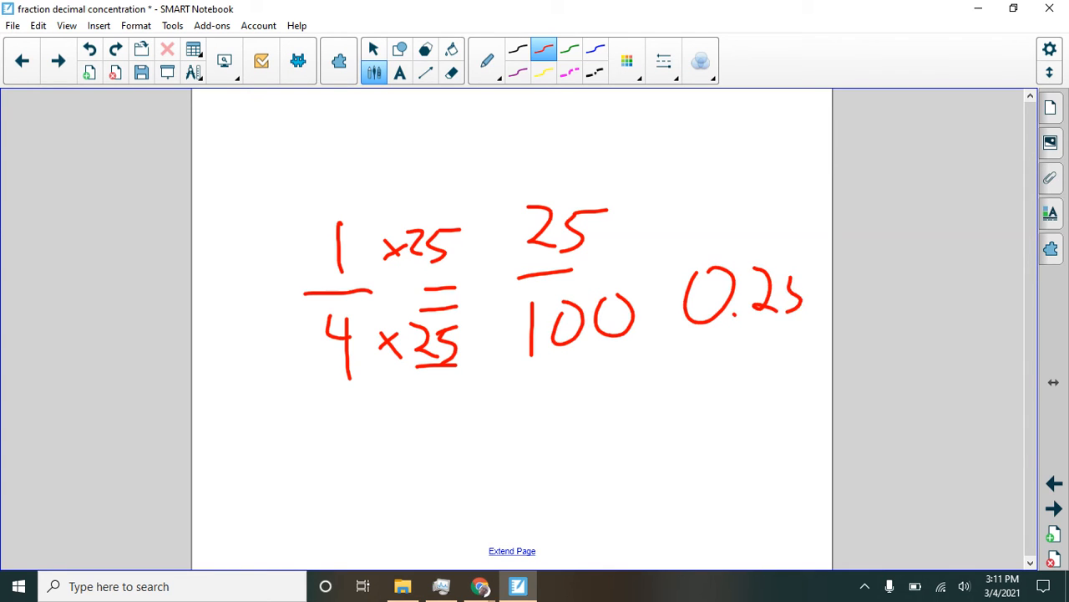
pyautogui.moveTo(685, 333); pyautogui.dragTo(790, 330)
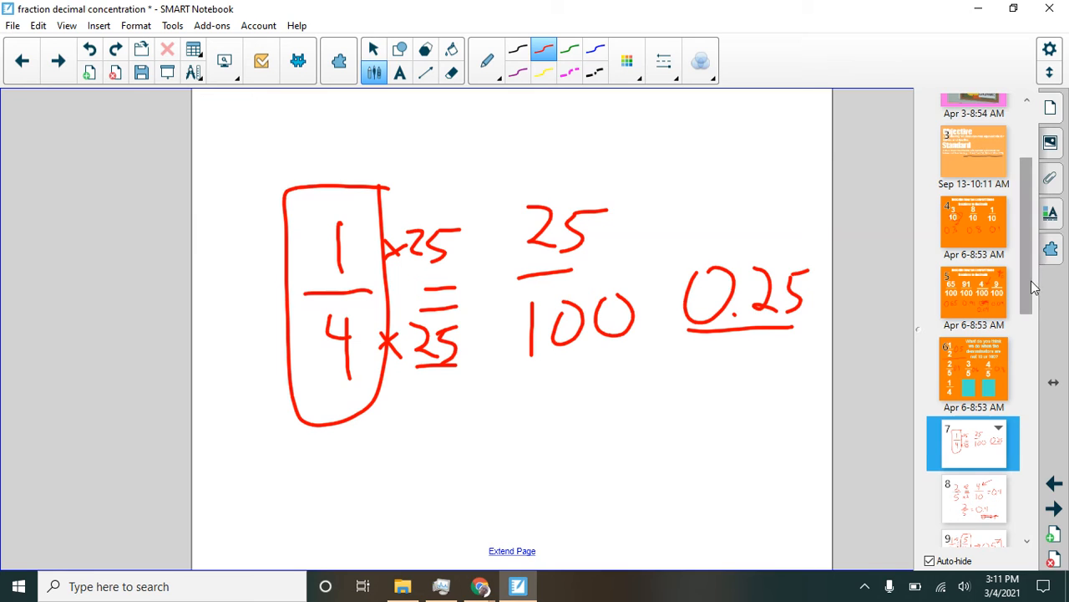
# On the 'How is this like money?' slide, ink 1/4 = 0.25 and 3/4 = 0.75 in red
pyautogui.click(973, 399)
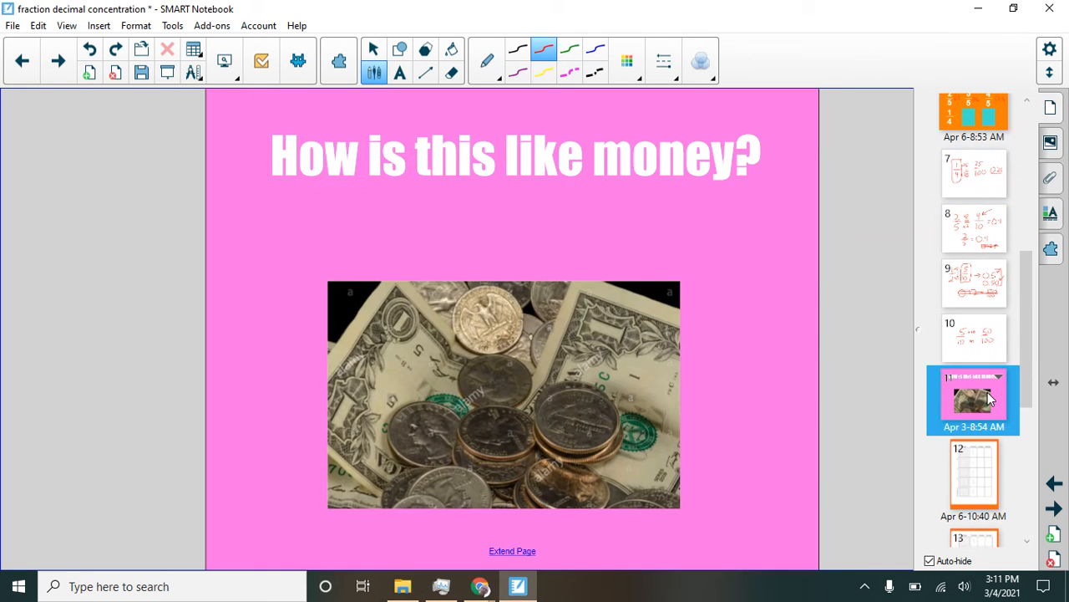
pyautogui.moveTo(789, 402)
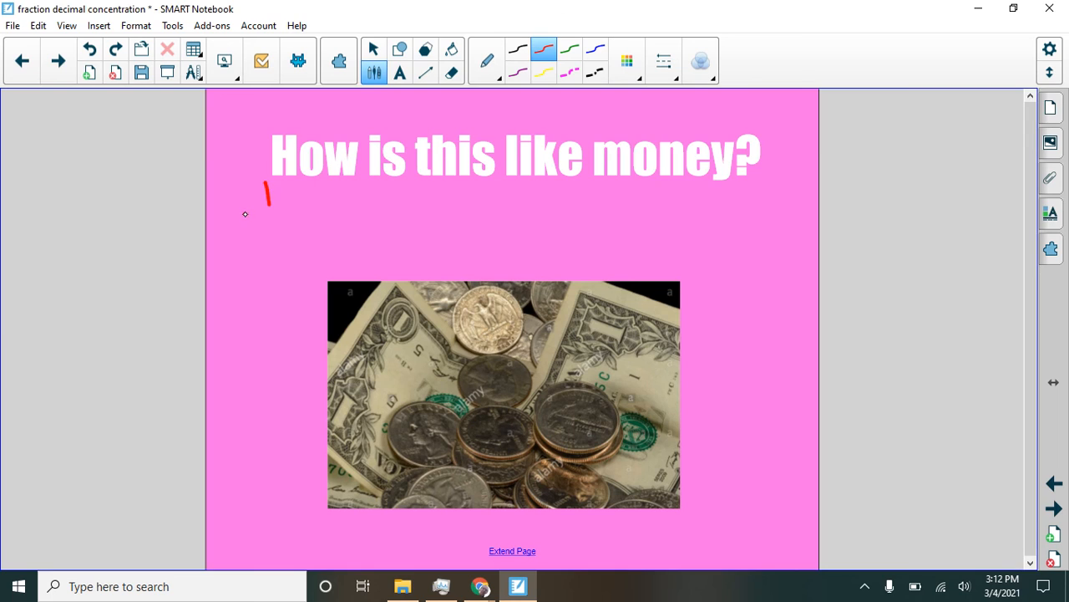
pyautogui.moveTo(268, 192); pyautogui.dragTo(284, 243)
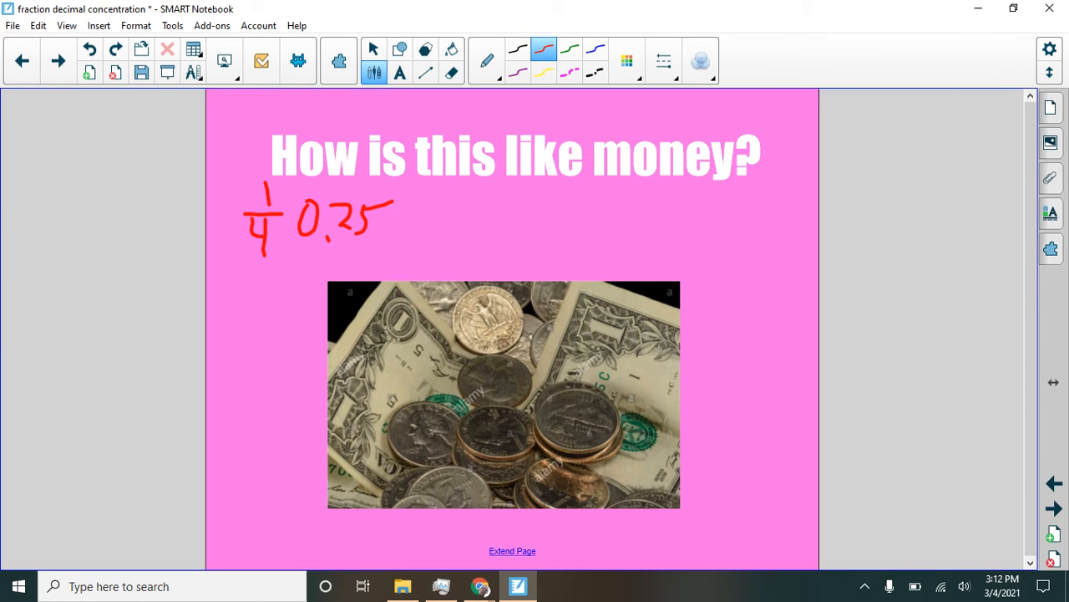
pyautogui.moveTo(543, 188); pyautogui.dragTo(568, 243)
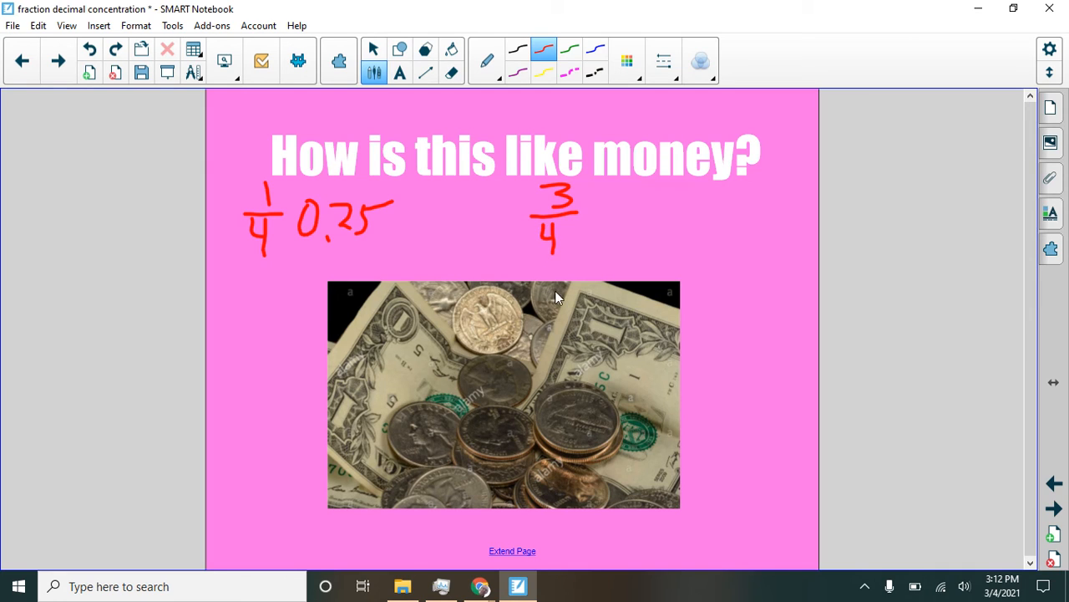
pyautogui.moveTo(551, 368)
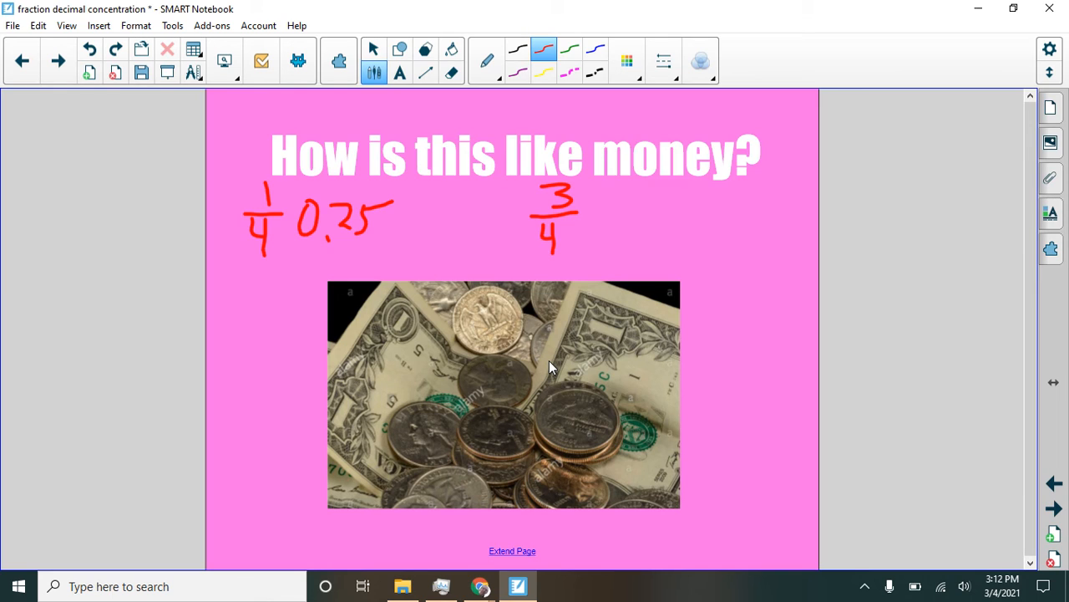
pyautogui.moveTo(602, 217); pyautogui.dragTo(673, 217)
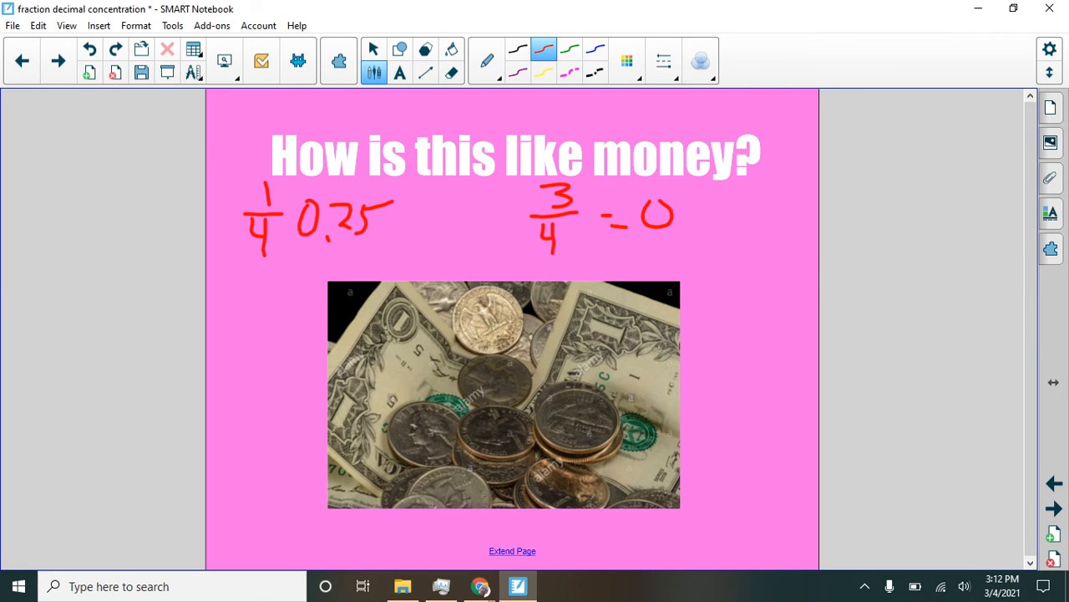
pyautogui.moveTo(676, 226); pyautogui.dragTo(769, 193)
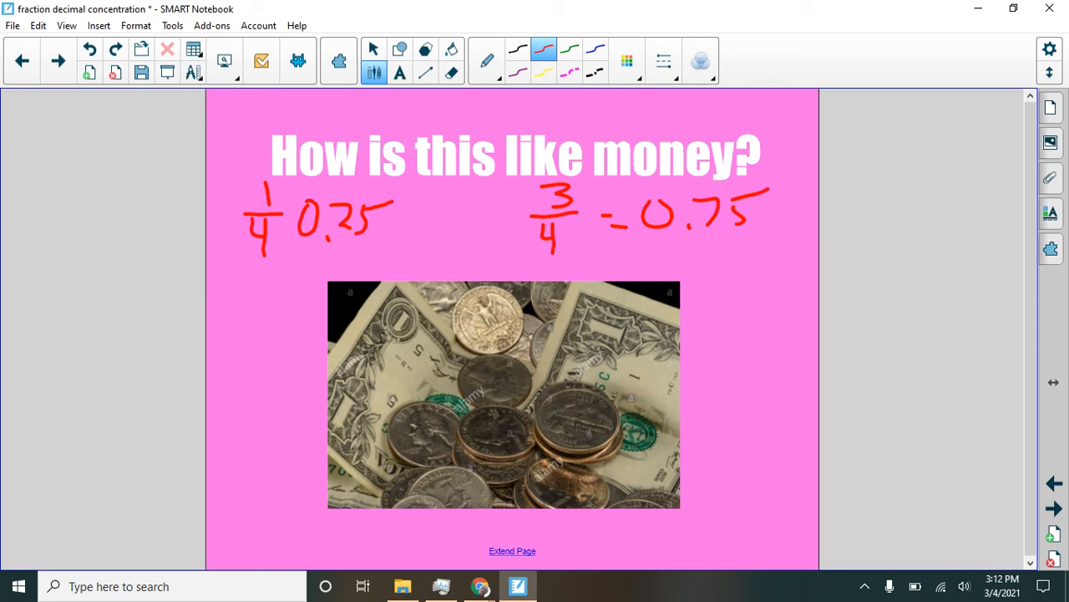
pyautogui.moveTo(1057, 508)
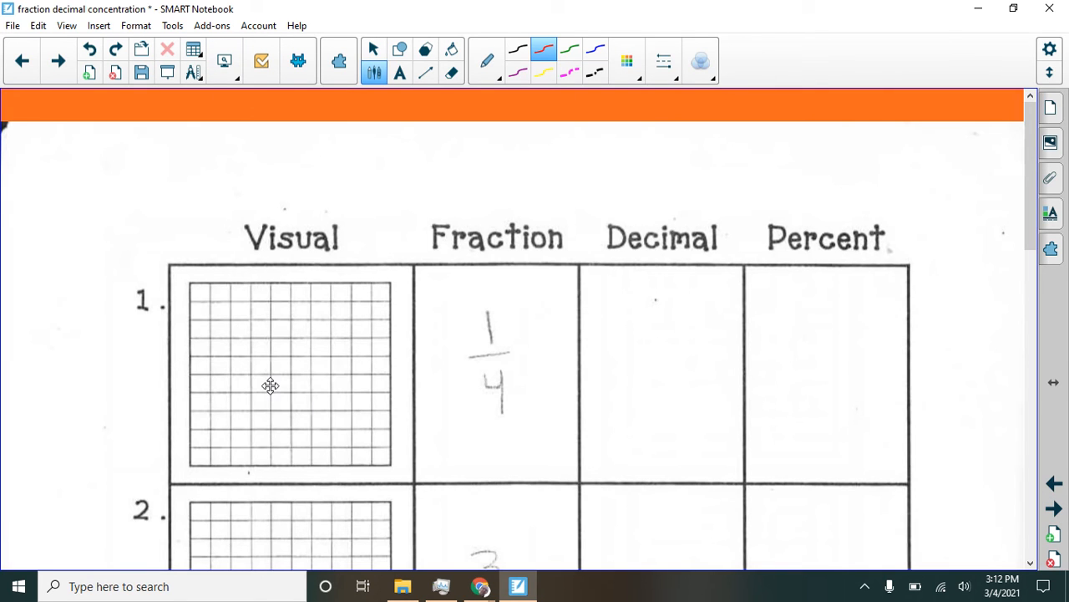
pyautogui.moveTo(1042, 188)
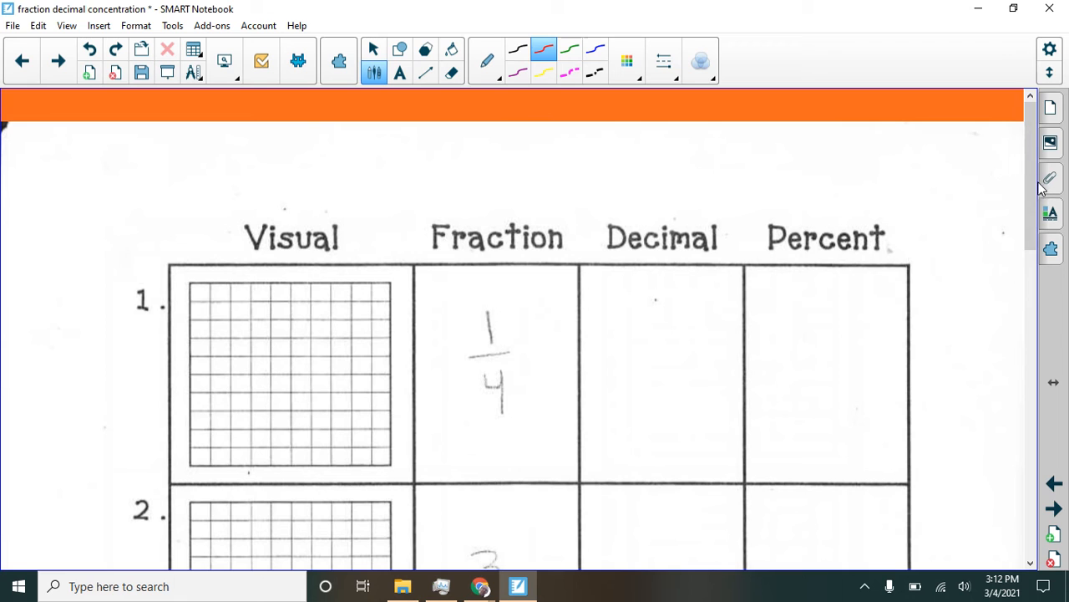
# Draw red lines dividing the first hundred grid into quarters
pyautogui.scroll(3)
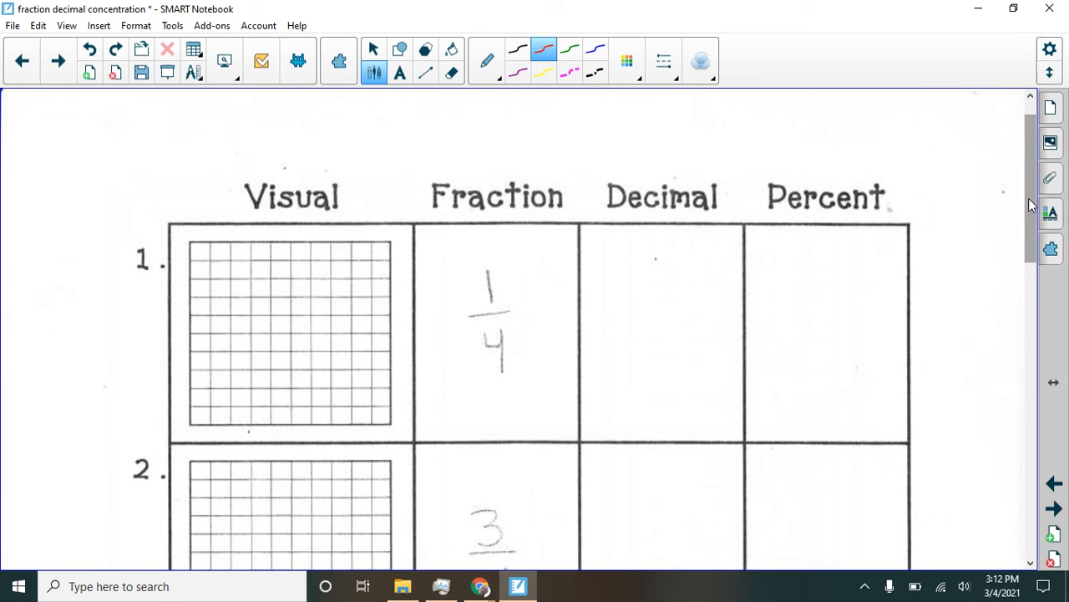
pyautogui.moveTo(393, 346)
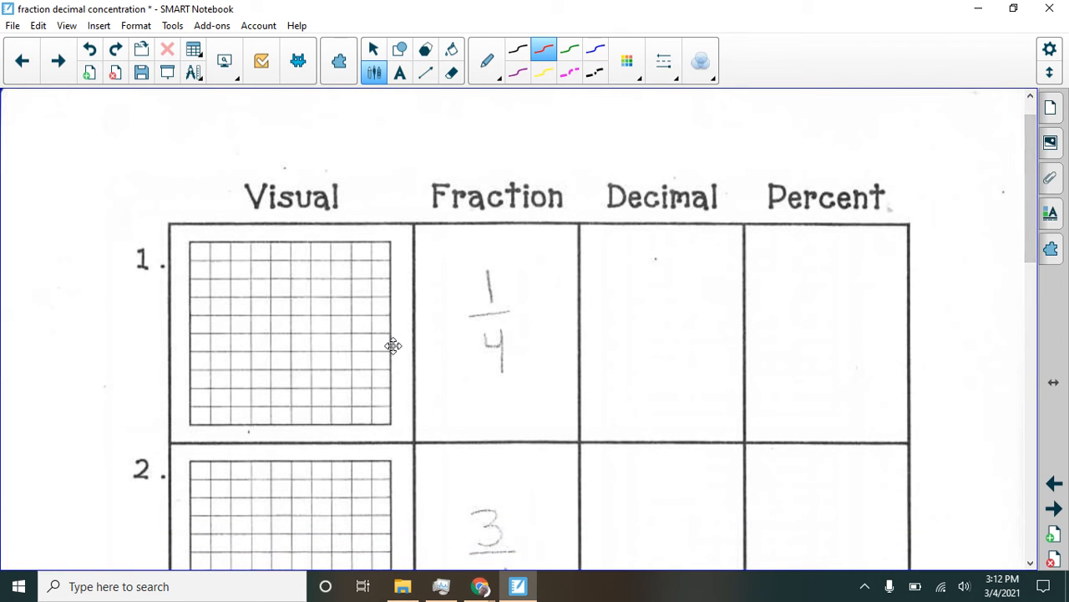
pyautogui.moveTo(477, 323)
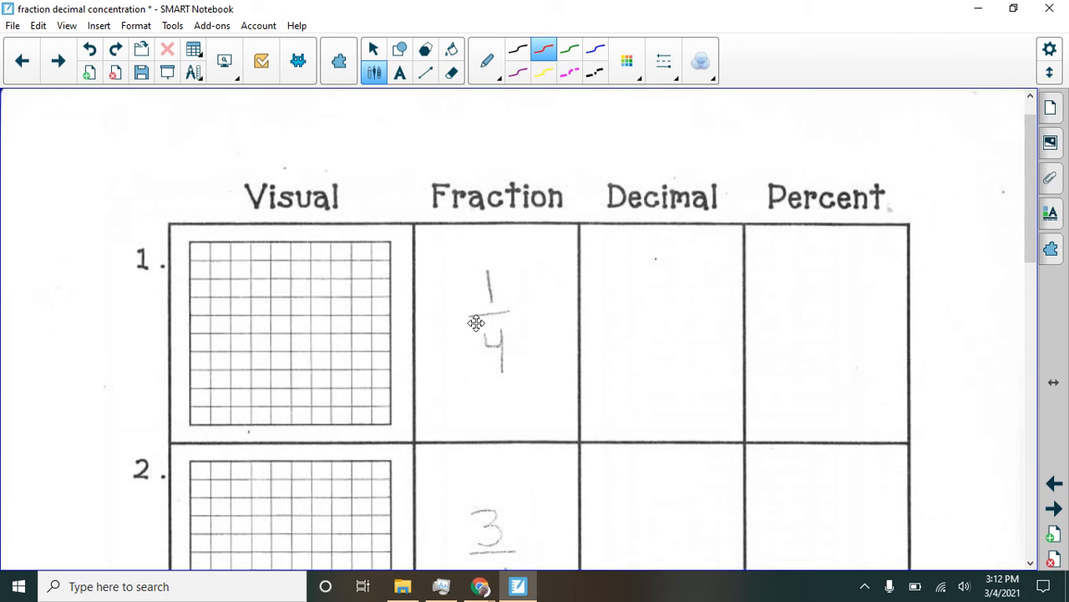
pyautogui.moveTo(430, 277)
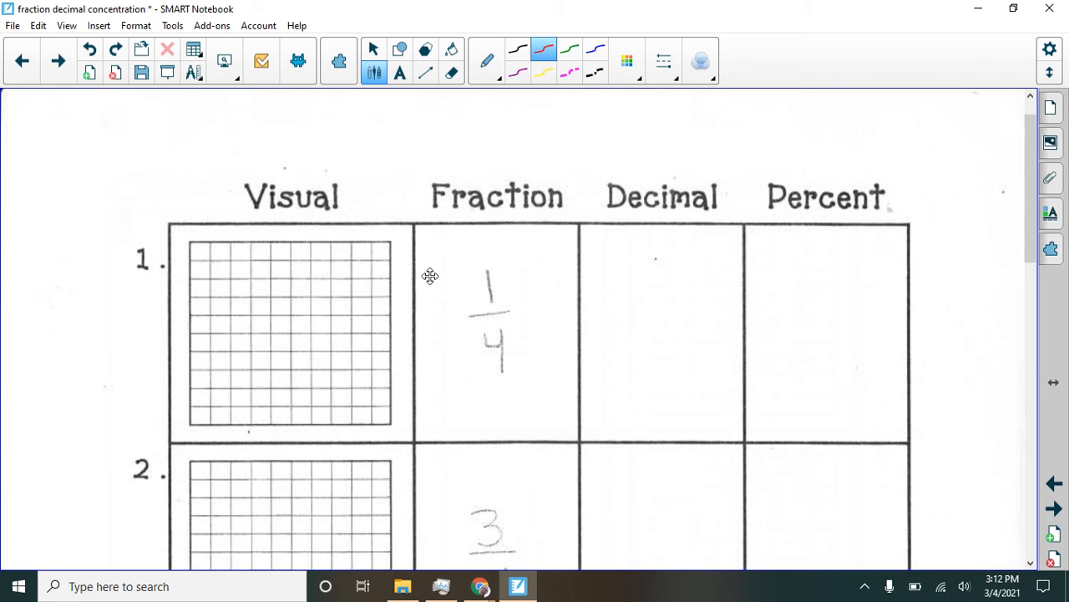
pyautogui.moveTo(194, 335); pyautogui.dragTo(238, 334)
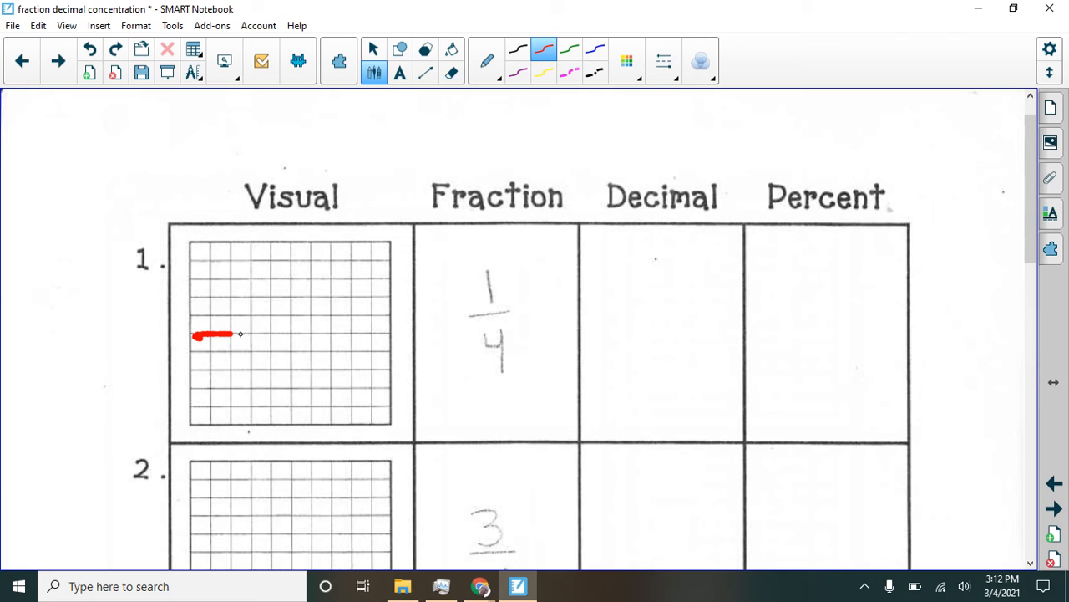
pyautogui.moveTo(233, 335); pyautogui.dragTo(295, 336)
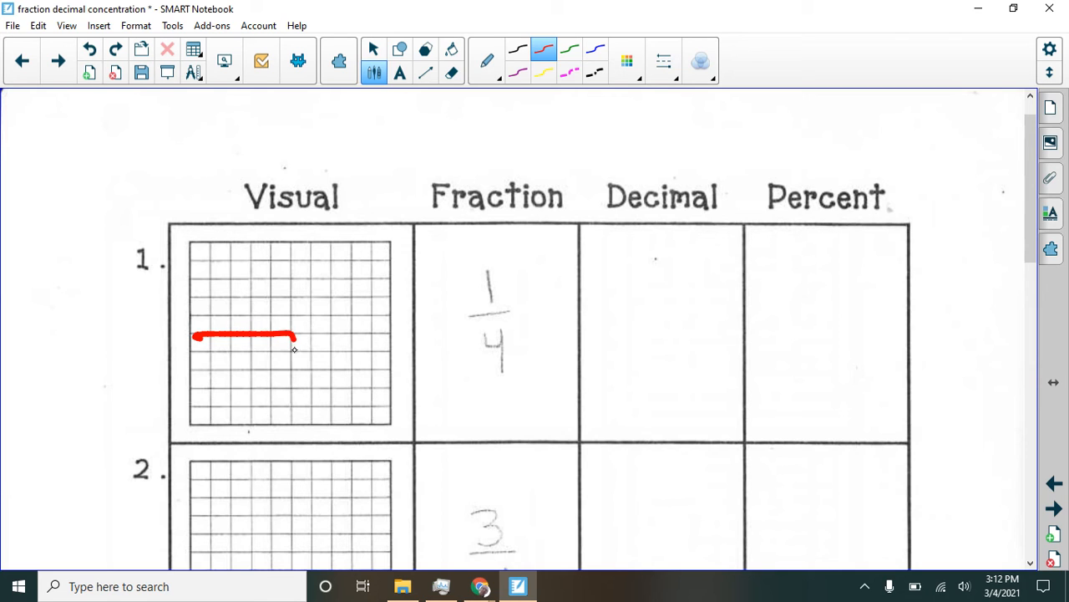
pyautogui.moveTo(293, 338); pyautogui.dragTo(291, 430)
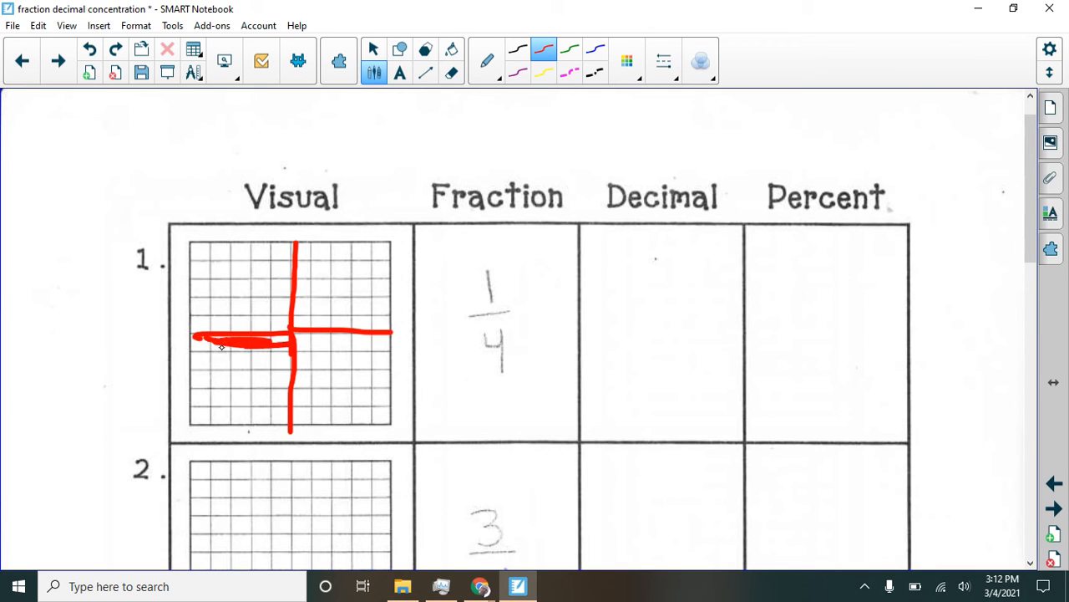
# Shade one quarter of grid 1 and write 0.25 in the Decimal column
pyautogui.moveTo(192, 351); pyautogui.dragTo(284, 376)
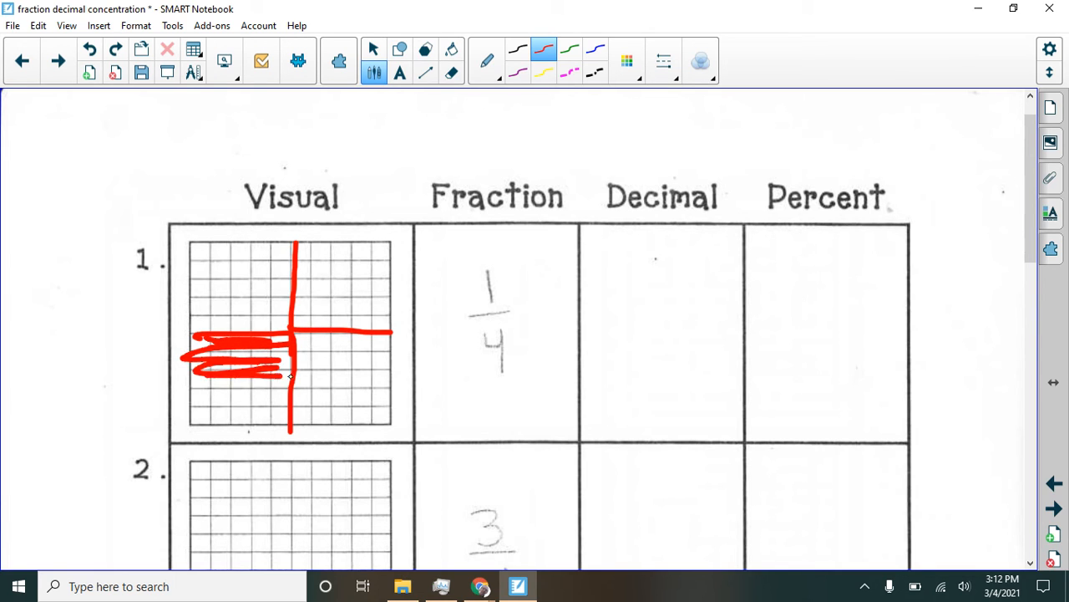
pyautogui.moveTo(276, 372); pyautogui.dragTo(264, 409)
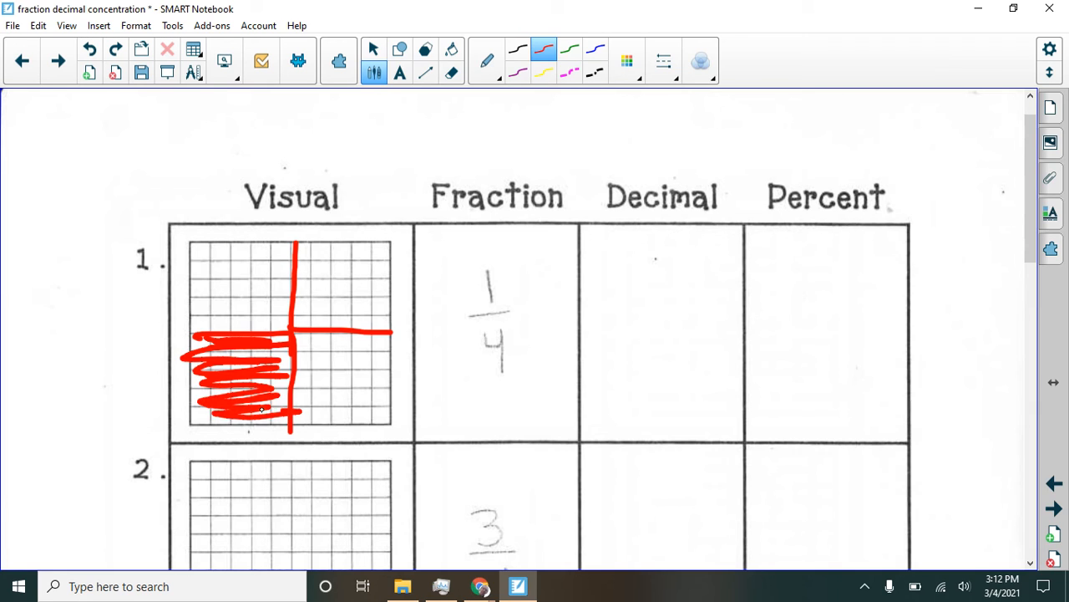
pyautogui.moveTo(643, 309); pyautogui.dragTo(619, 359)
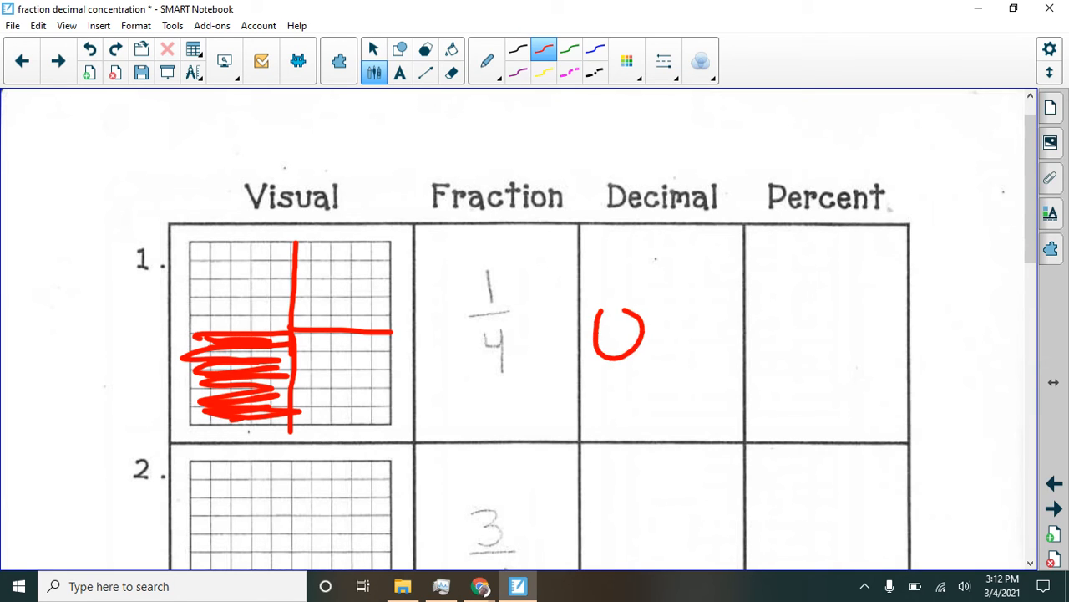
pyautogui.moveTo(651, 334); pyautogui.dragTo(727, 326)
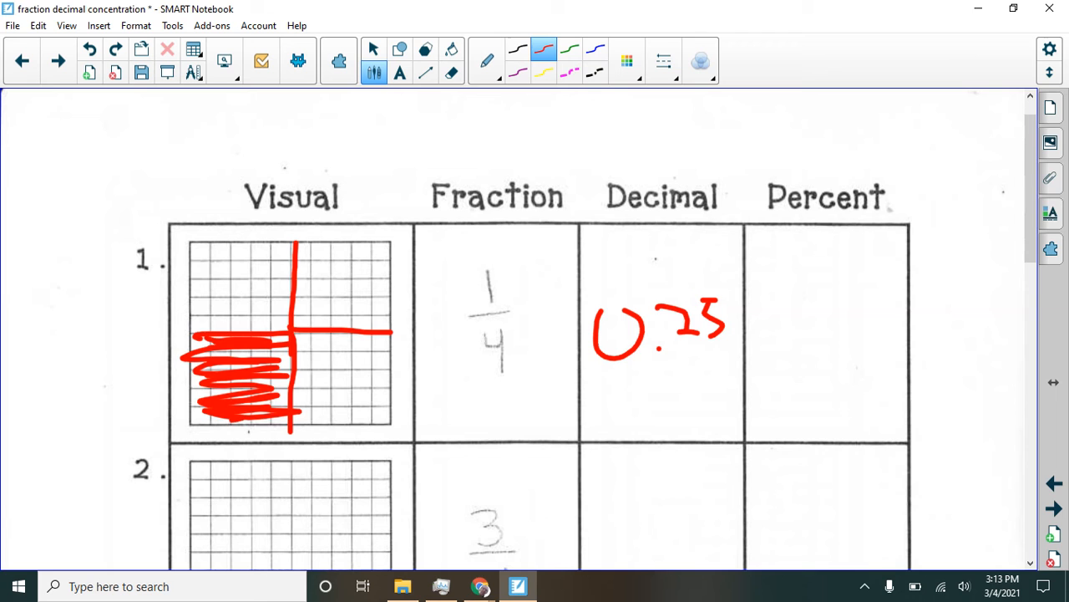
pyautogui.moveTo(1015, 215)
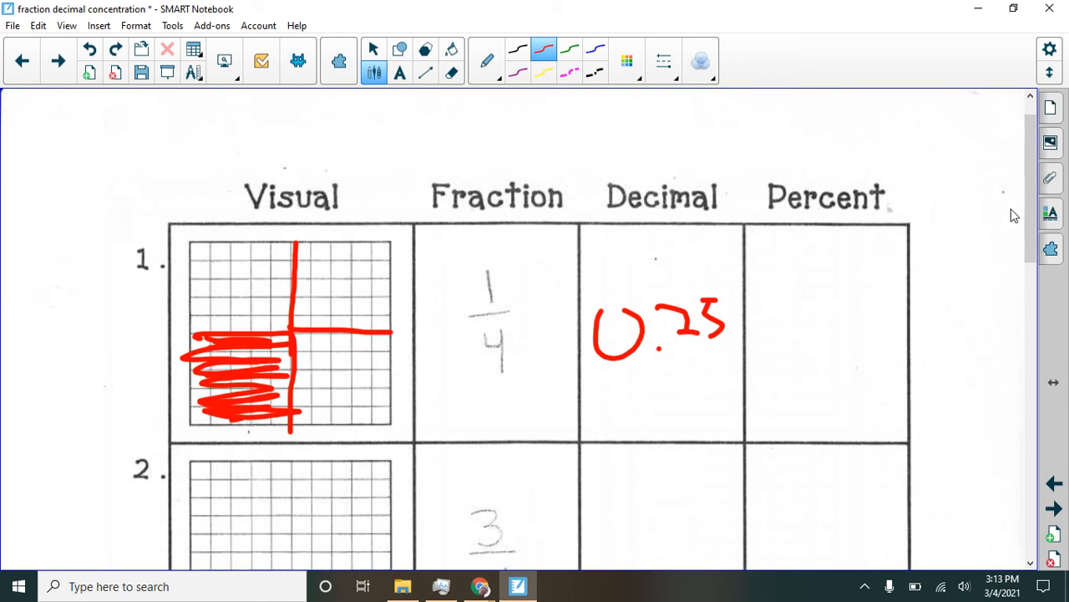
pyautogui.scroll(-3)
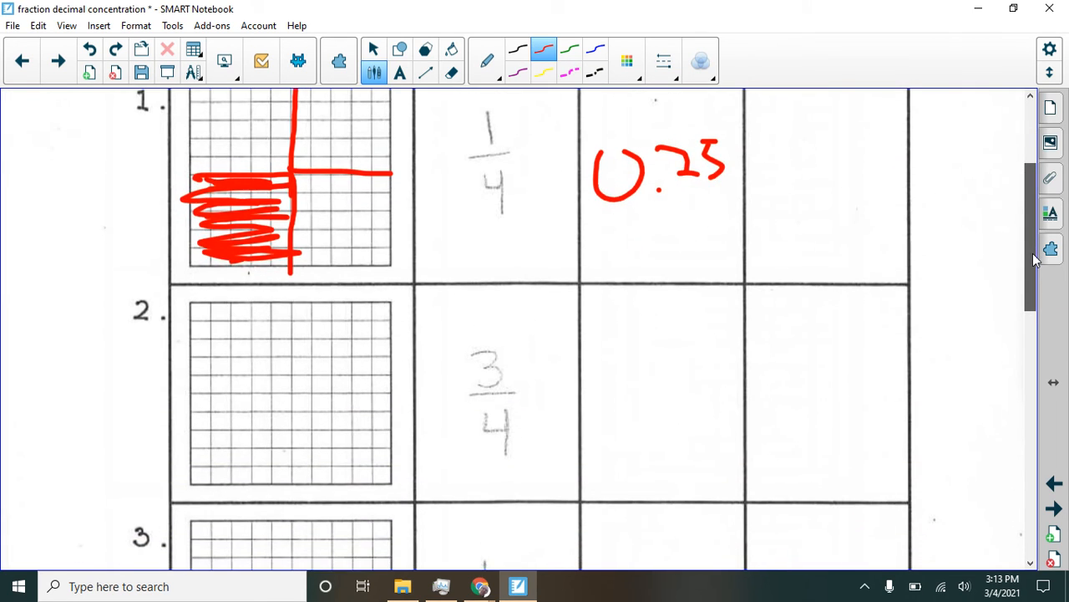
pyautogui.scroll(-3)
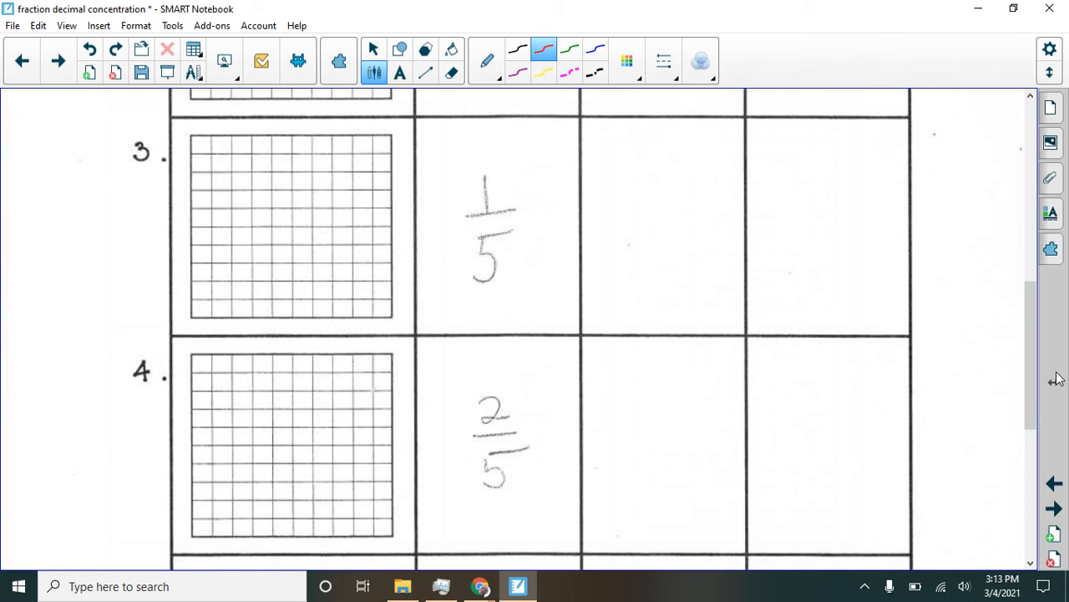
# Draw four vertical lines splitting grid 3 into fifths and shade the first fifth
pyautogui.moveTo(233, 127); pyautogui.dragTo(233, 154)
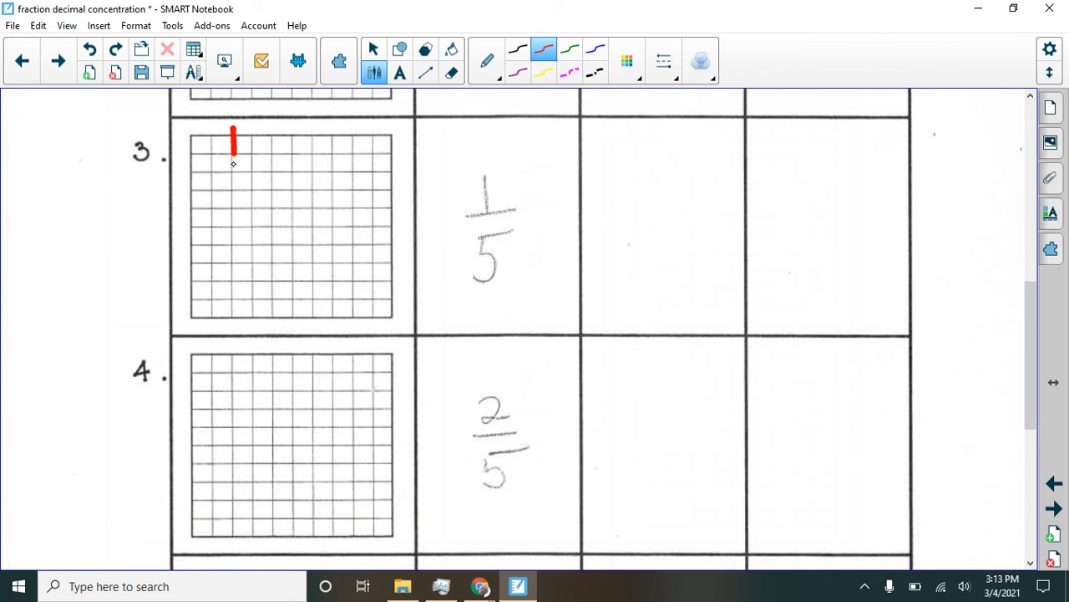
pyautogui.moveTo(233, 130); pyautogui.dragTo(232, 321)
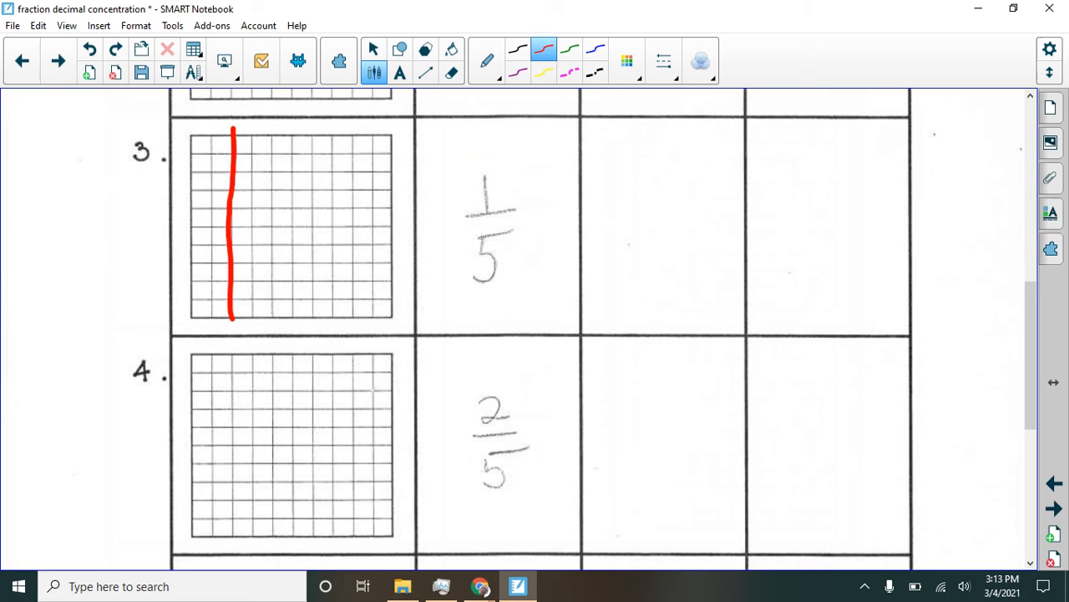
pyautogui.moveTo(272, 133); pyautogui.dragTo(274, 322)
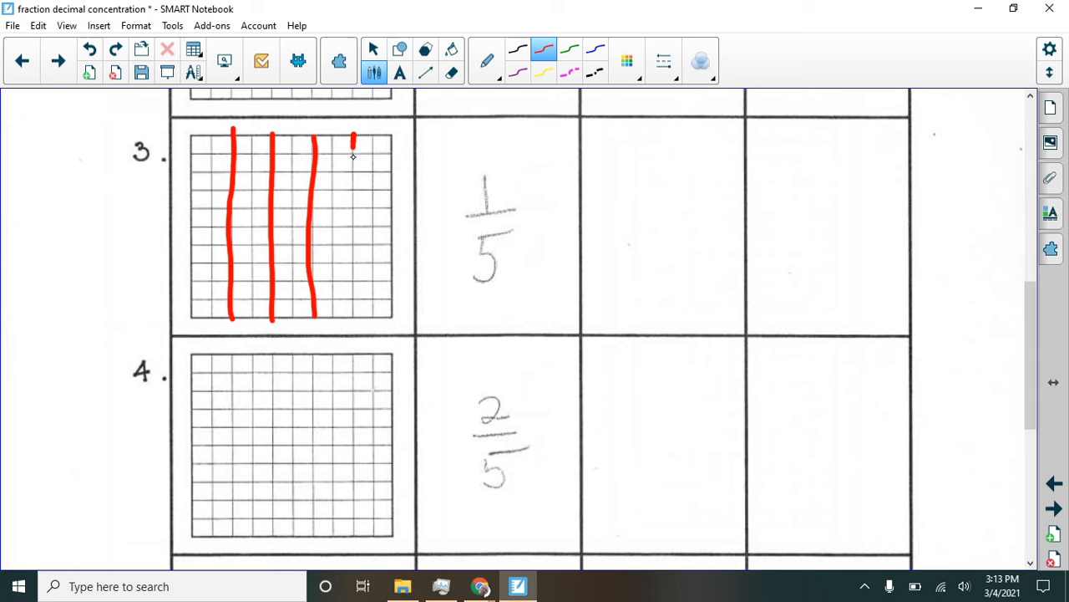
pyautogui.moveTo(353, 136); pyautogui.dragTo(349, 314)
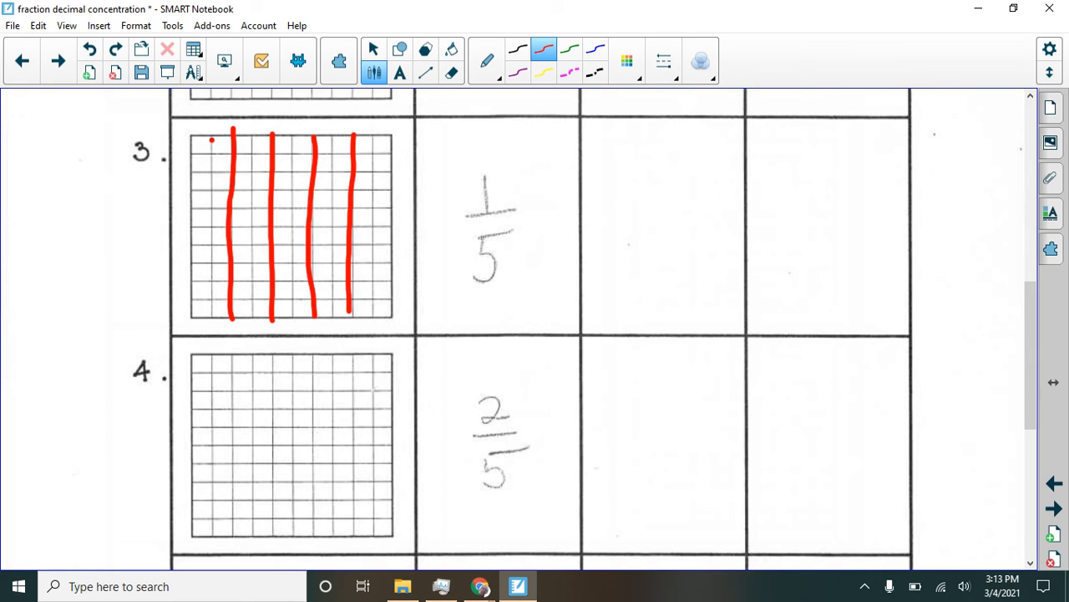
pyautogui.moveTo(213, 138); pyautogui.dragTo(213, 238)
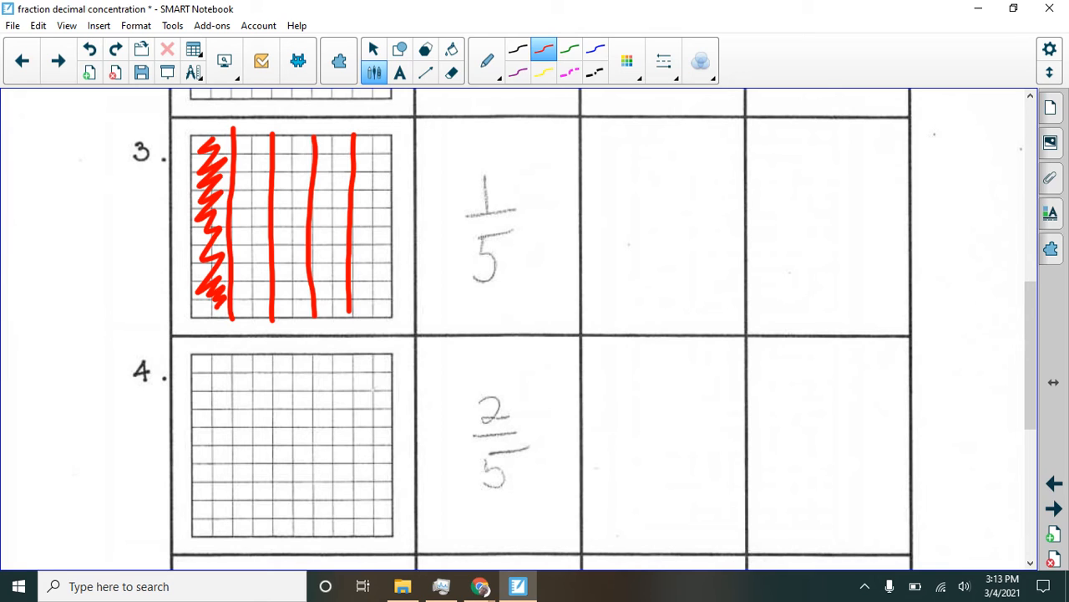
# Write =2/10, 0.2, 0.20 and 20% beside 1/5
pyautogui.moveTo(523, 211); pyautogui.dragTo(533, 211)
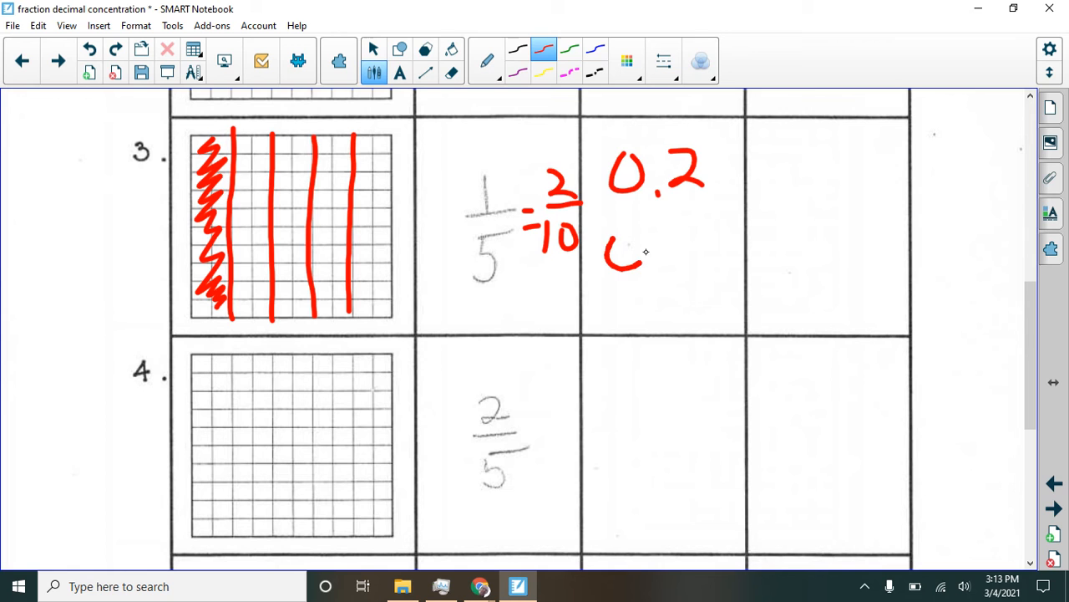
pyautogui.moveTo(609, 251); pyautogui.dragTo(735, 242)
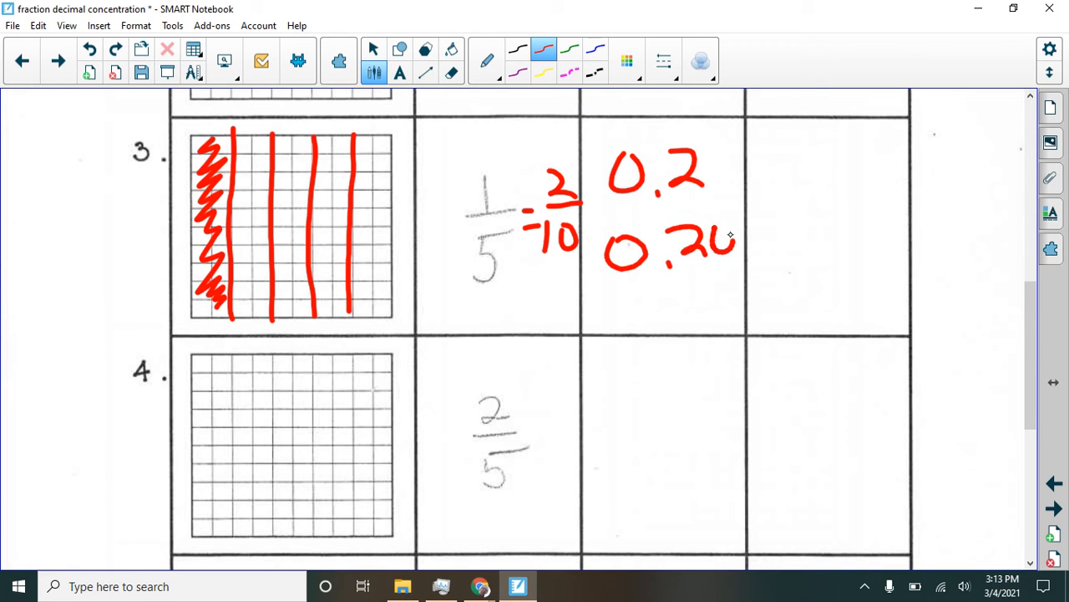
pyautogui.scroll(3)
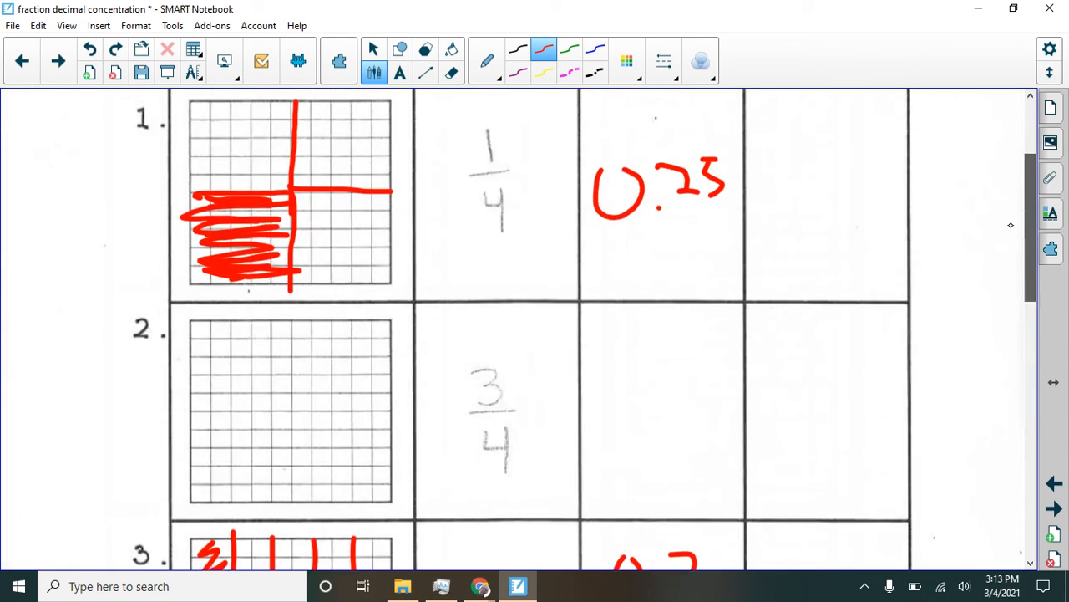
pyautogui.scroll(-3)
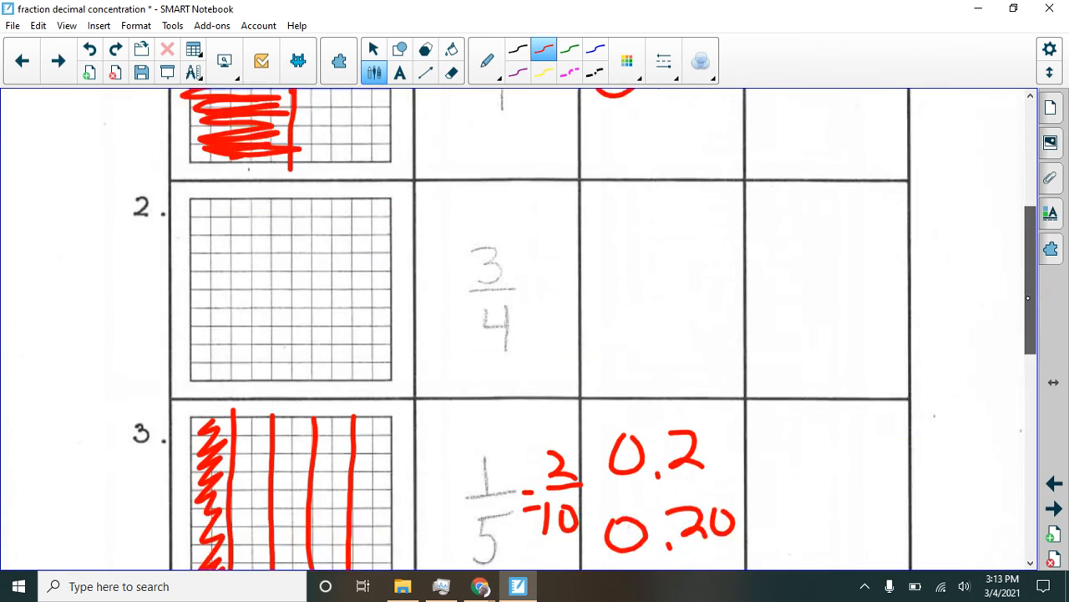
pyautogui.scroll(-3)
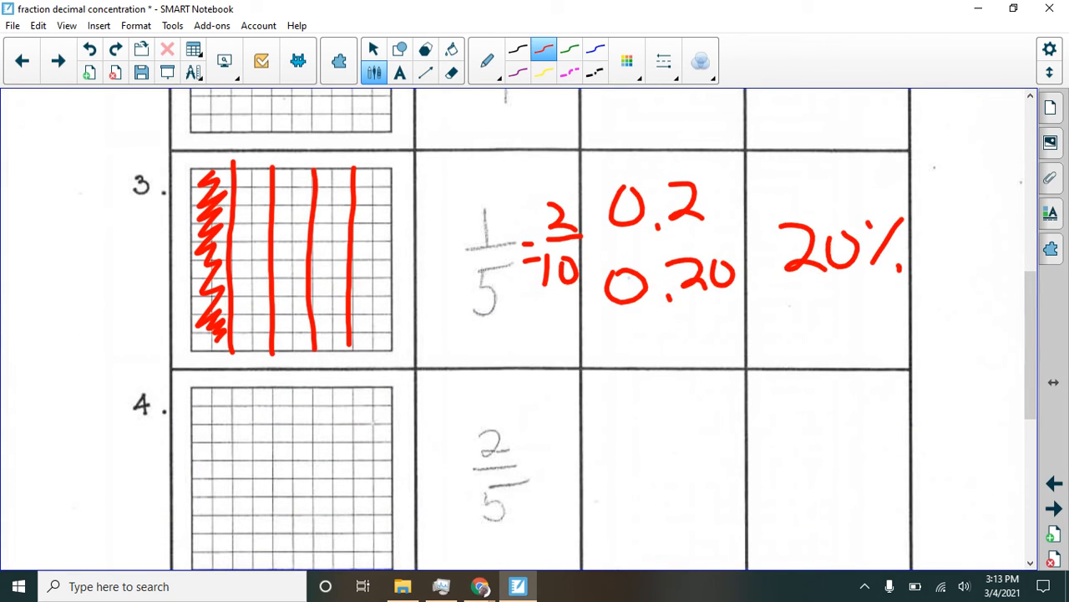
pyautogui.moveTo(512, 213)
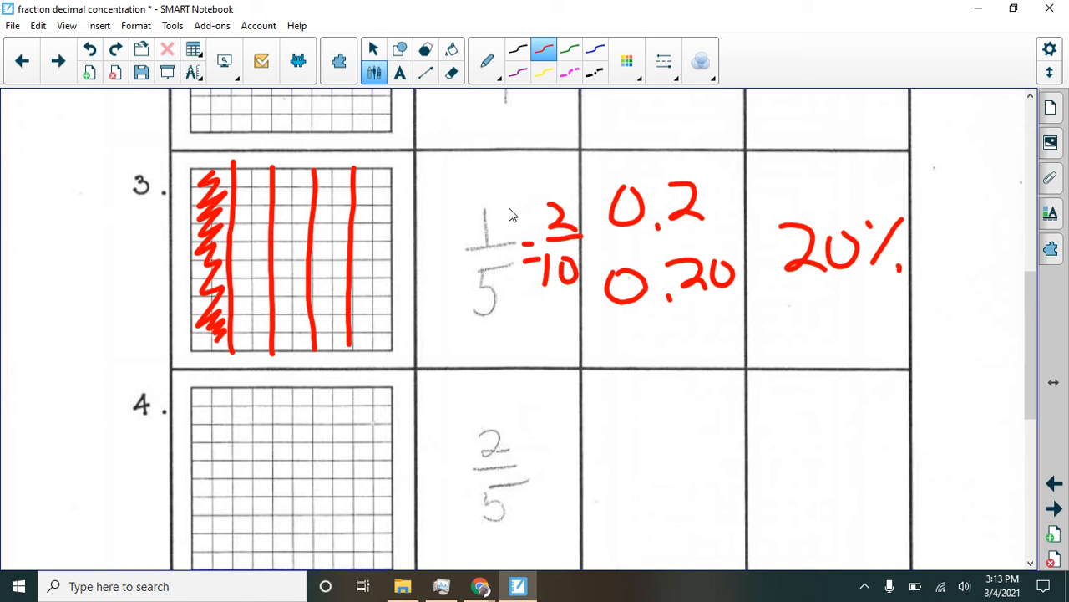
pyautogui.moveTo(487, 238)
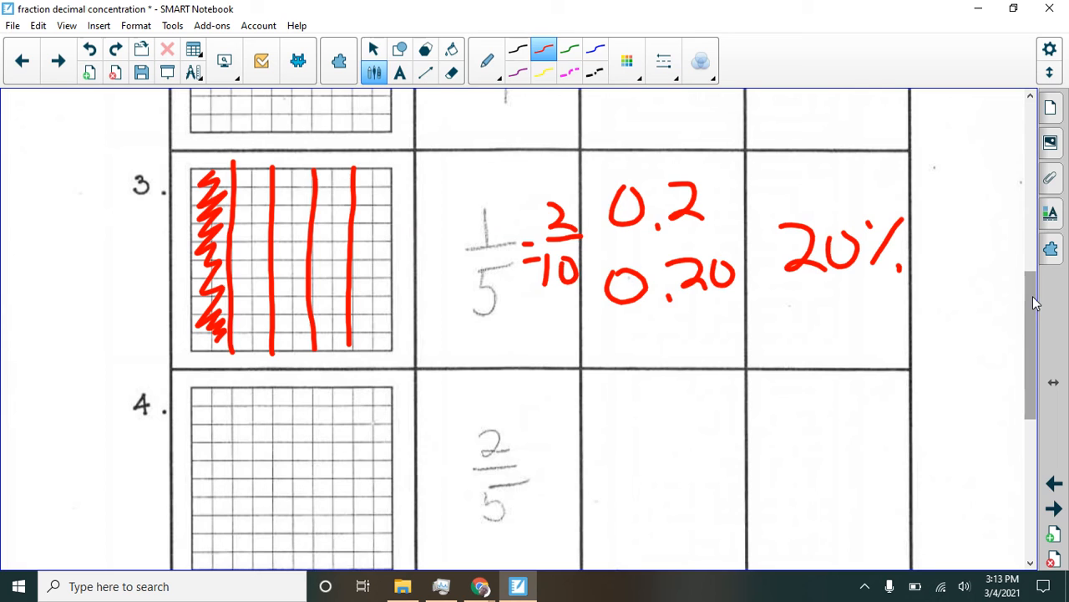
pyautogui.scroll(-3)
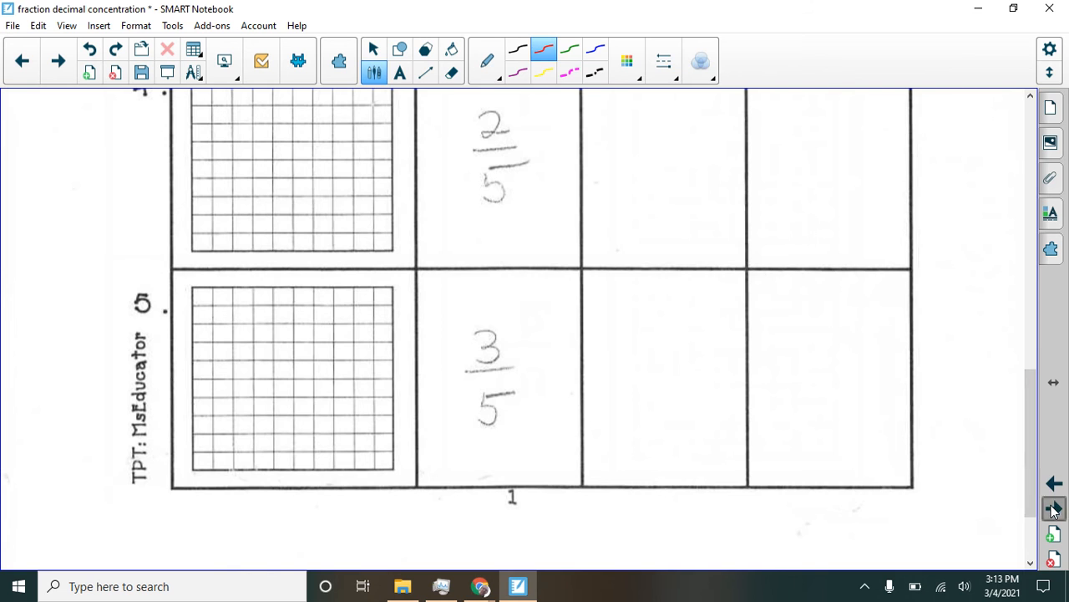
pyautogui.scroll(3)
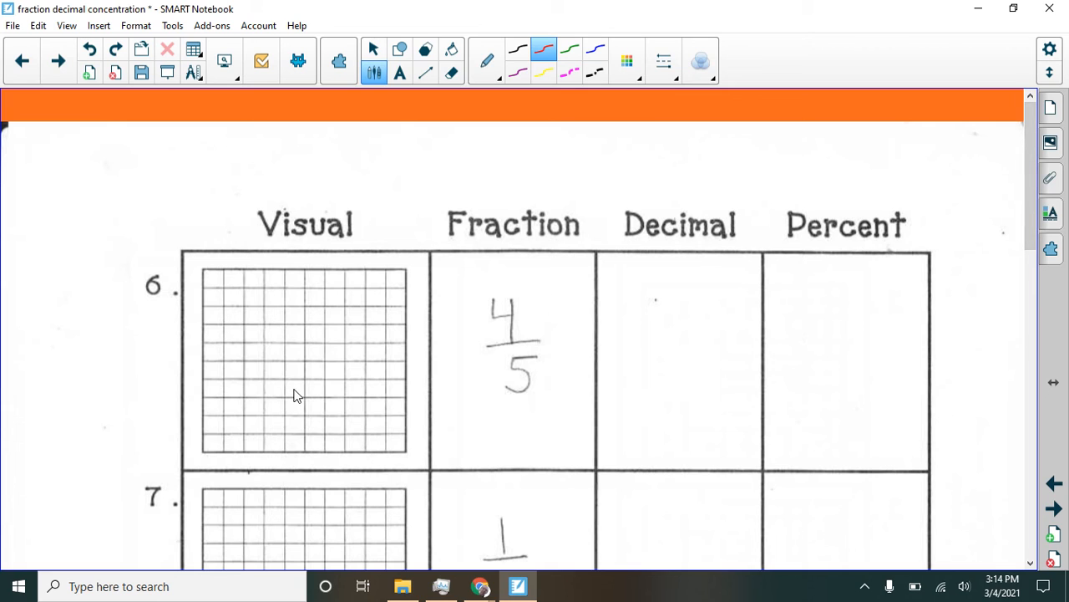
pyautogui.moveTo(334, 334)
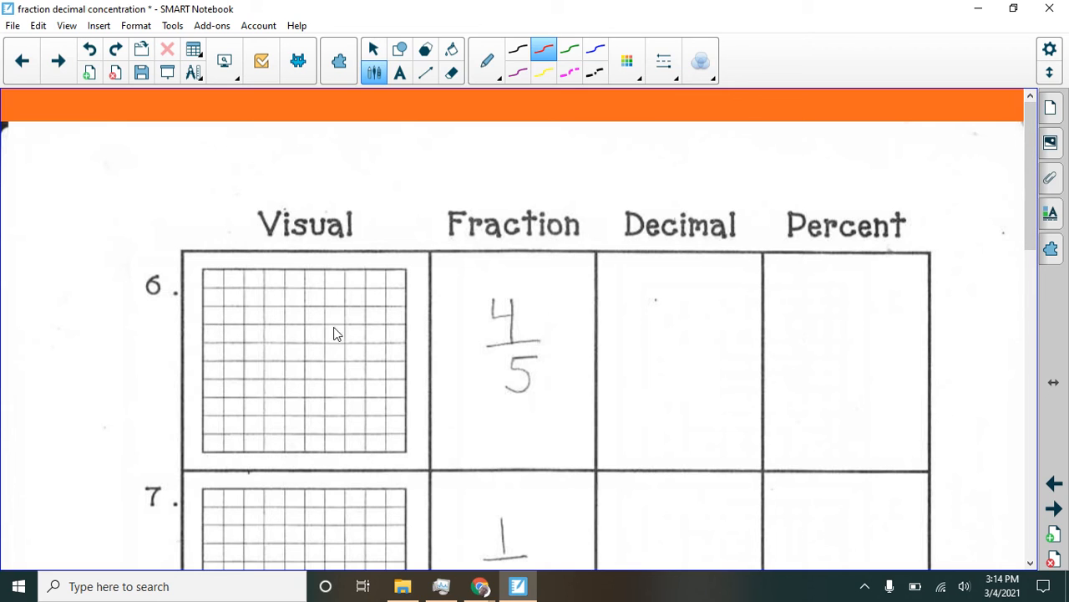
pyautogui.moveTo(325, 340)
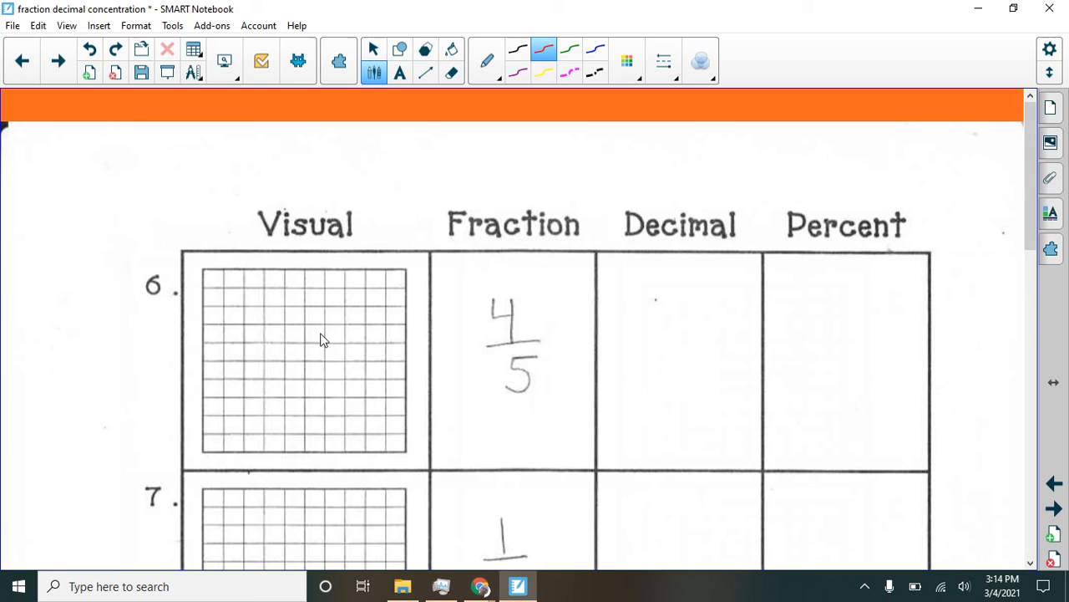
pyautogui.moveTo(293, 338)
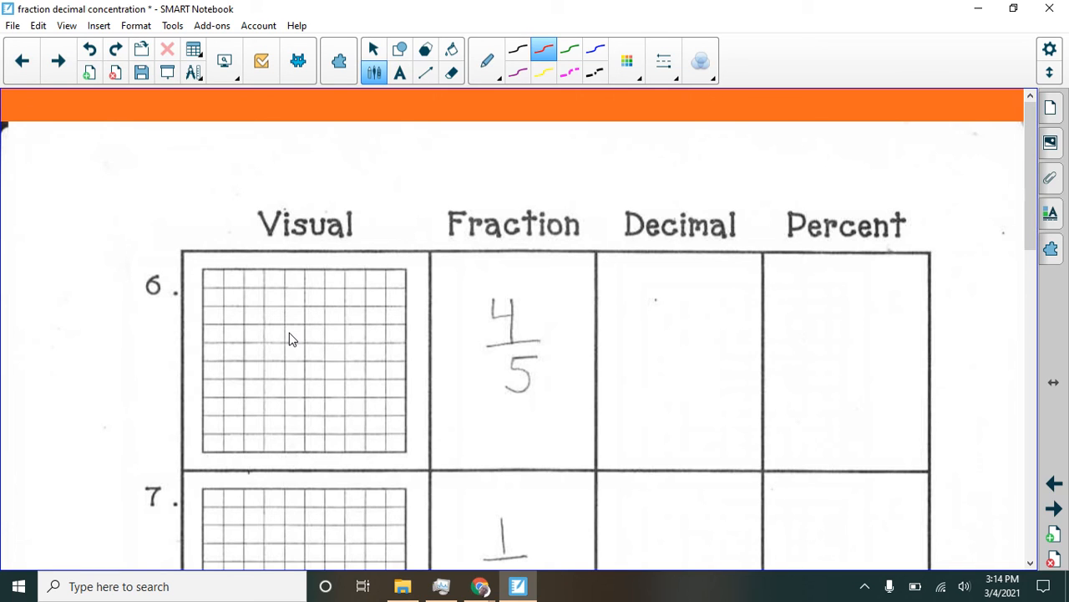
# Divide the row 6 grid into fifths and shade four fifths in red
pyautogui.moveTo(246, 263); pyautogui.dragTo(245, 326)
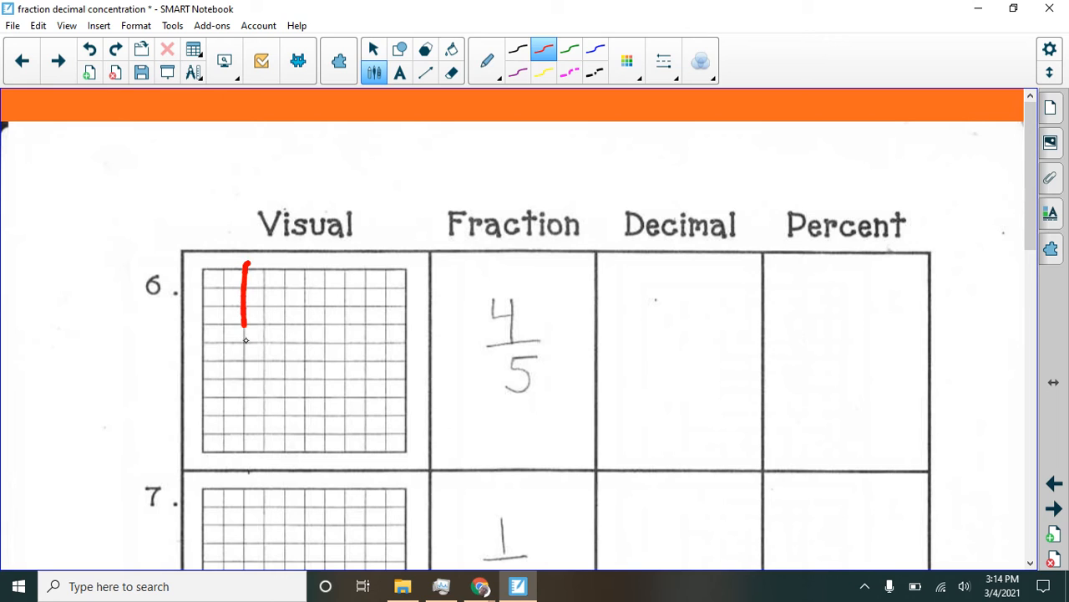
pyautogui.moveTo(284, 267); pyautogui.dragTo(284, 447)
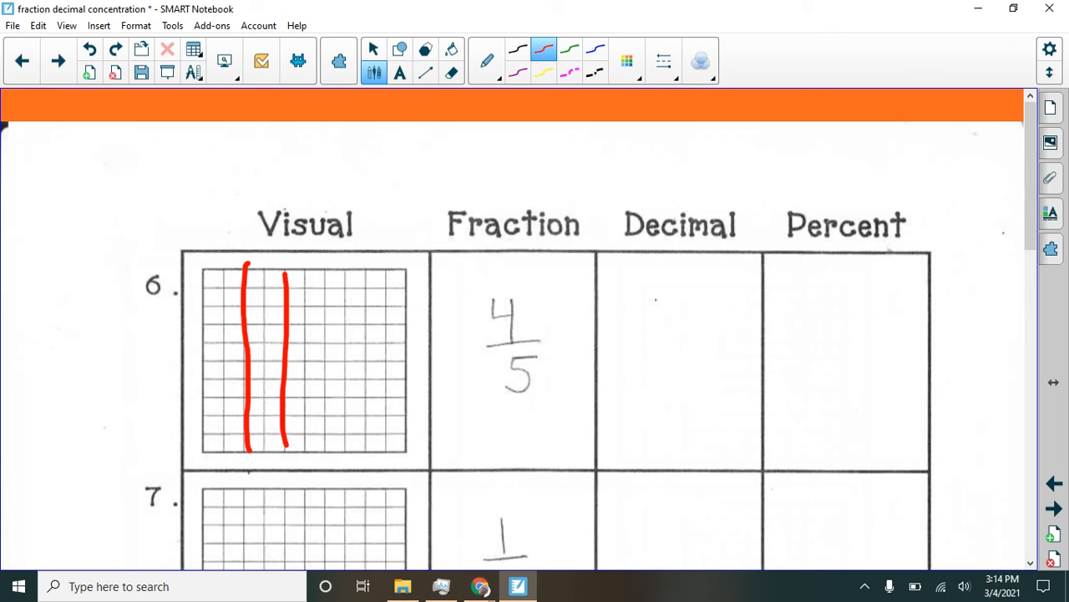
pyautogui.moveTo(326, 267); pyautogui.dragTo(326, 451)
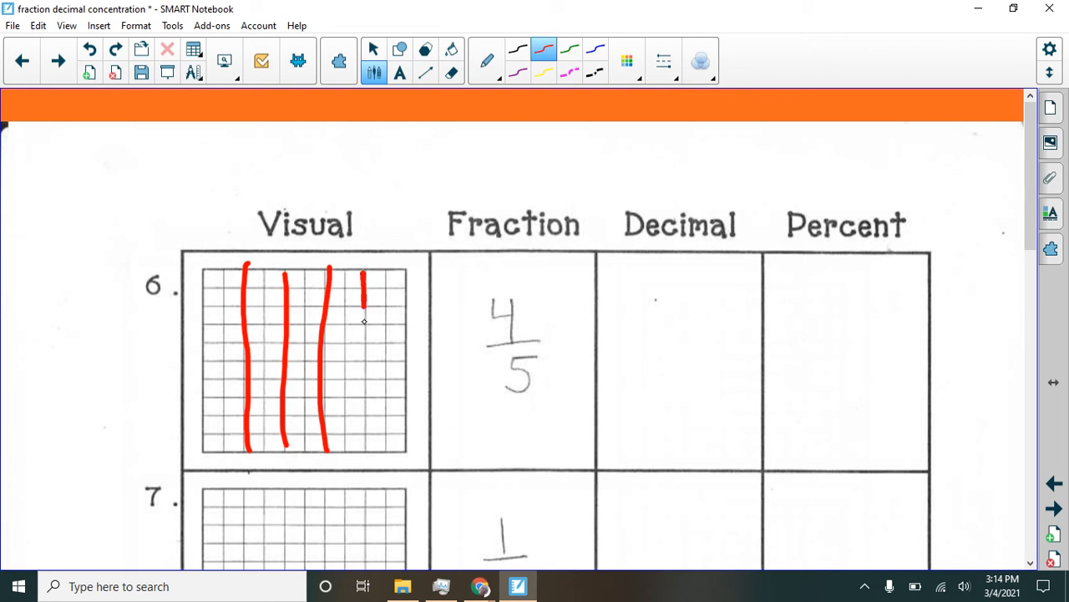
pyautogui.moveTo(363, 268); pyautogui.dragTo(367, 455)
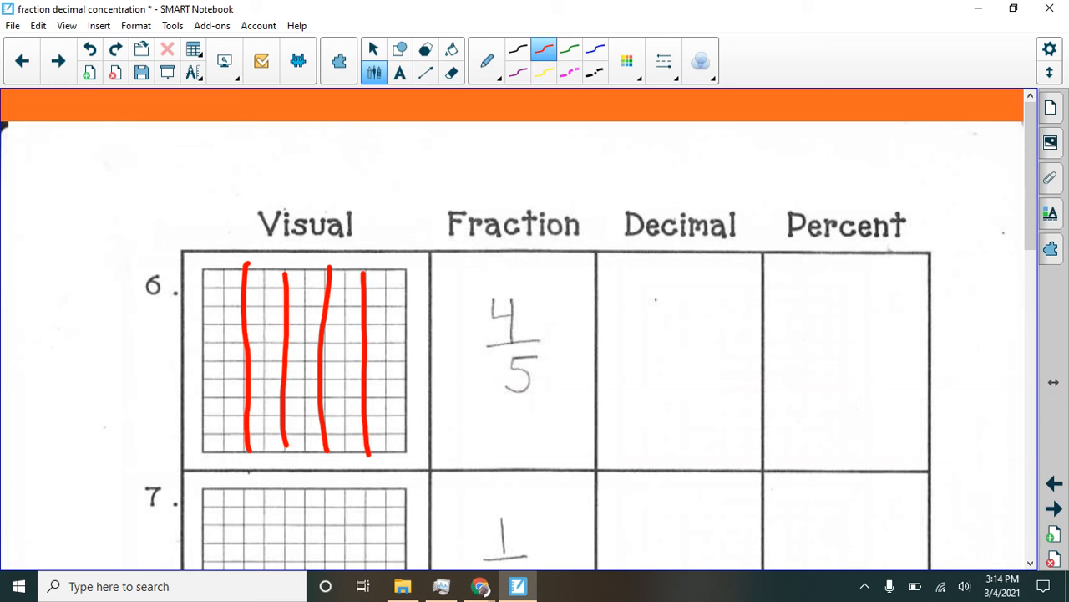
pyautogui.moveTo(217, 277); pyautogui.dragTo(326, 280)
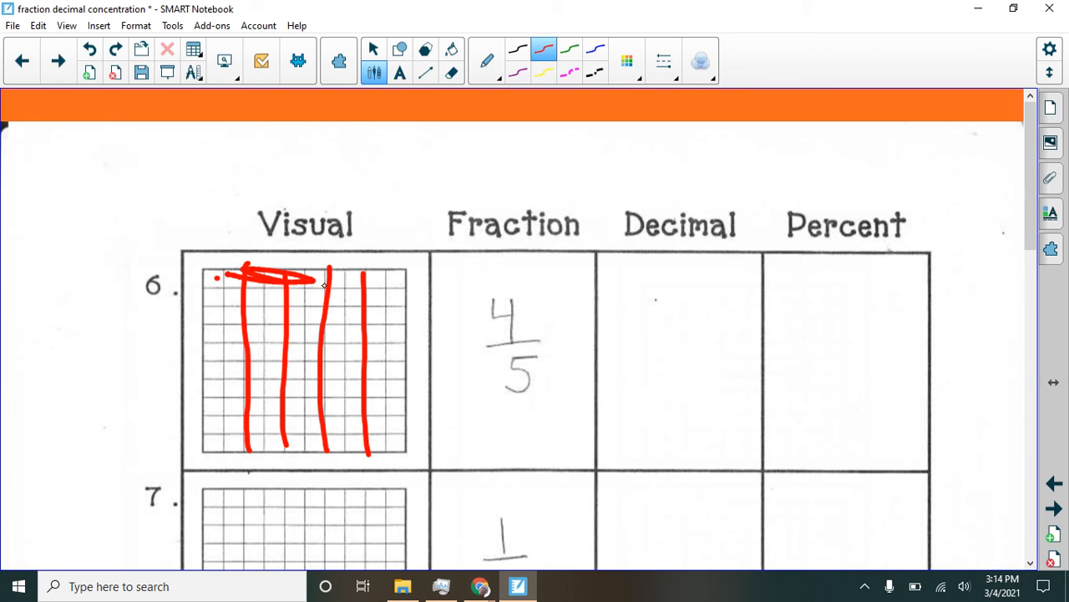
pyautogui.moveTo(242, 284); pyautogui.dragTo(225, 417)
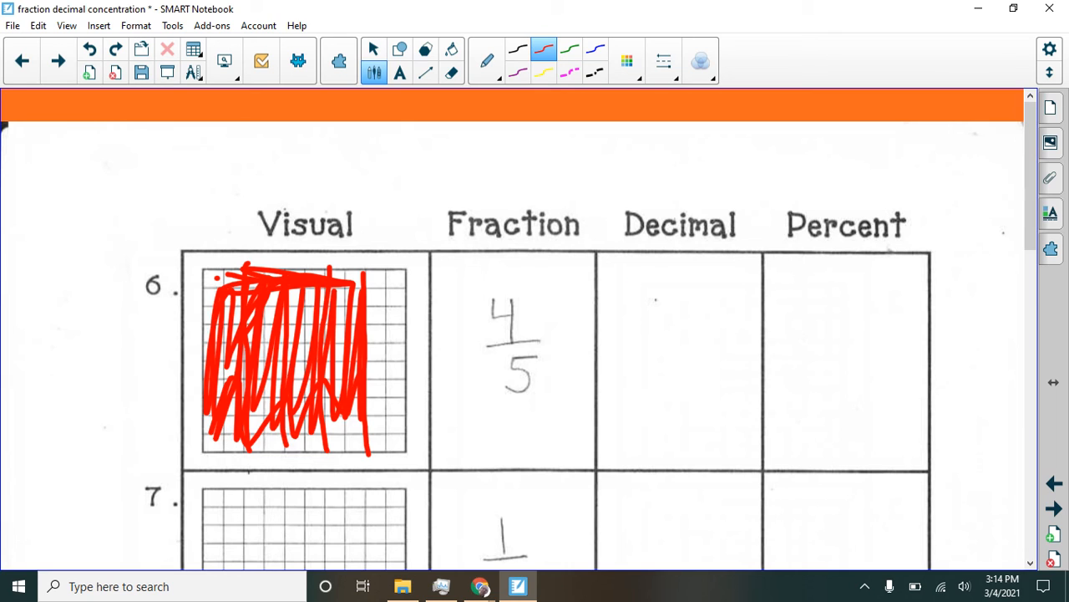
# Write 0.80, 0.8, 8/10 and 80% for row 6, then advance to the mixed-numbers slide
pyautogui.moveTo(619, 300); pyautogui.dragTo(715, 309)
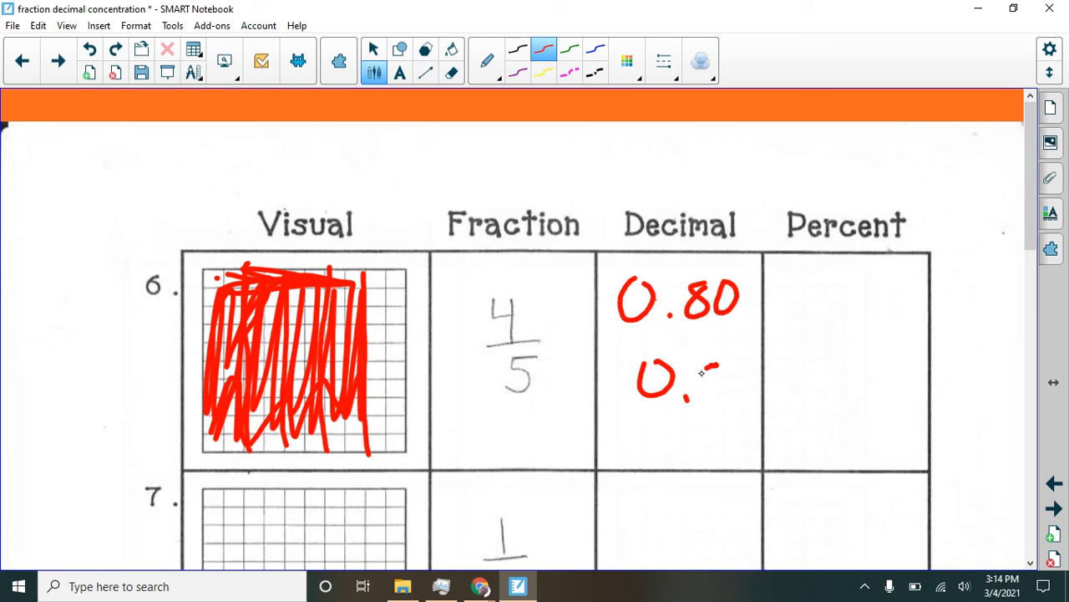
pyautogui.moveTo(702, 367); pyautogui.dragTo(719, 401)
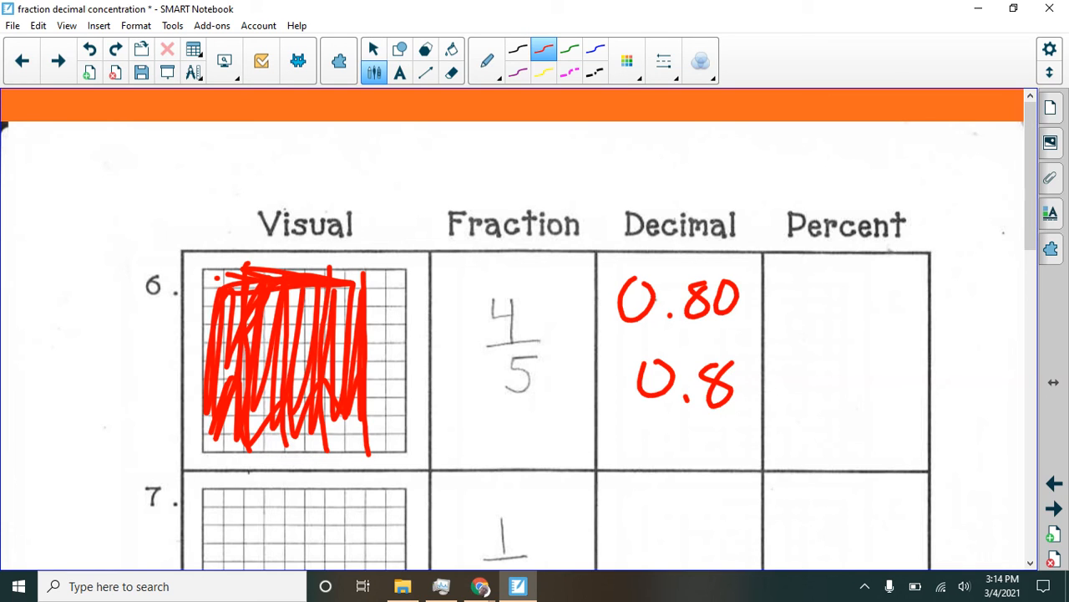
pyautogui.moveTo(333, 383)
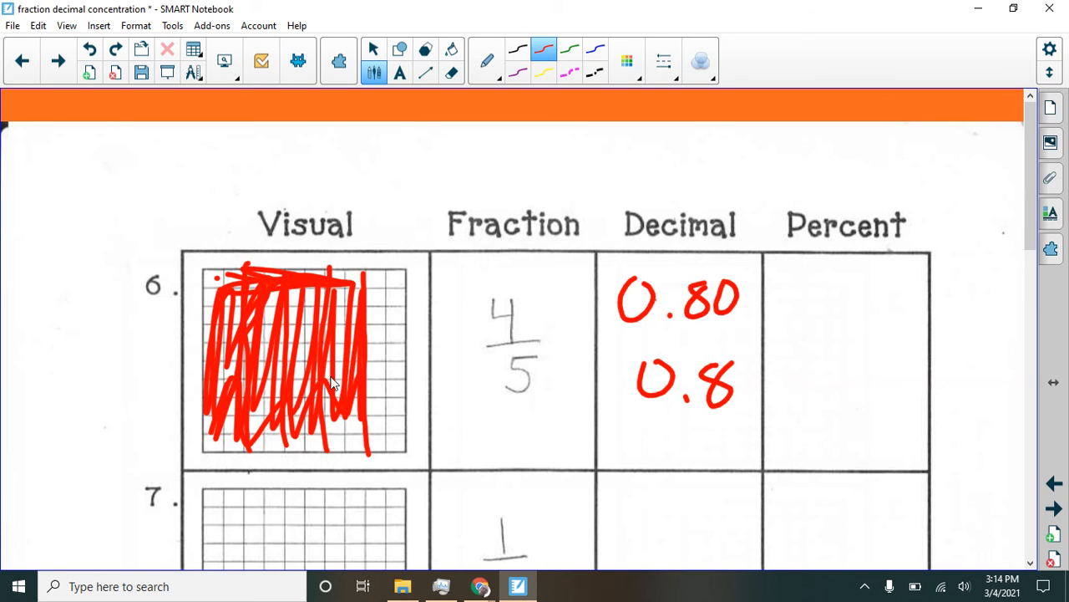
pyautogui.moveTo(360, 397)
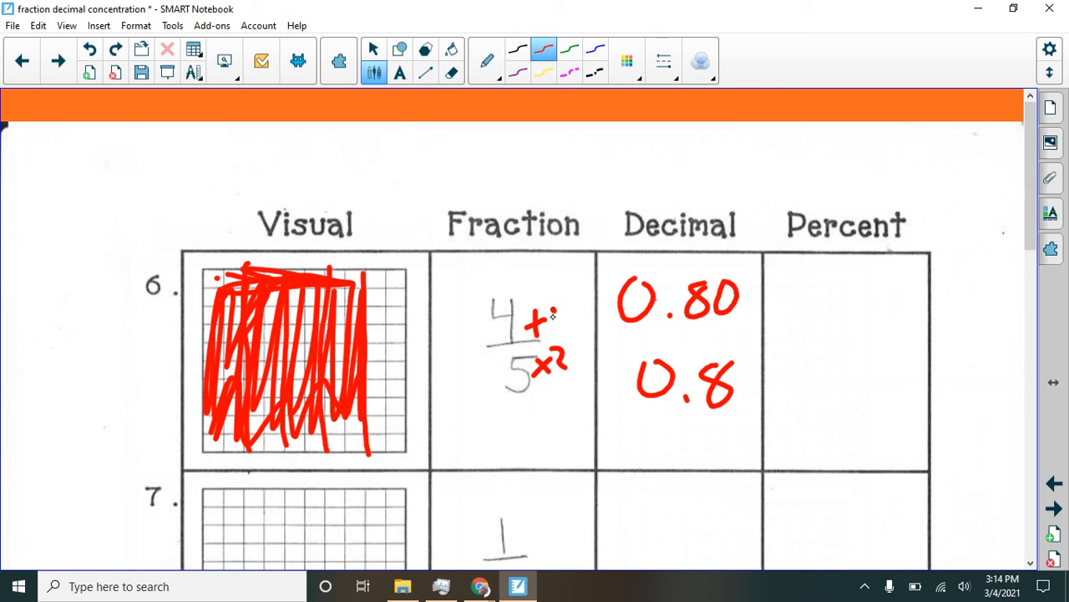
pyautogui.moveTo(552, 321); pyautogui.dragTo(597, 330)
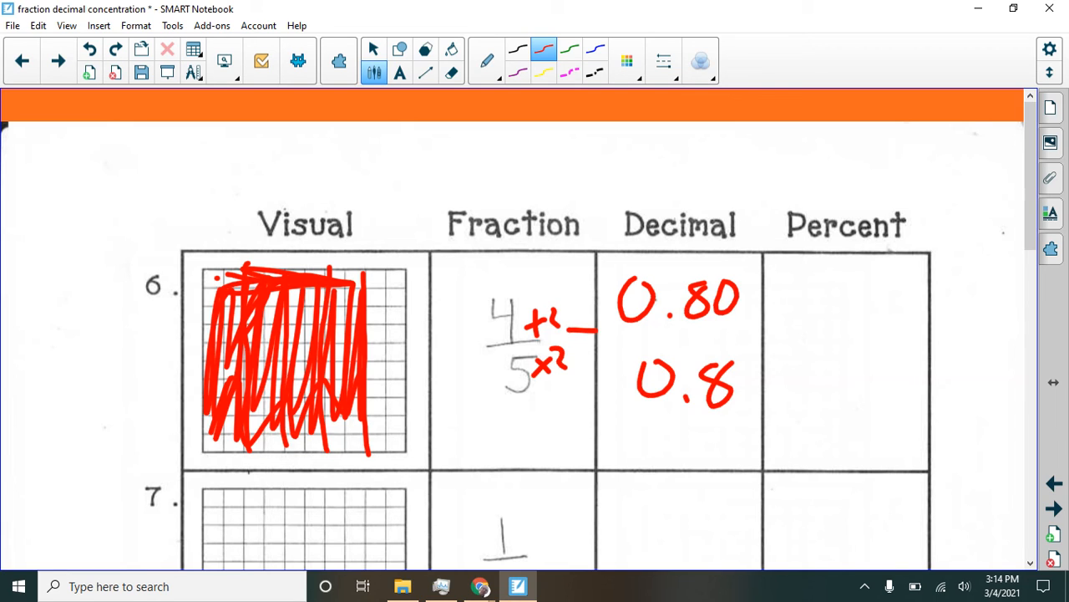
pyautogui.moveTo(572, 318); pyautogui.dragTo(593, 368)
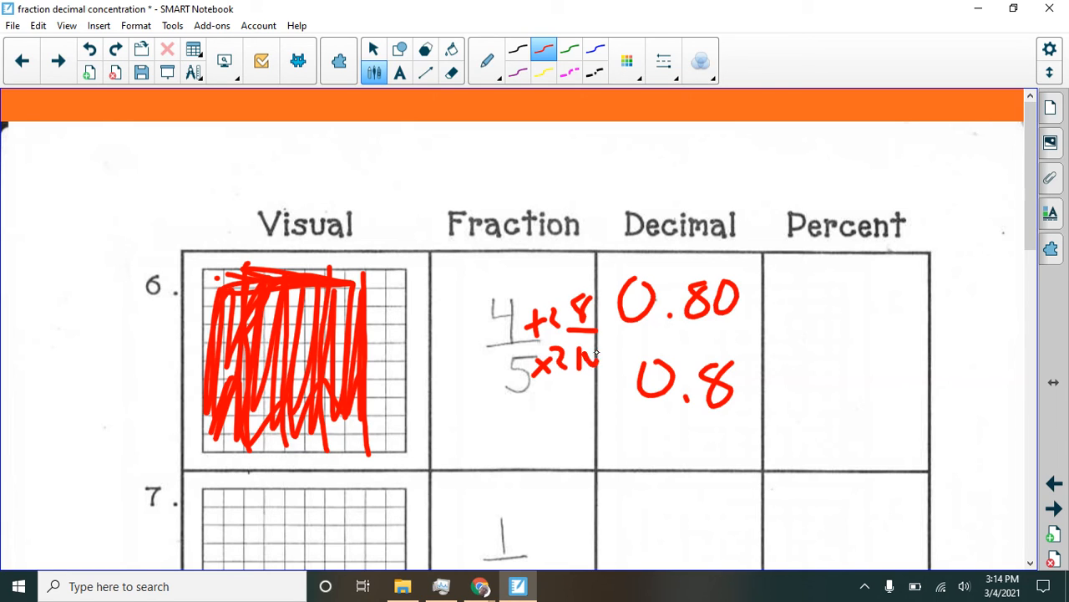
pyautogui.moveTo(790, 326); pyautogui.dragTo(835, 376)
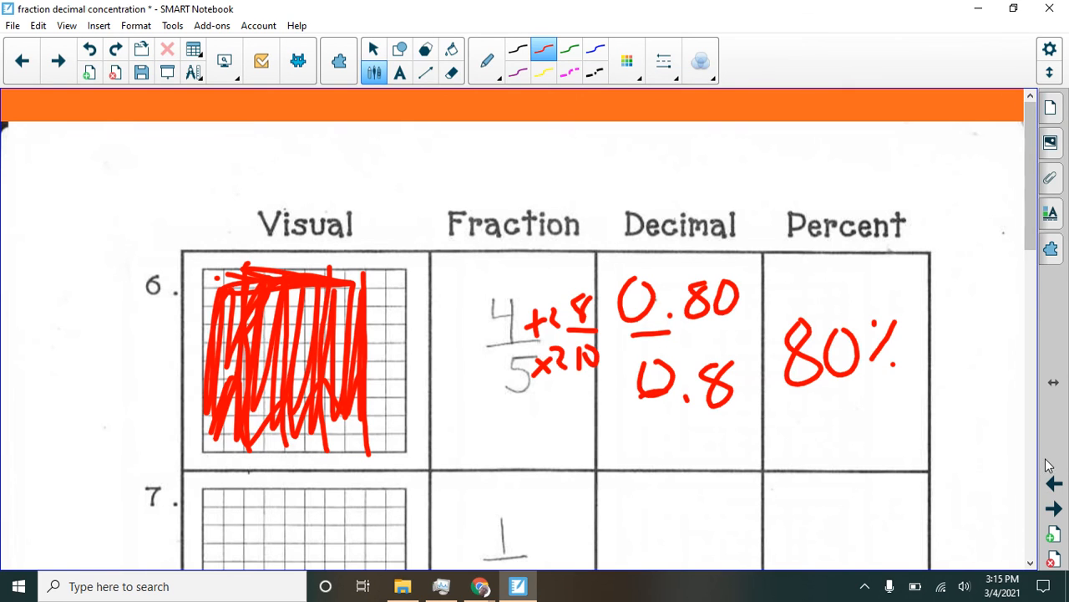
pyautogui.click(1054, 508)
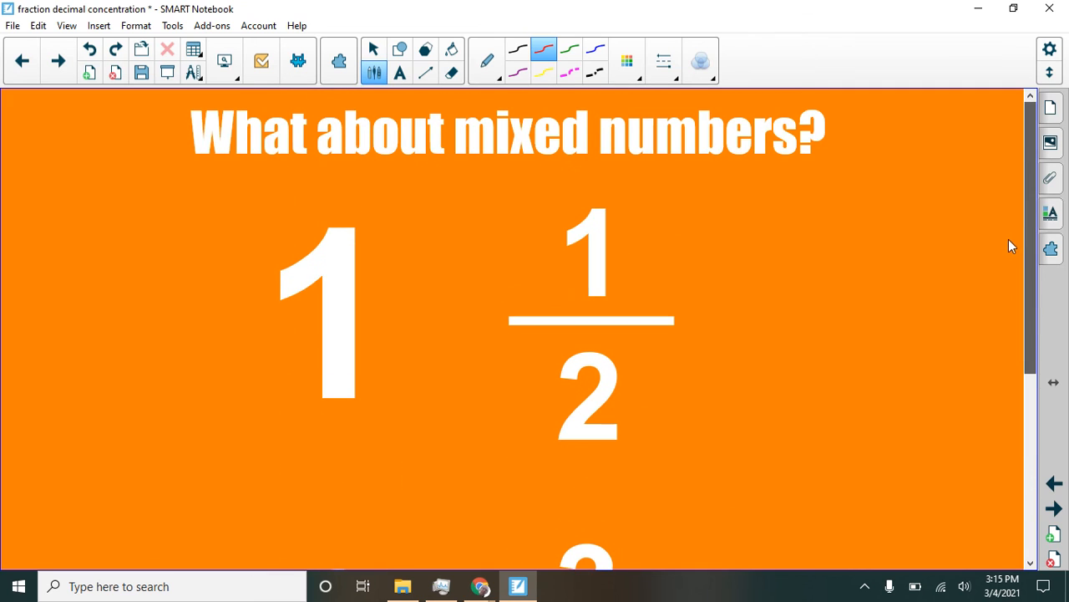
pyautogui.moveTo(631, 322)
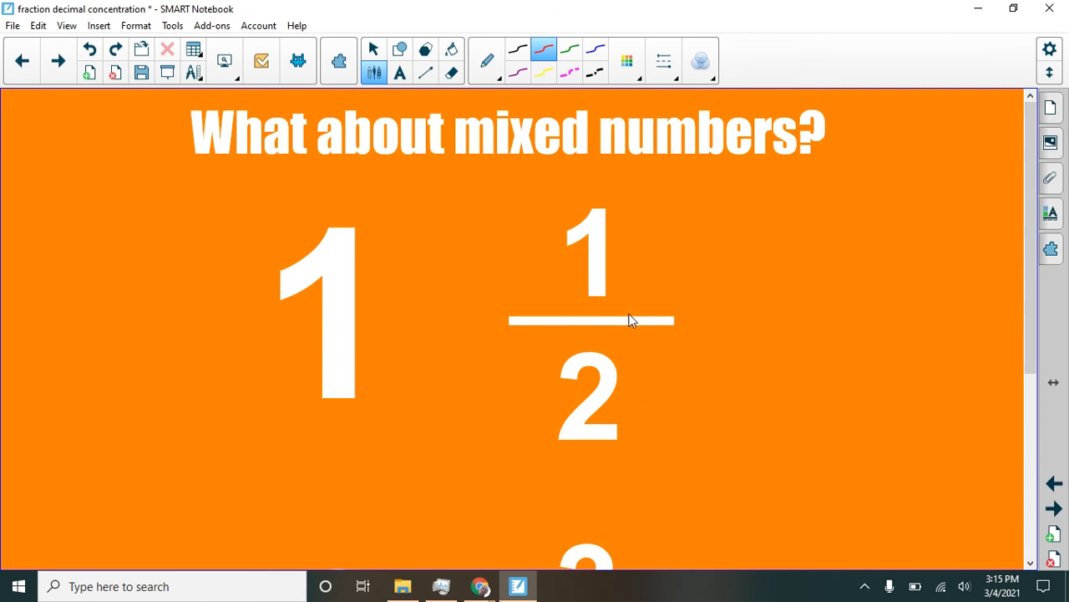
pyautogui.moveTo(558, 313)
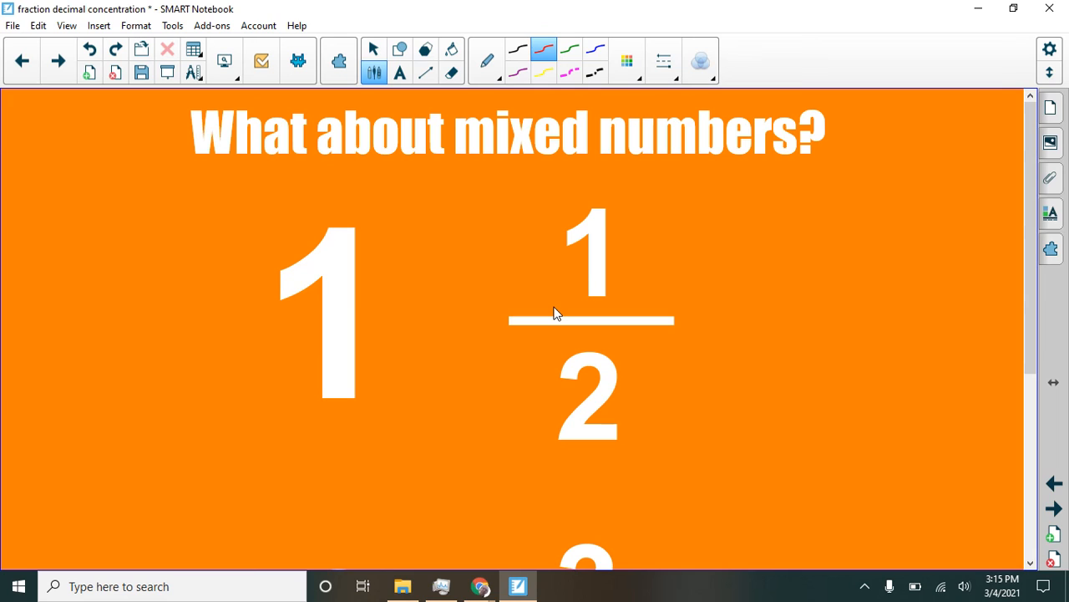
# Write 1.5 and, beneath it, 1.50 in blue to the right of 1 1/2
pyautogui.moveTo(784, 246); pyautogui.dragTo(784, 332)
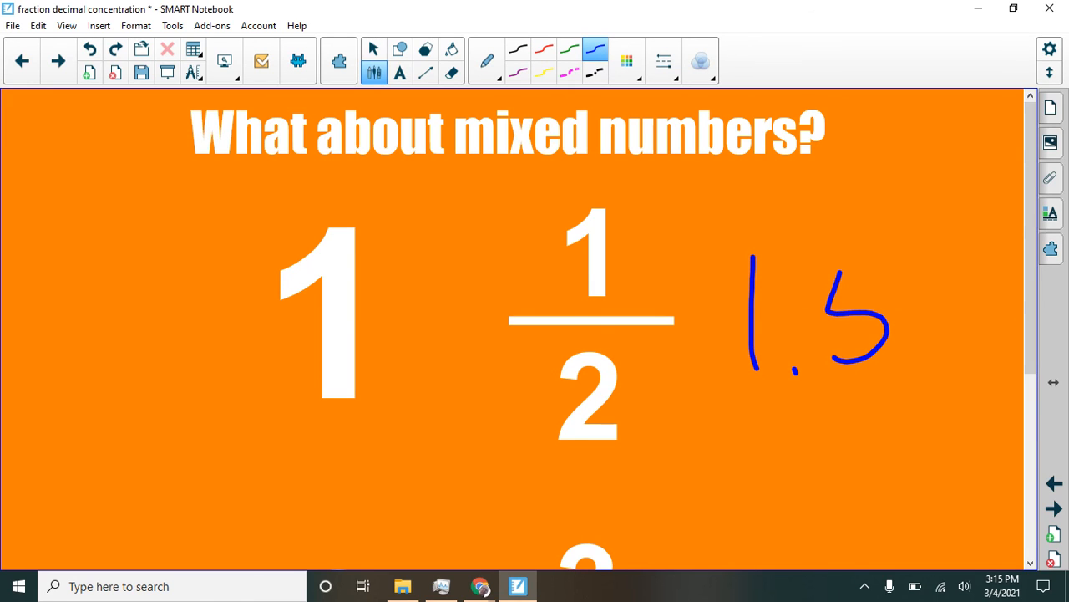
pyautogui.moveTo(781, 401); pyautogui.dragTo(802, 468)
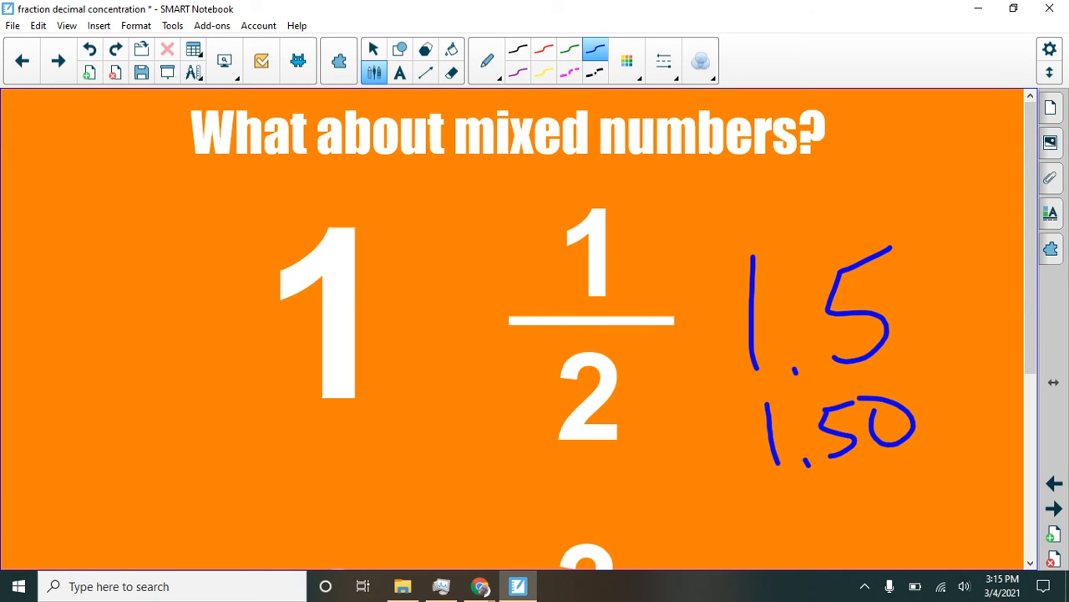
# Ink 8.75 beside 8 3/4 with arrows to the 3 and 4, then show the page thumbnails
pyautogui.scroll(-3)
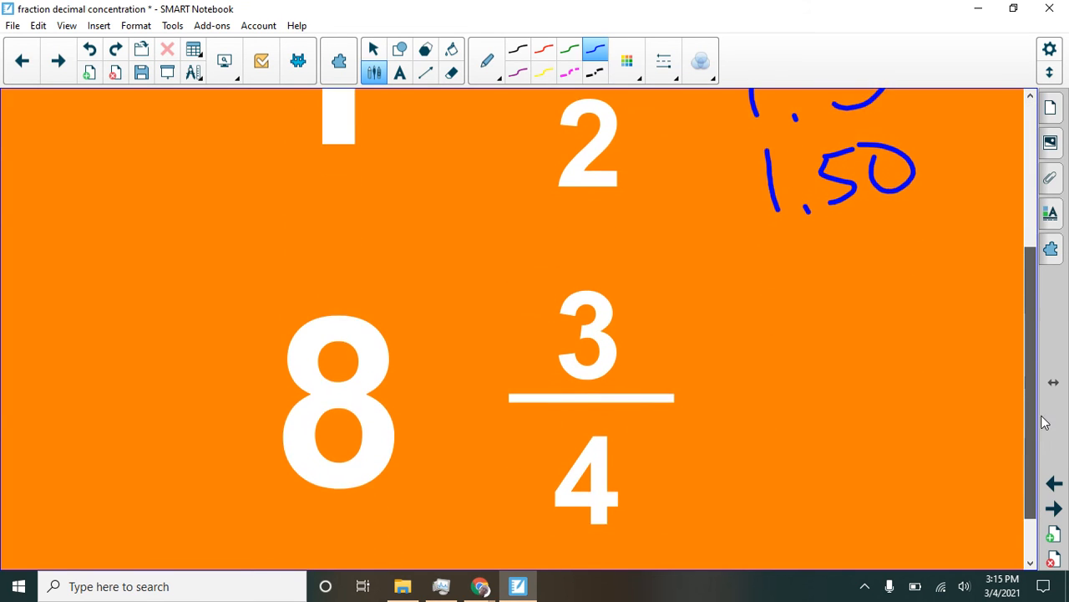
pyautogui.scroll(-3)
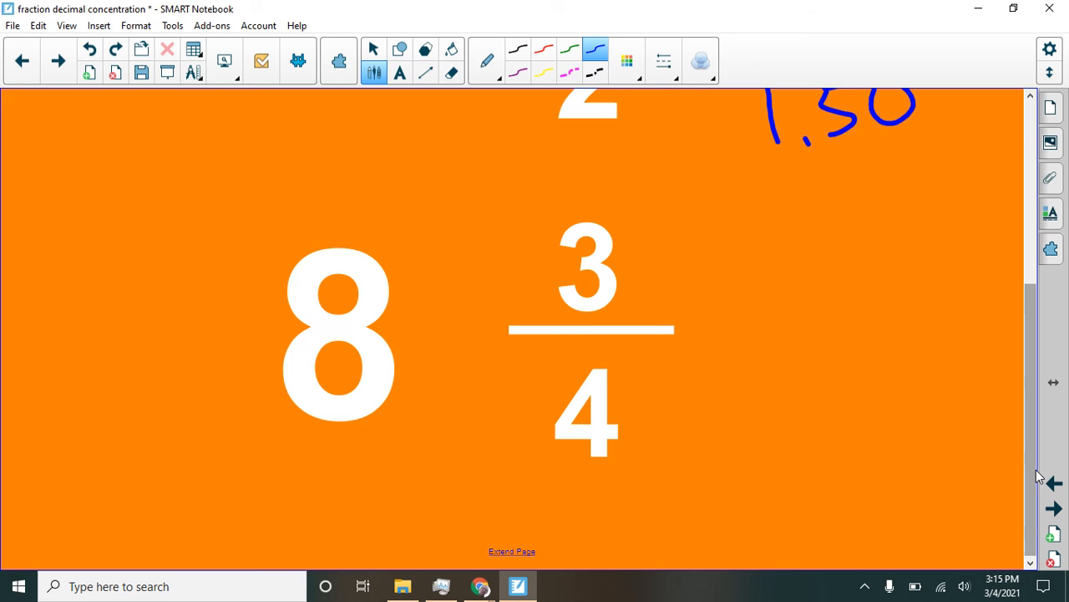
pyautogui.moveTo(752, 297); pyautogui.dragTo(773, 368)
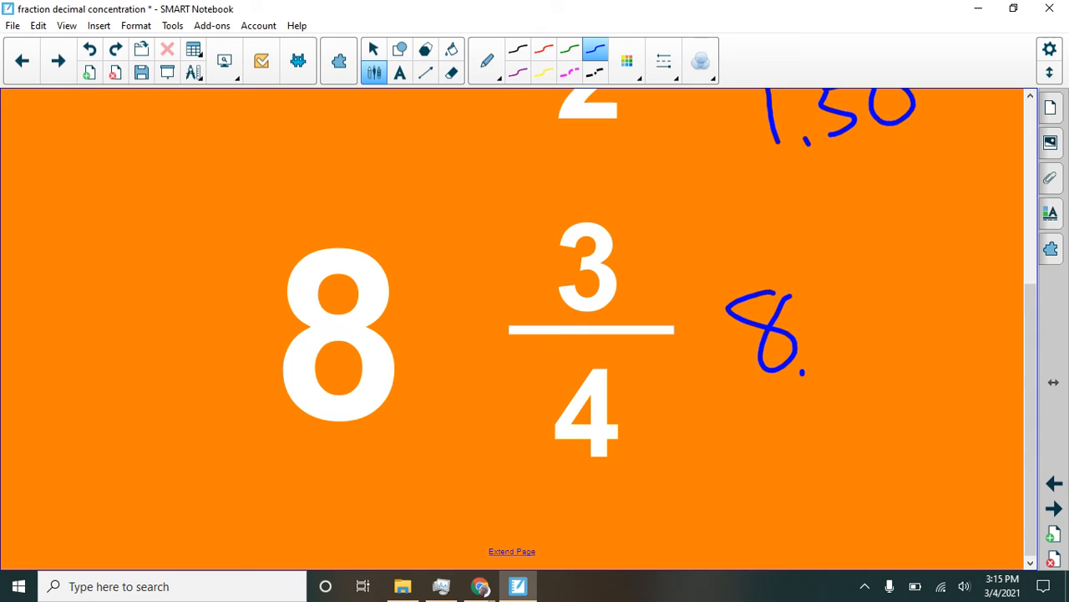
pyautogui.moveTo(491, 418); pyautogui.dragTo(548, 416)
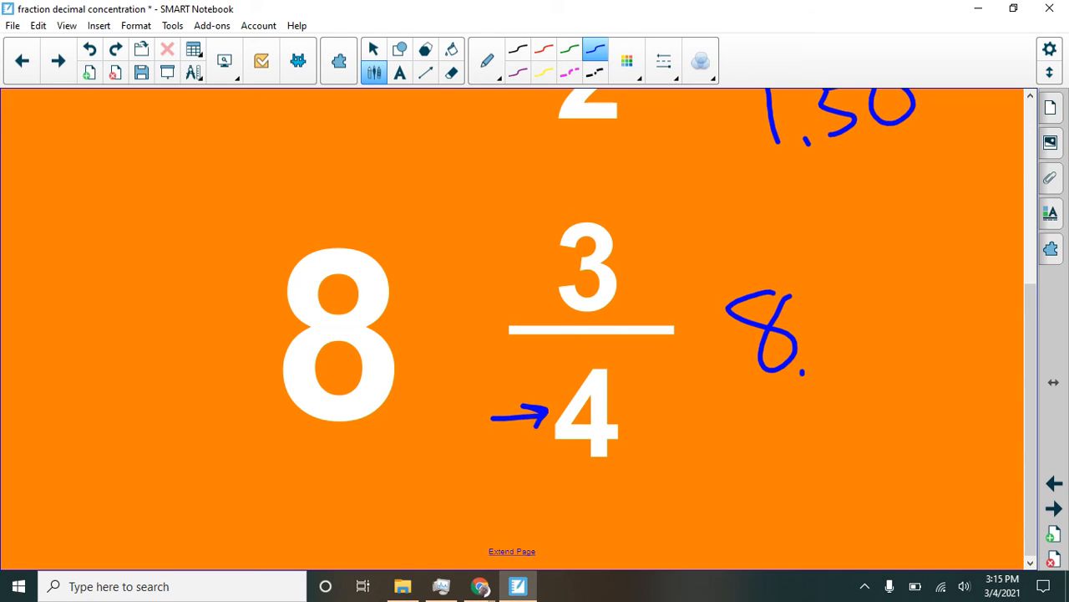
pyautogui.moveTo(472, 288); pyautogui.dragTo(535, 280)
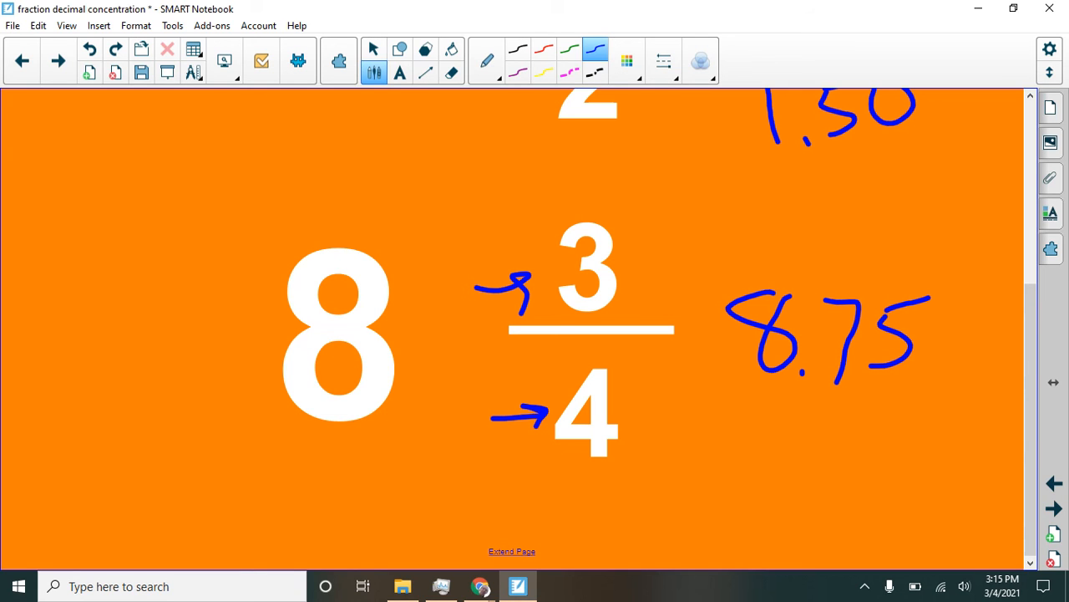
pyautogui.click(1050, 107)
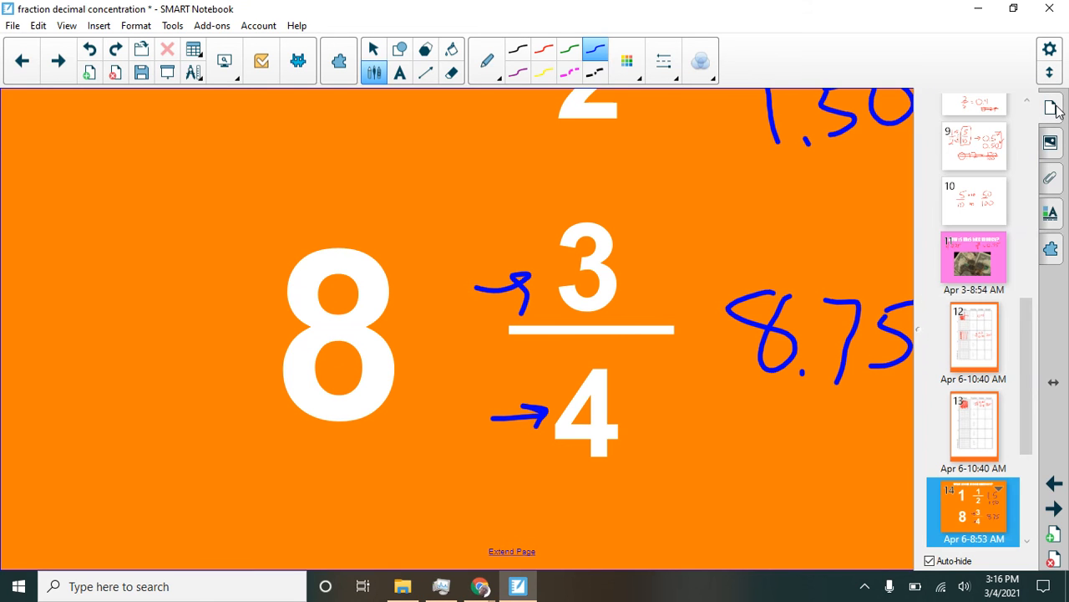
# Scroll the page thumbnails up and select slide 3, Objective and Standard
pyautogui.scroll(3)
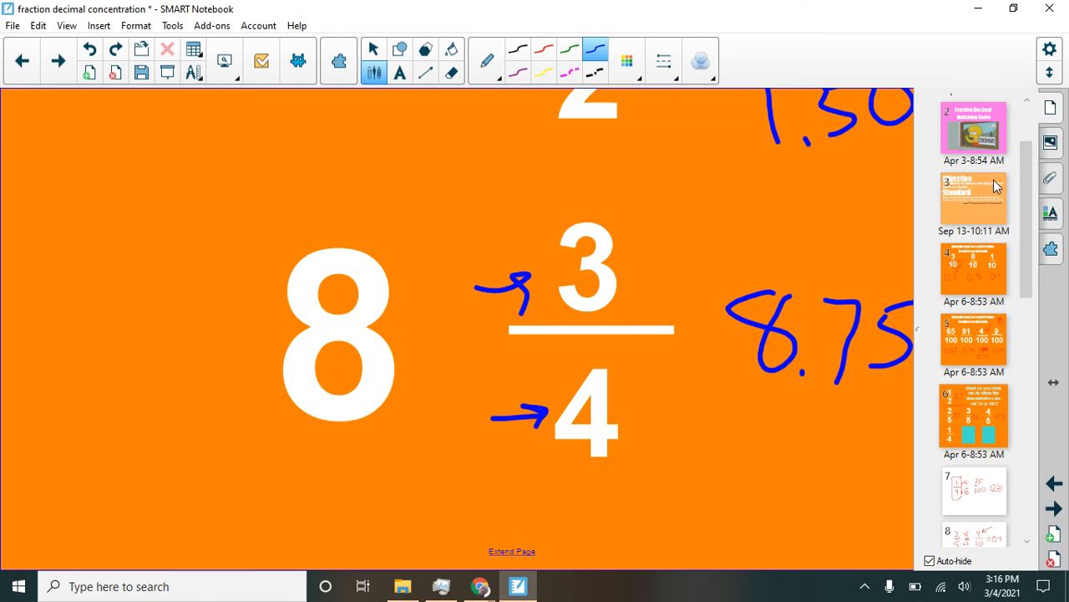
pyautogui.click(973, 198)
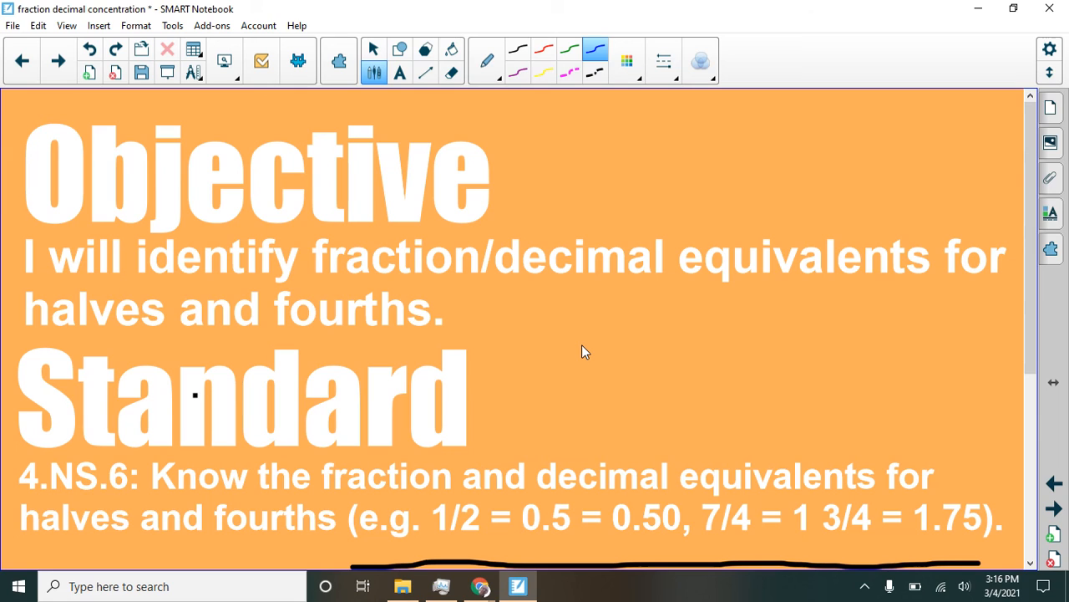
pyautogui.moveTo(490, 435)
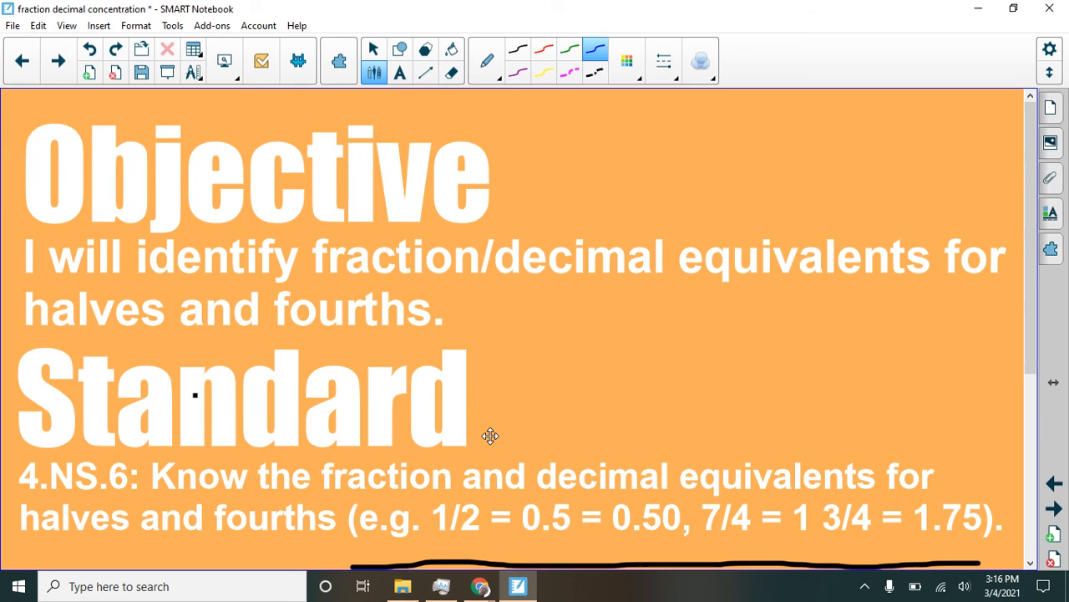
pyautogui.moveTo(817, 467)
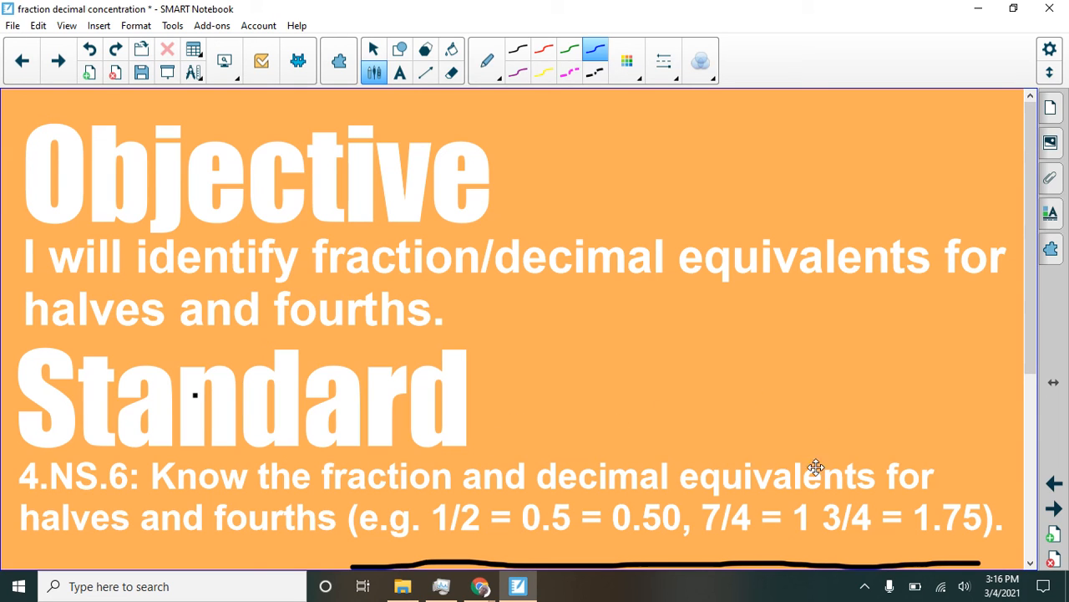
pyautogui.moveTo(937, 493)
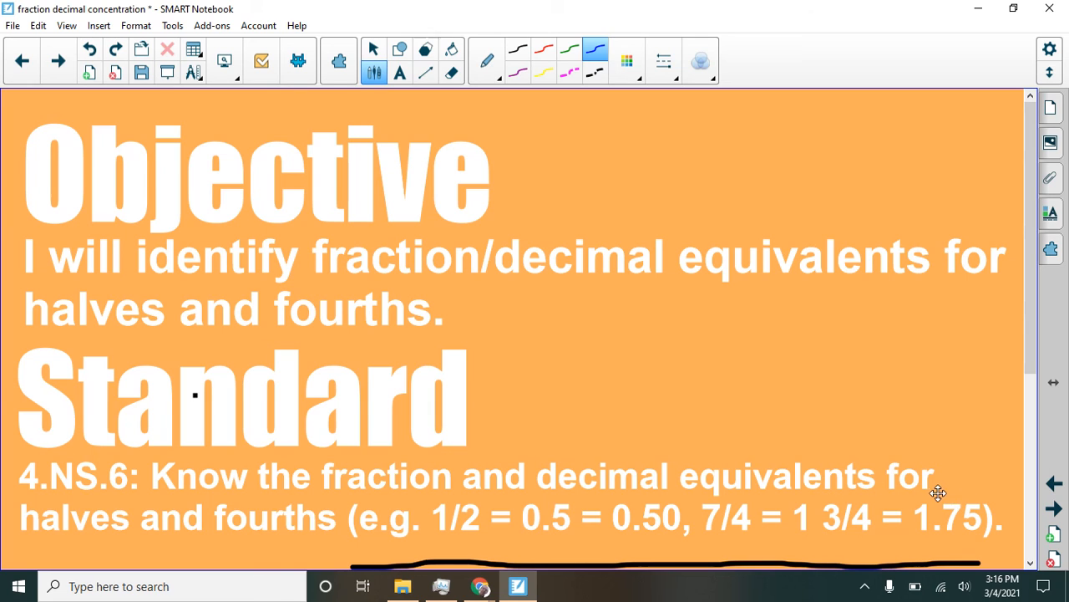
pyautogui.moveTo(846, 460)
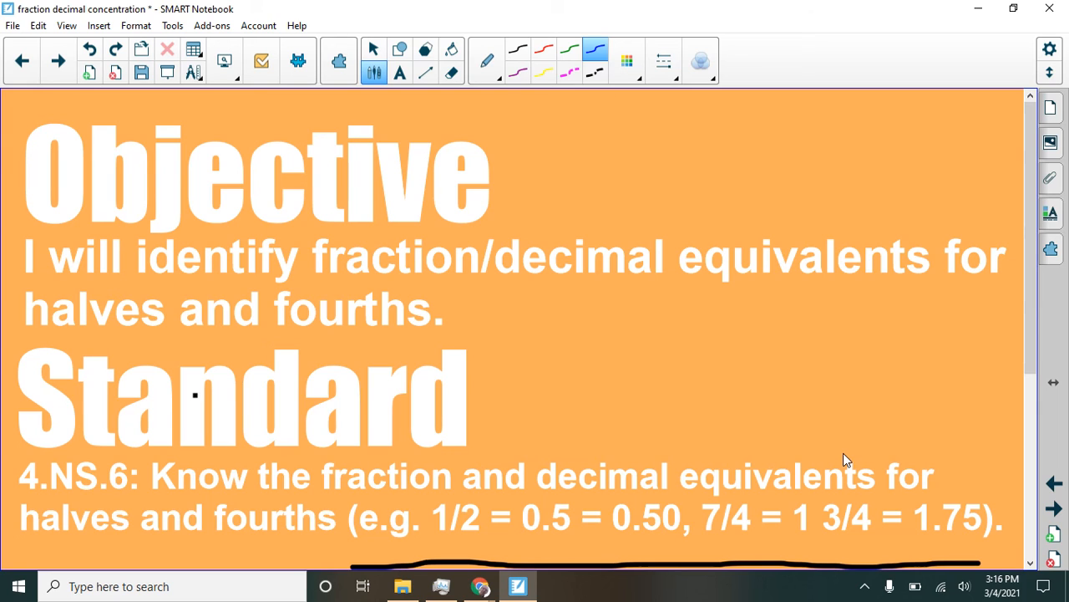
pyautogui.moveTo(533, 452)
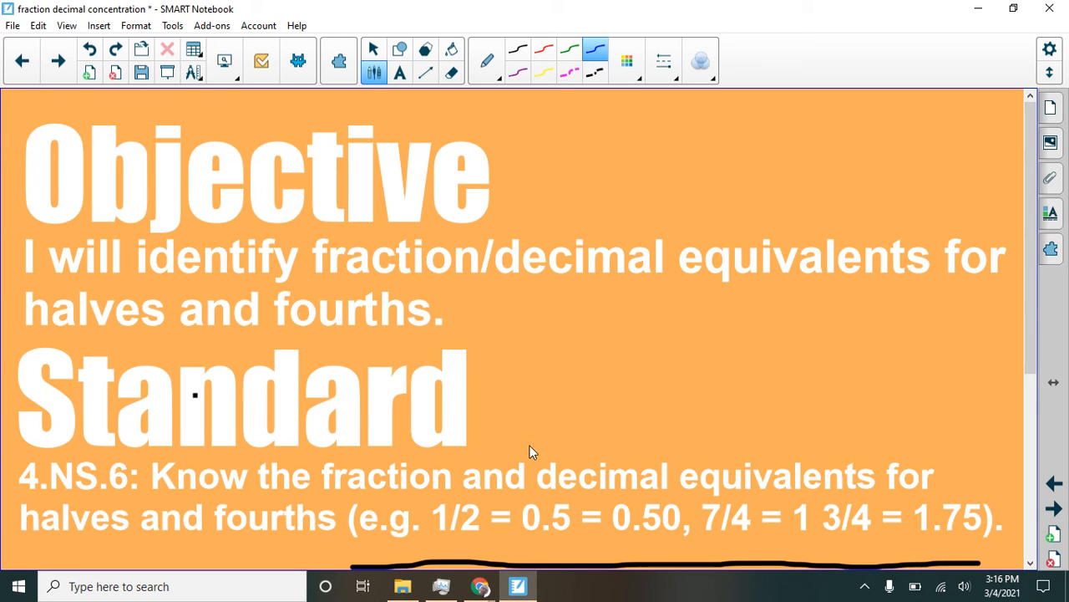
pyautogui.moveTo(488, 468)
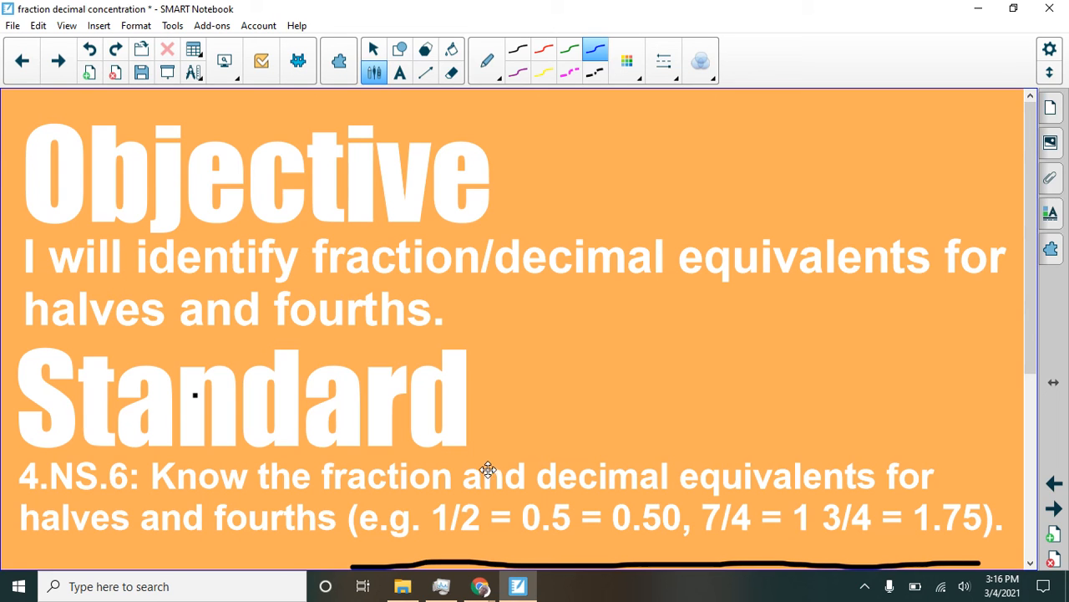